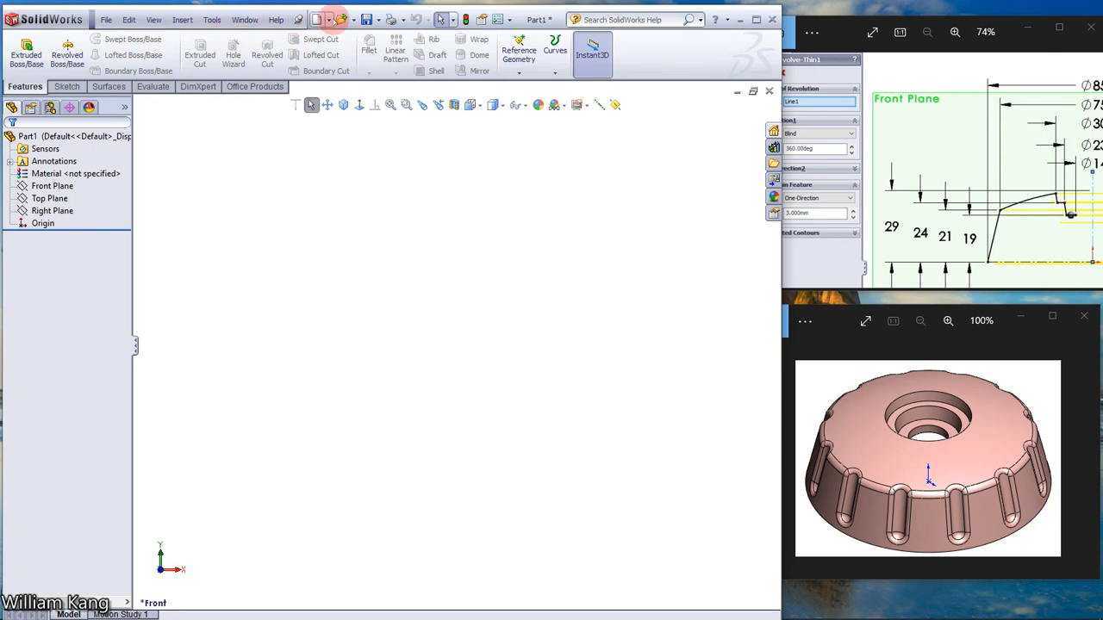
Step: Select the Front Plane for a new sketch and pick the Centerline tool
{"action": "left_click", "coordinate": [330, 19]}
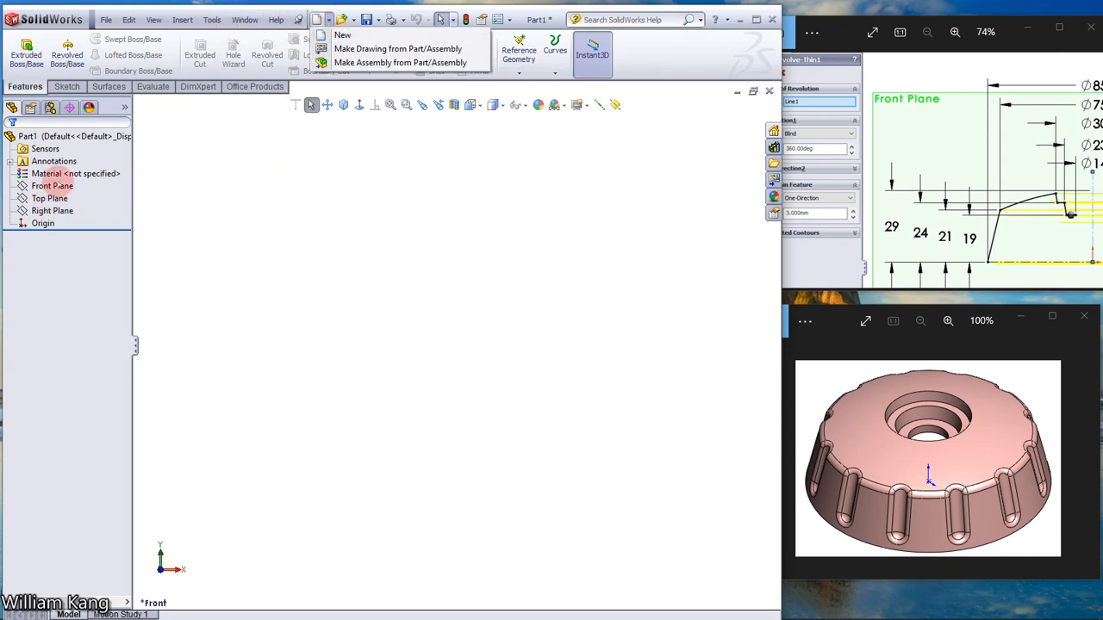
{"action": "left_click", "coordinate": [53, 186]}
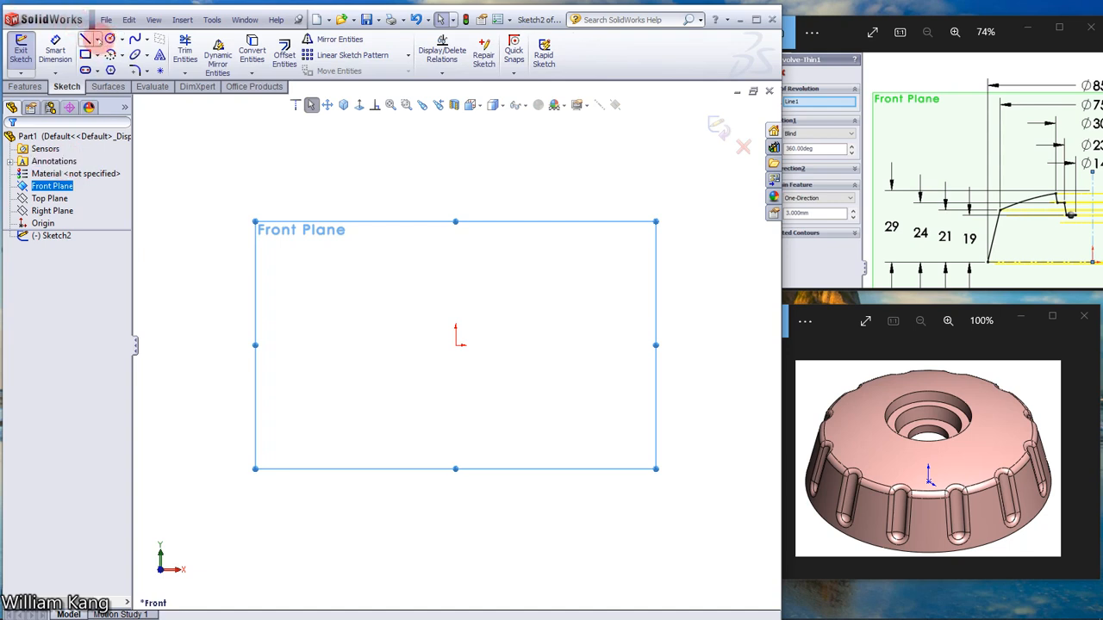
{"action": "left_click", "coordinate": [455, 343]}
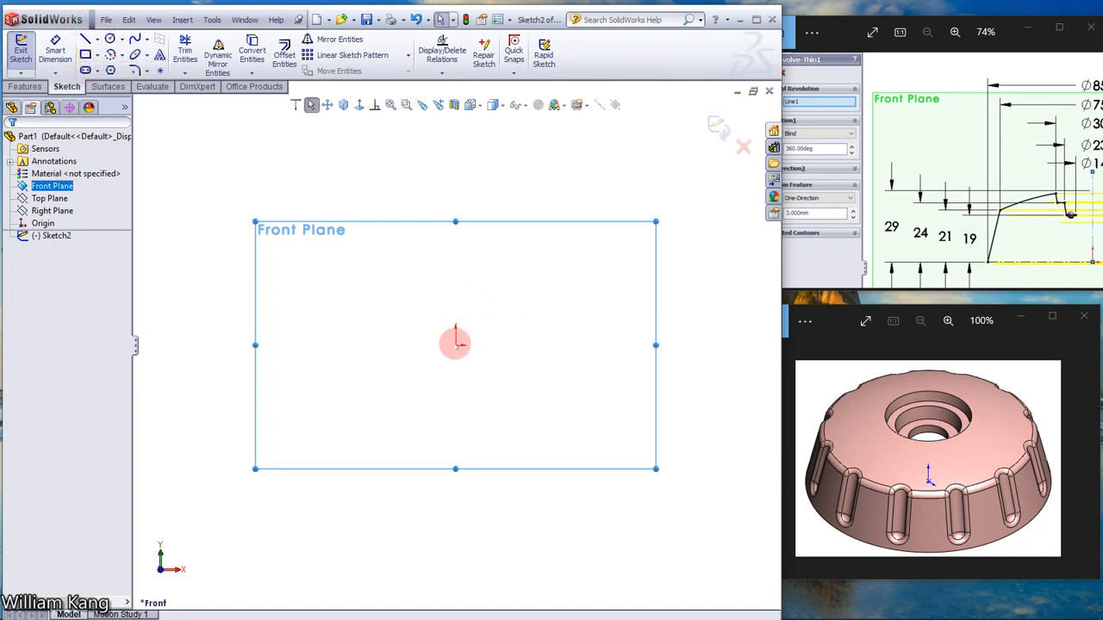
Step: Draw a vertical construction centerline straight up from the origin
{"action": "left_click", "coordinate": [87, 39]}
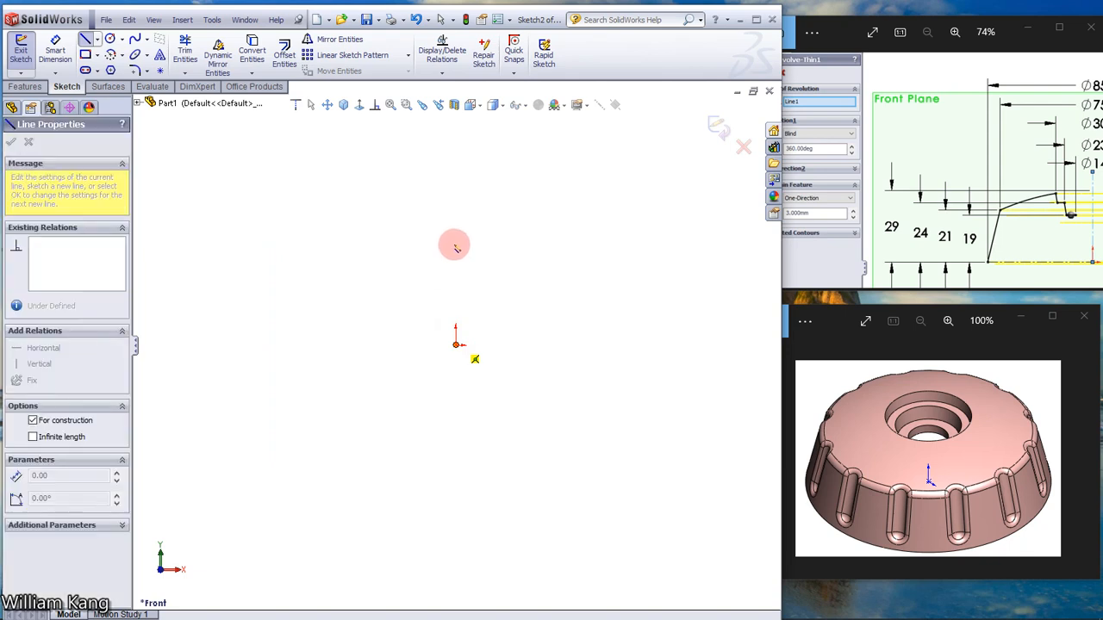
{"action": "left_click_drag", "start_coordinate": [457, 344], "coordinate": [457, 233]}
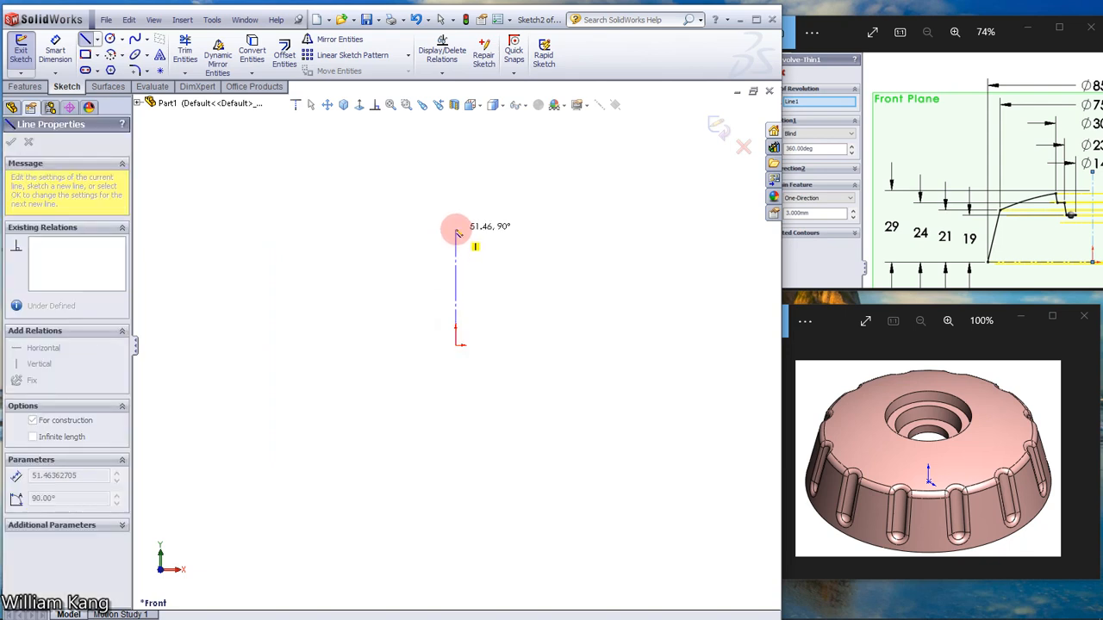
{"action": "left_click_drag", "start_coordinate": [457, 231], "coordinate": [458, 287]}
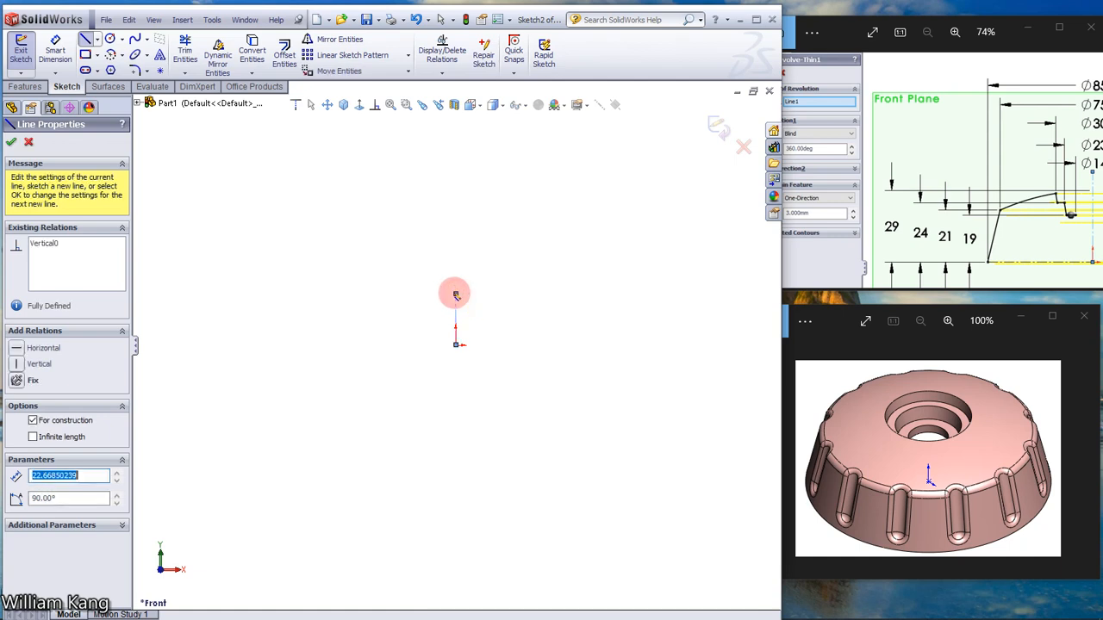
{"action": "left_click", "coordinate": [11, 142]}
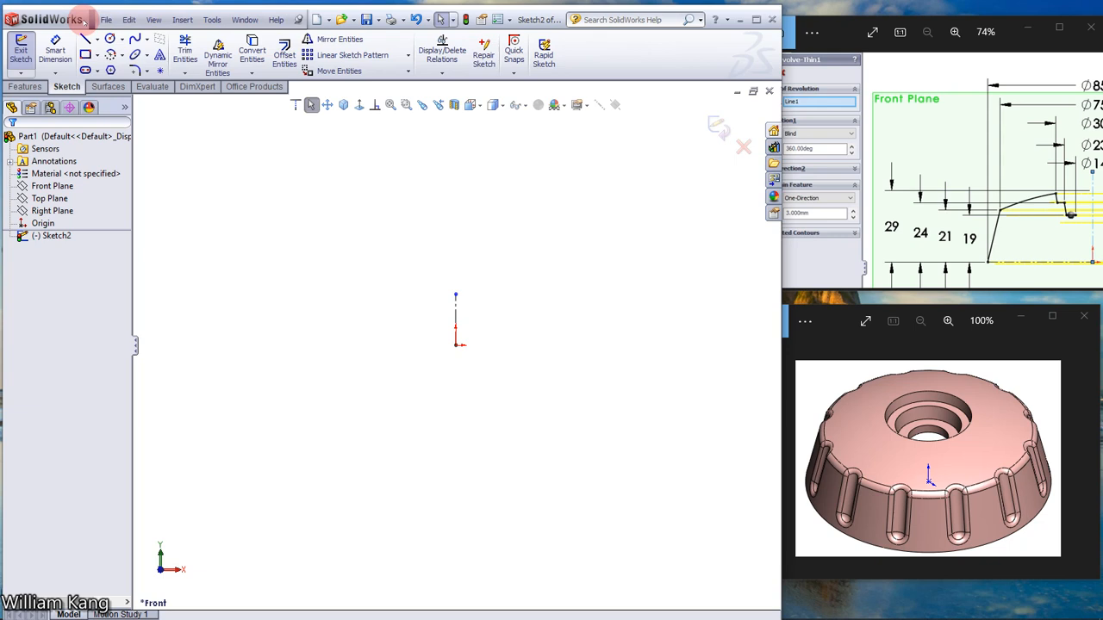
Step: Sketch the first two slanted lines of the knob profile left of the centerline
{"action": "left_click", "coordinate": [86, 40]}
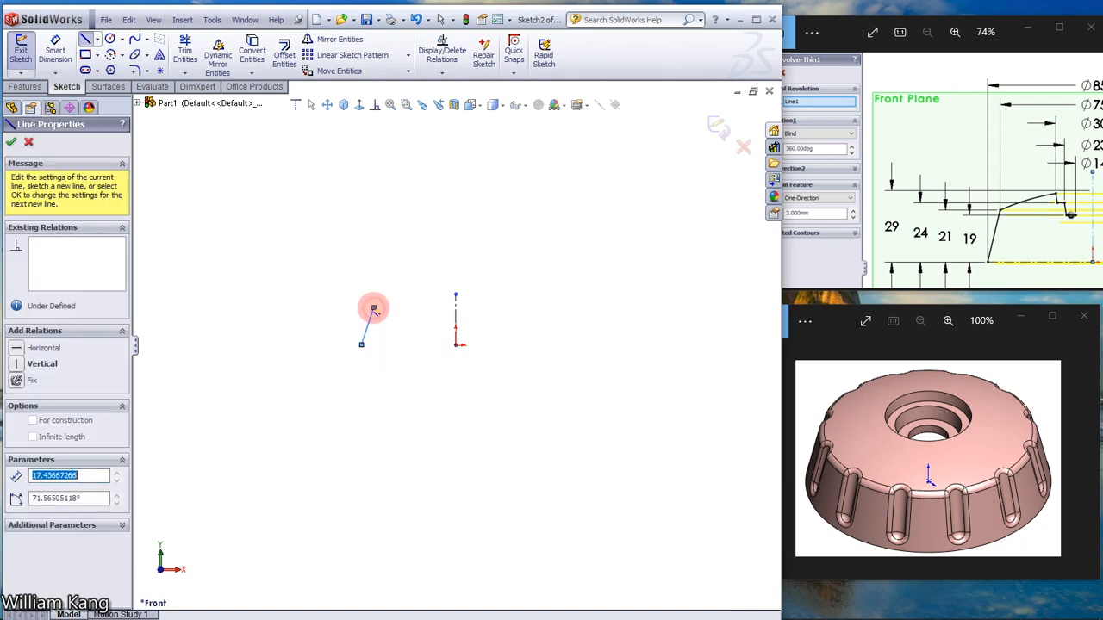
{"action": "left_click_drag", "start_coordinate": [373, 308], "coordinate": [405, 293]}
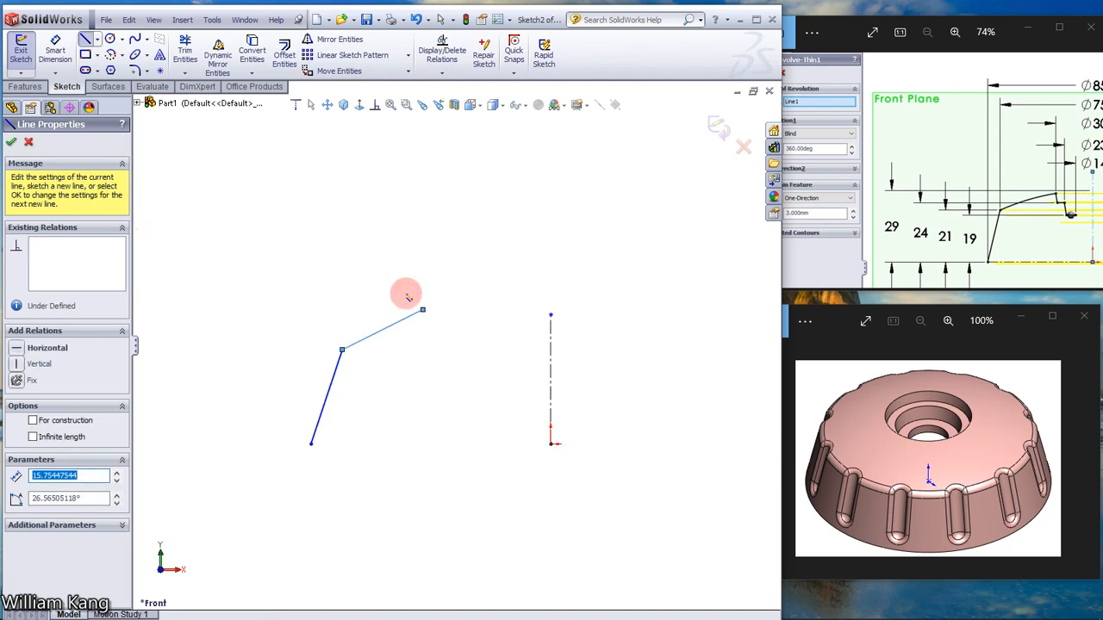
{"action": "left_click_drag", "start_coordinate": [407, 293], "coordinate": [440, 326]}
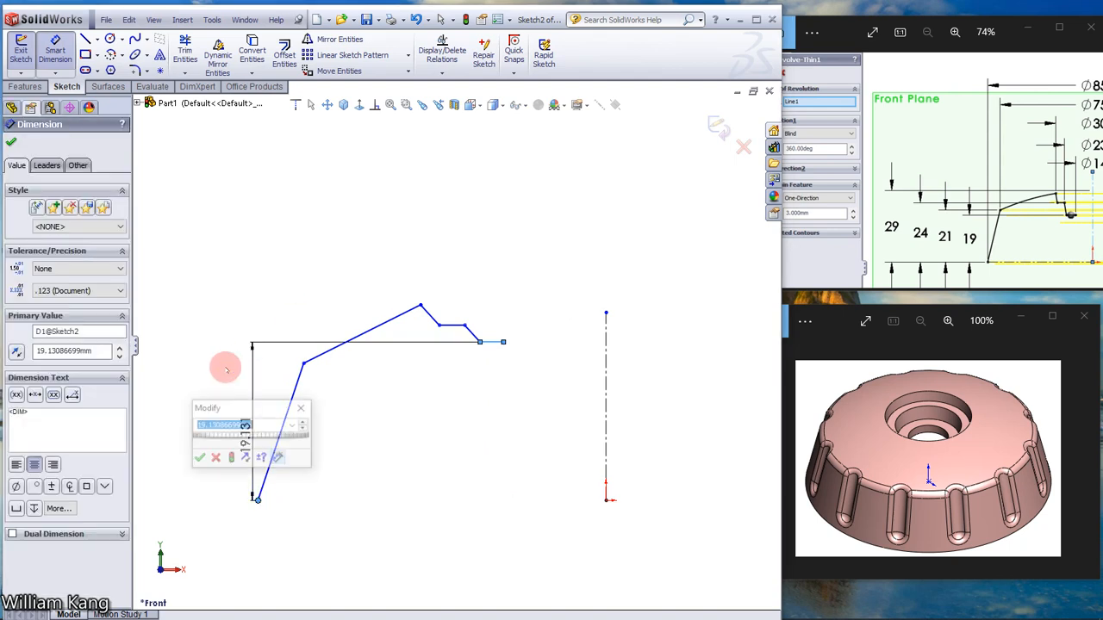
Step: Enter the 19 mm height and pick the corner for the 21 mm height
{"action": "type", "text": "19"}
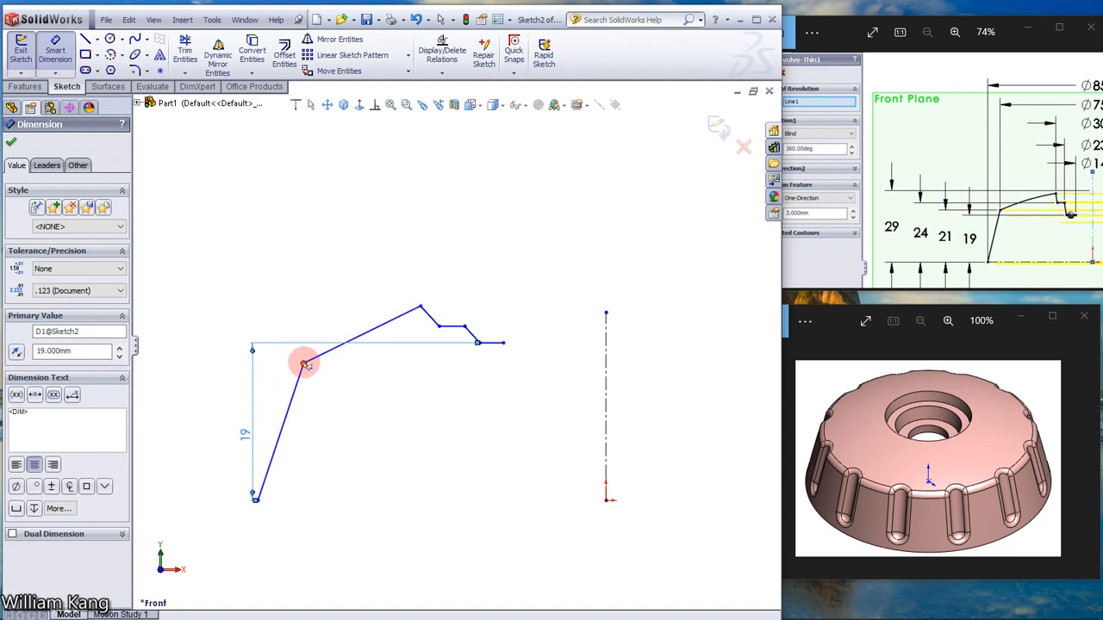
{"action": "left_click", "coordinate": [254, 498]}
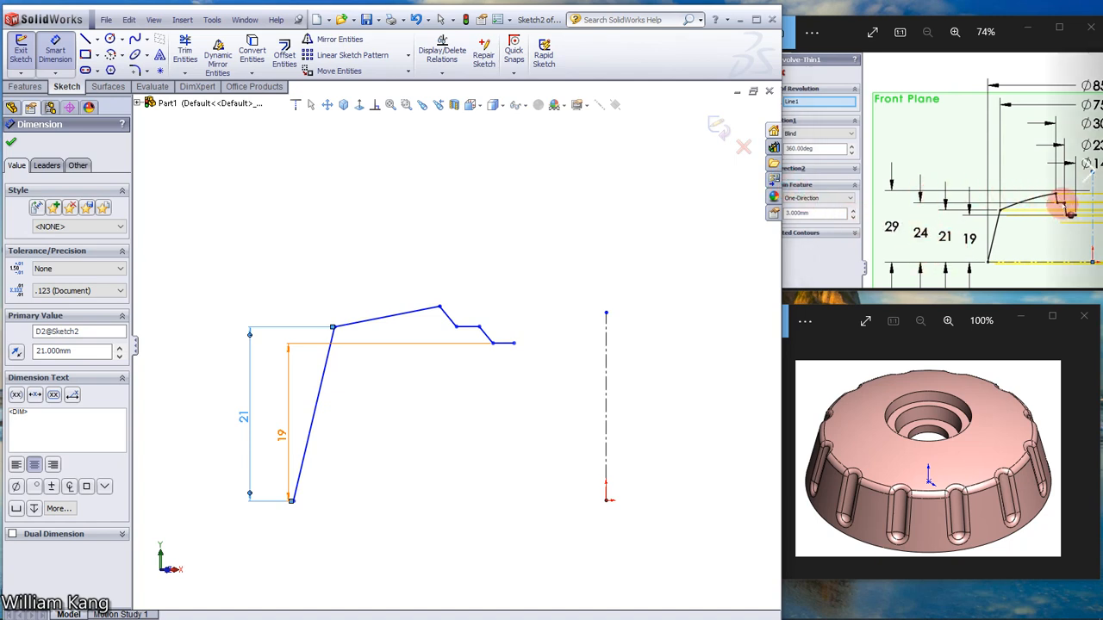
{"action": "mouse_move", "coordinate": [1062, 206]}
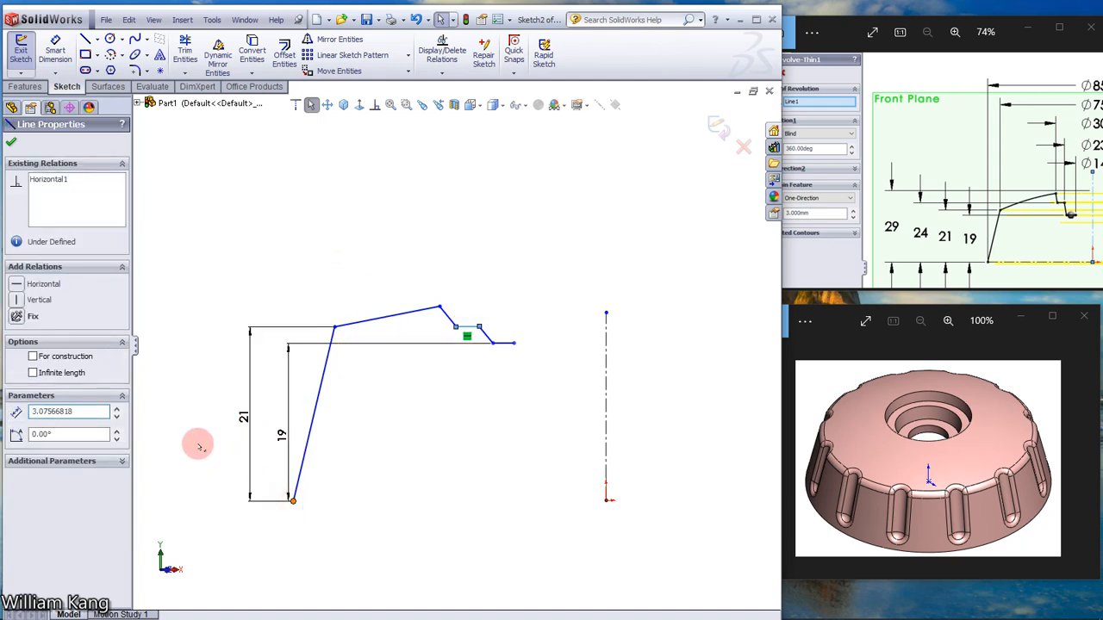
Step: Dimension the upper corners 24 mm and 29 mm above the bottom corner
{"action": "left_click", "coordinate": [467, 336]}
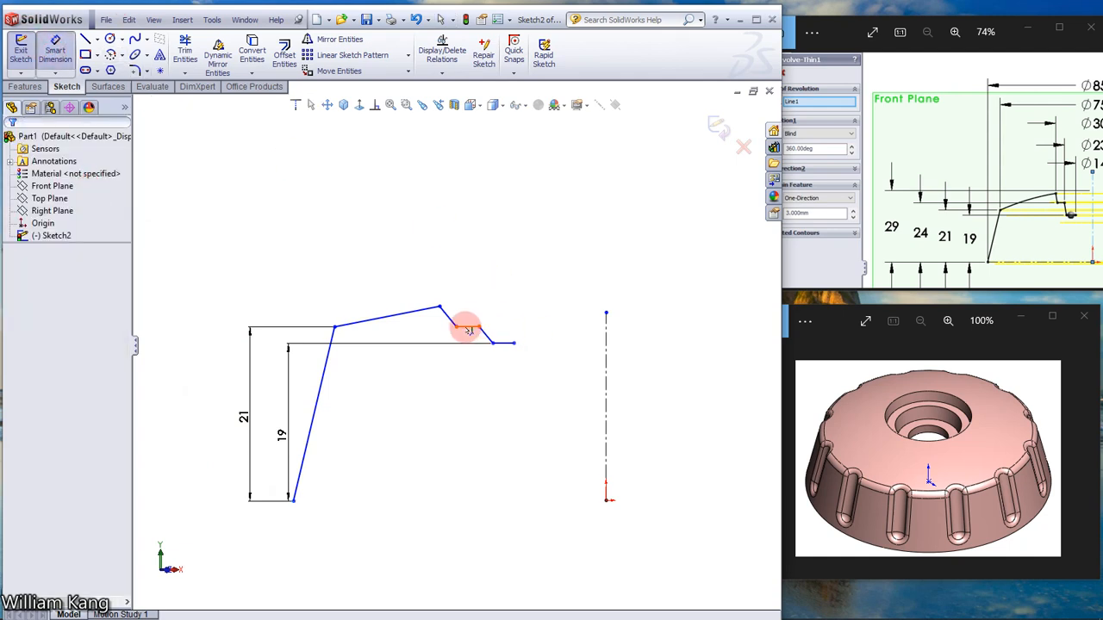
{"action": "left_click", "coordinate": [465, 330]}
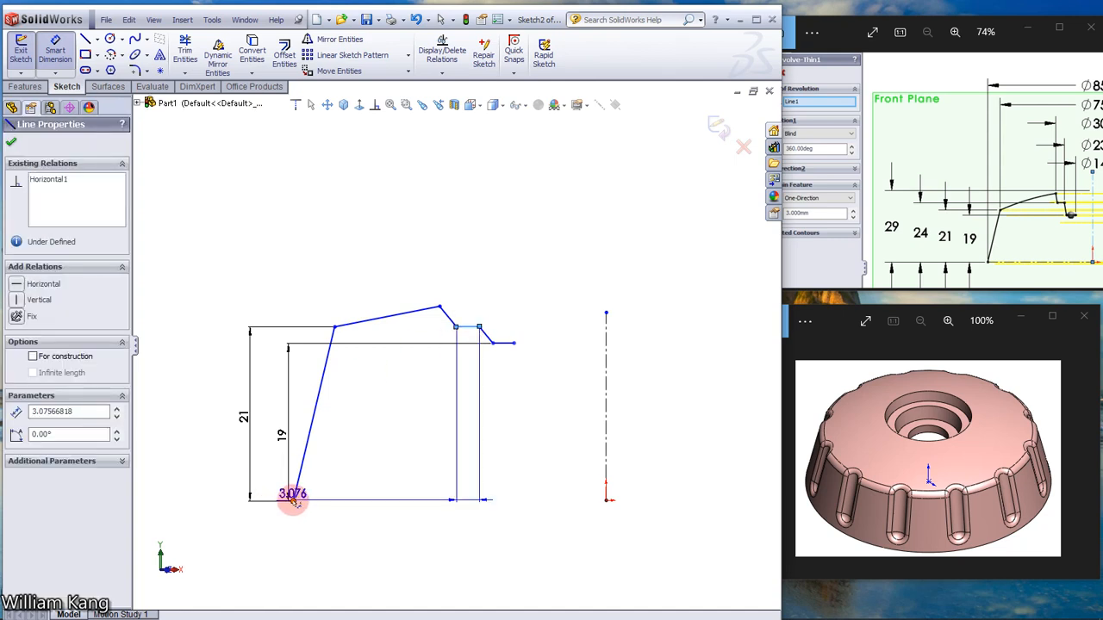
{"action": "left_click", "coordinate": [293, 500]}
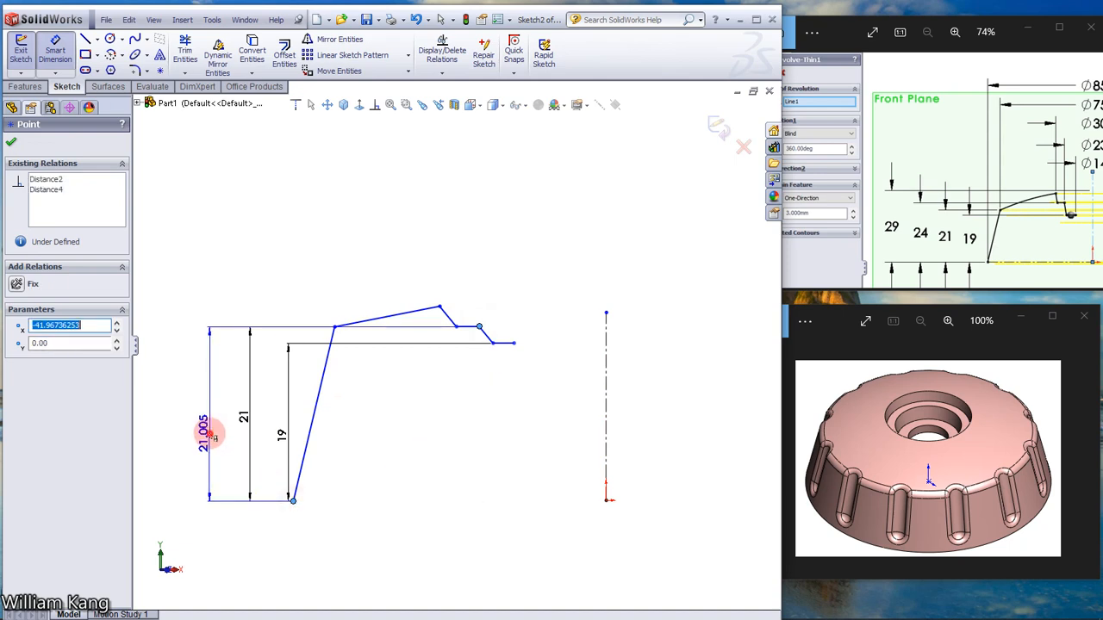
{"action": "left_click", "coordinate": [207, 439]}
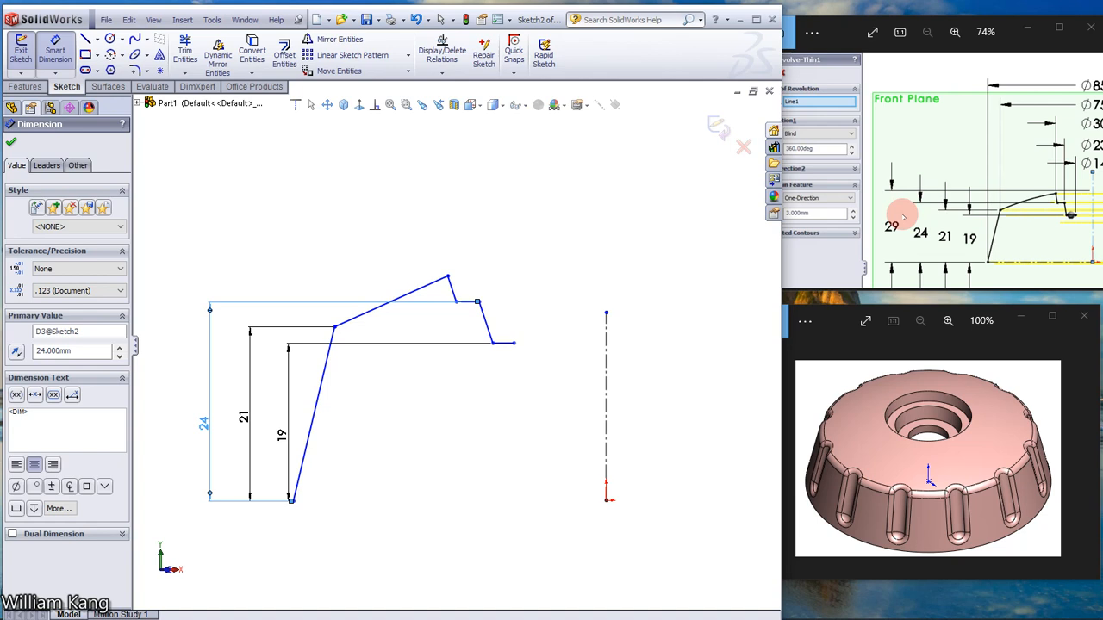
{"action": "mouse_move", "coordinate": [897, 202]}
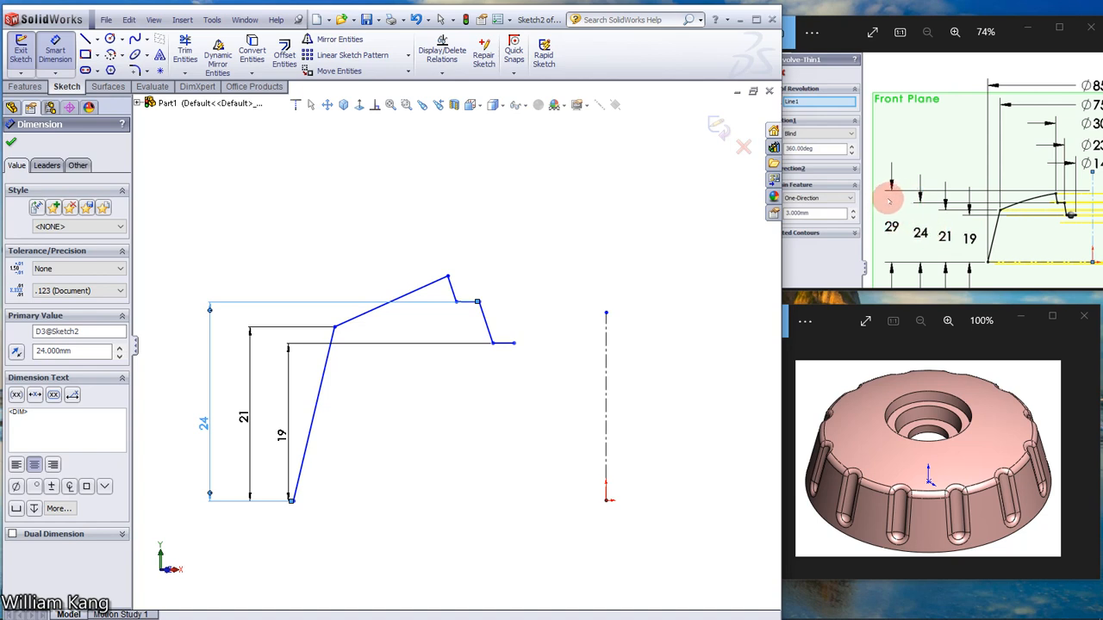
{"action": "mouse_move", "coordinate": [900, 291]}
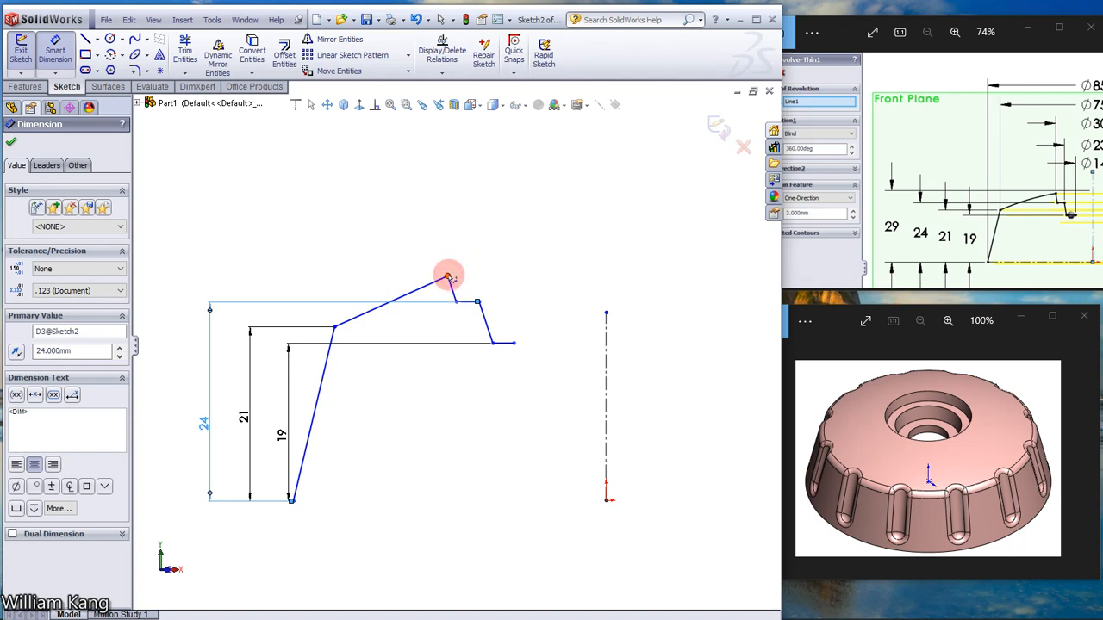
{"action": "left_click", "coordinate": [293, 500]}
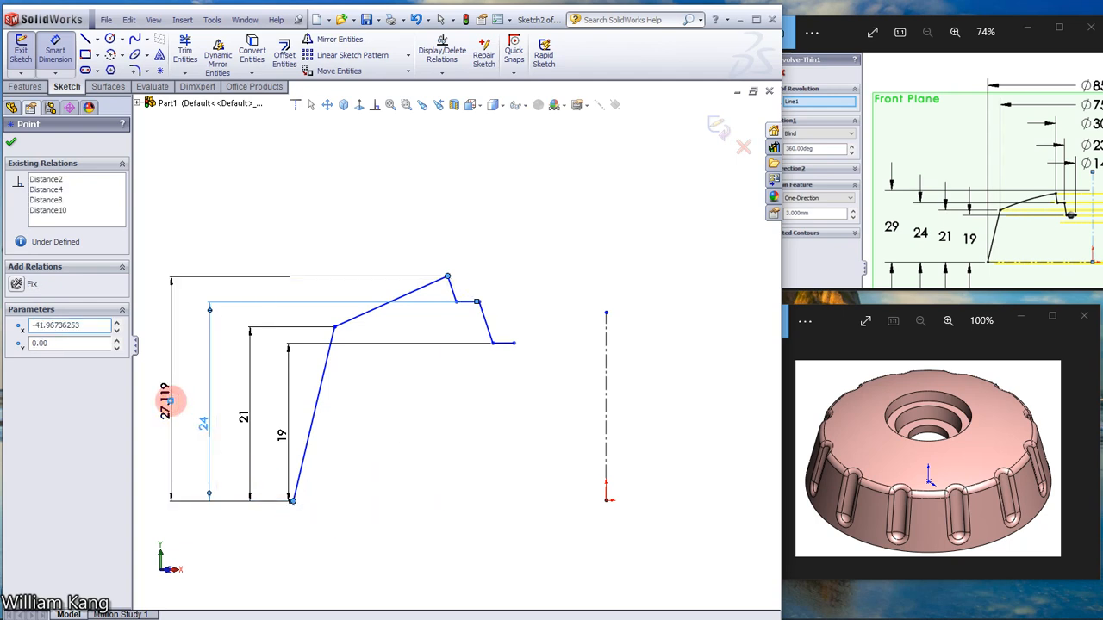
{"action": "double_click", "coordinate": [164, 401]}
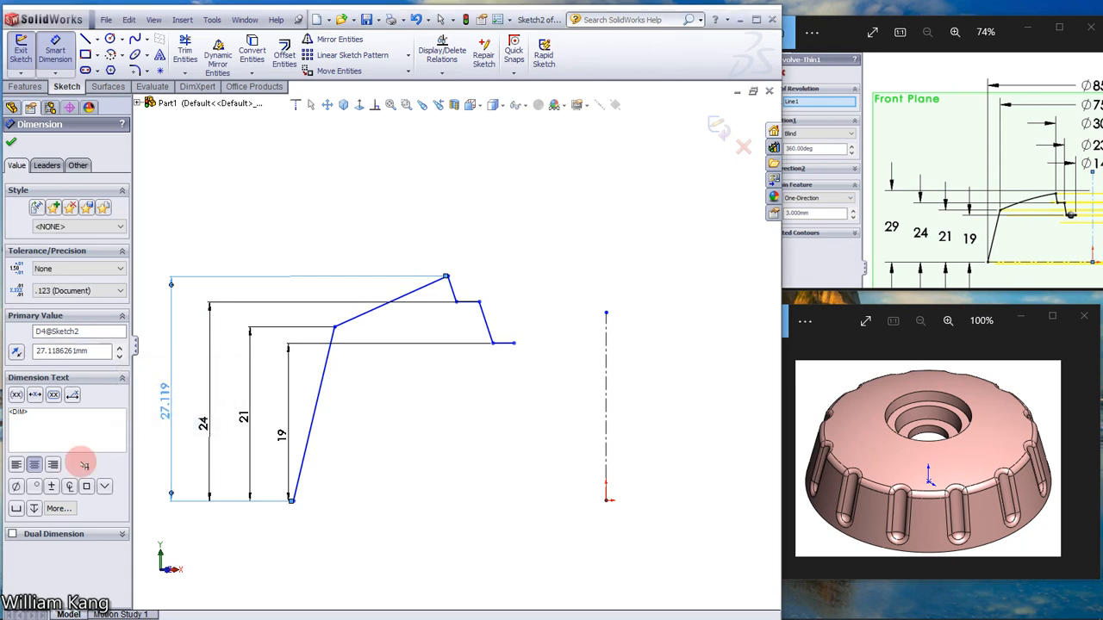
{"action": "type", "text": "29.000mm"}
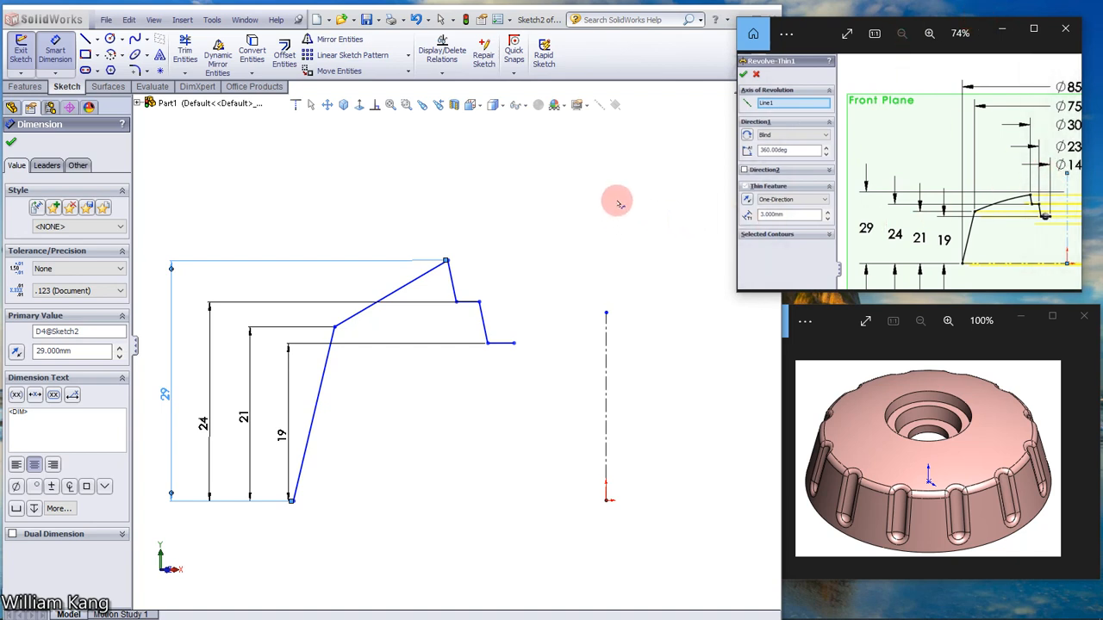
{"action": "mouse_move", "coordinate": [553, 216]}
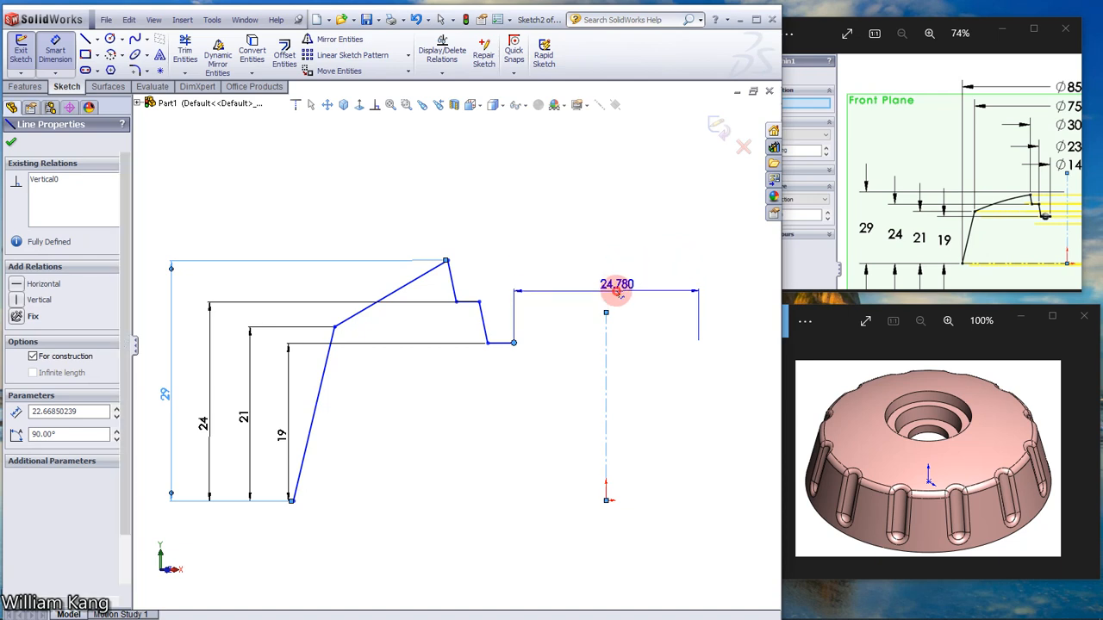
Step: Dimension the profile steps 14, 23 and 30 mm from the centerline
{"action": "left_click", "coordinate": [617, 284]}
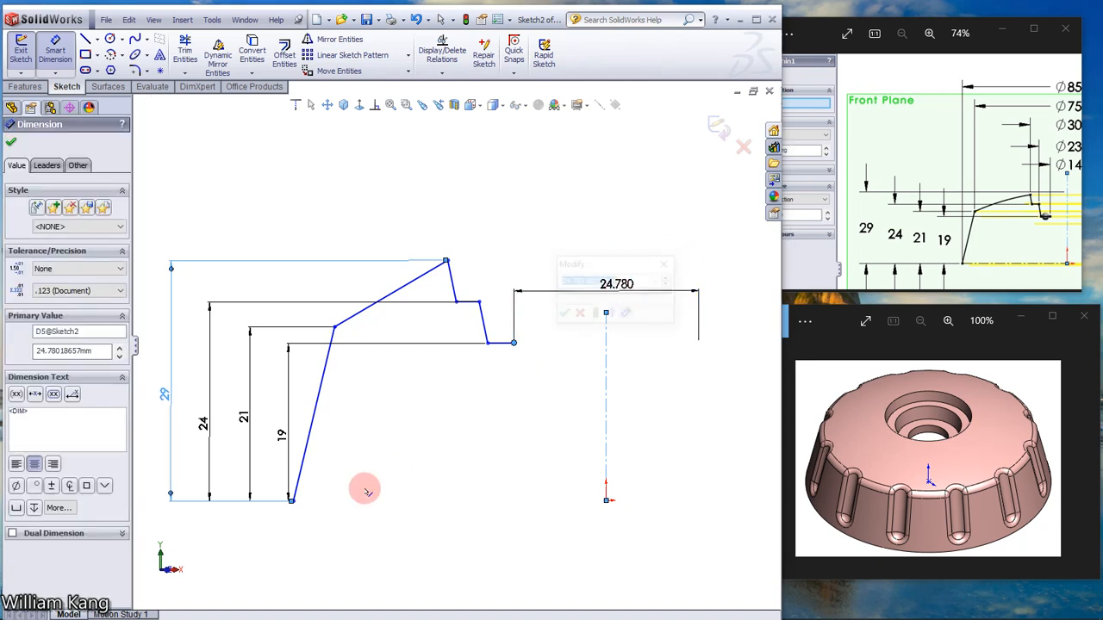
{"action": "left_click", "coordinate": [564, 312]}
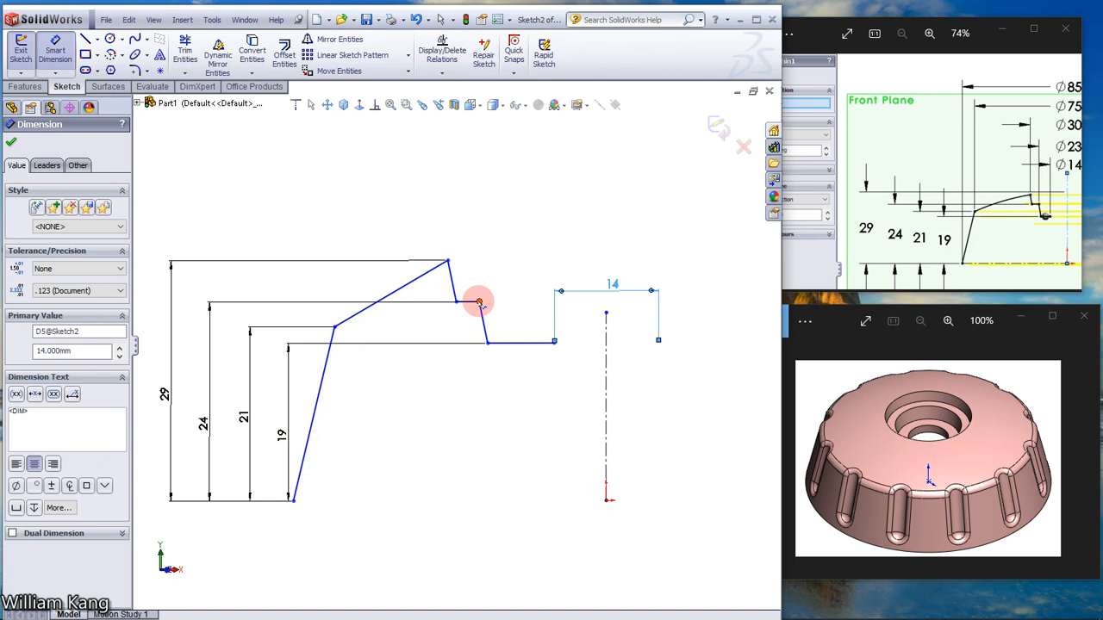
{"action": "left_click", "coordinate": [479, 302]}
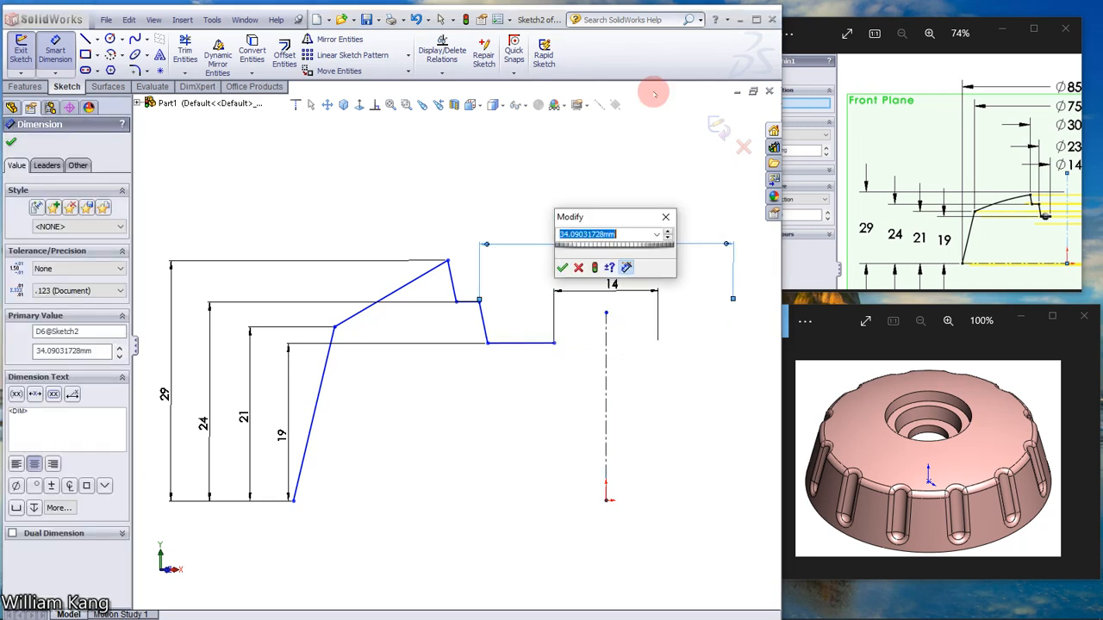
{"action": "type", "text": "23"}
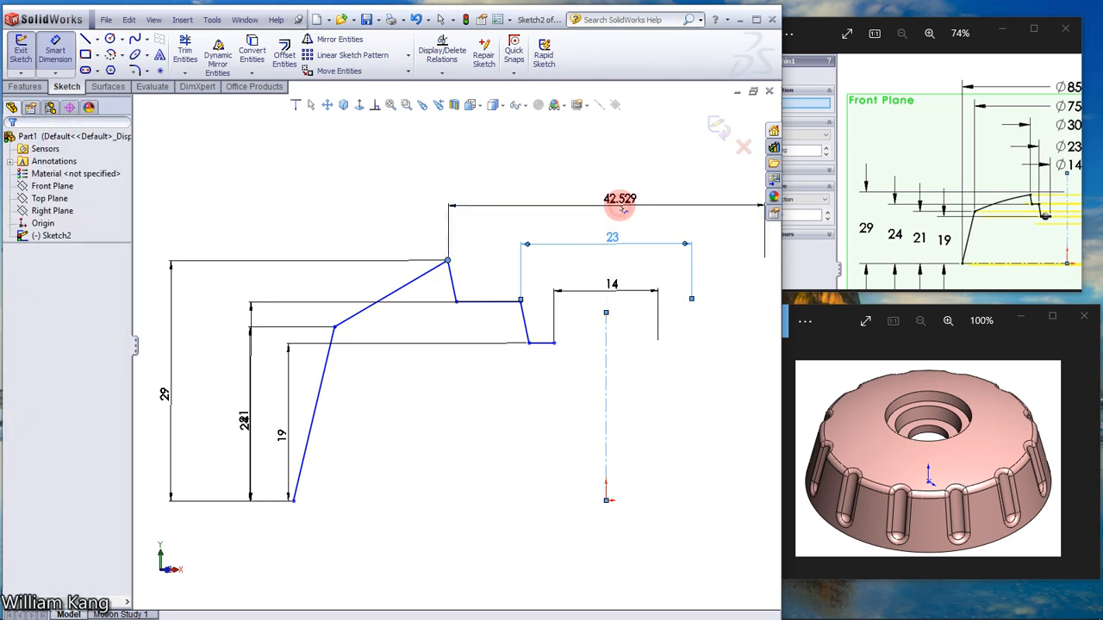
{"action": "left_click", "coordinate": [620, 199]}
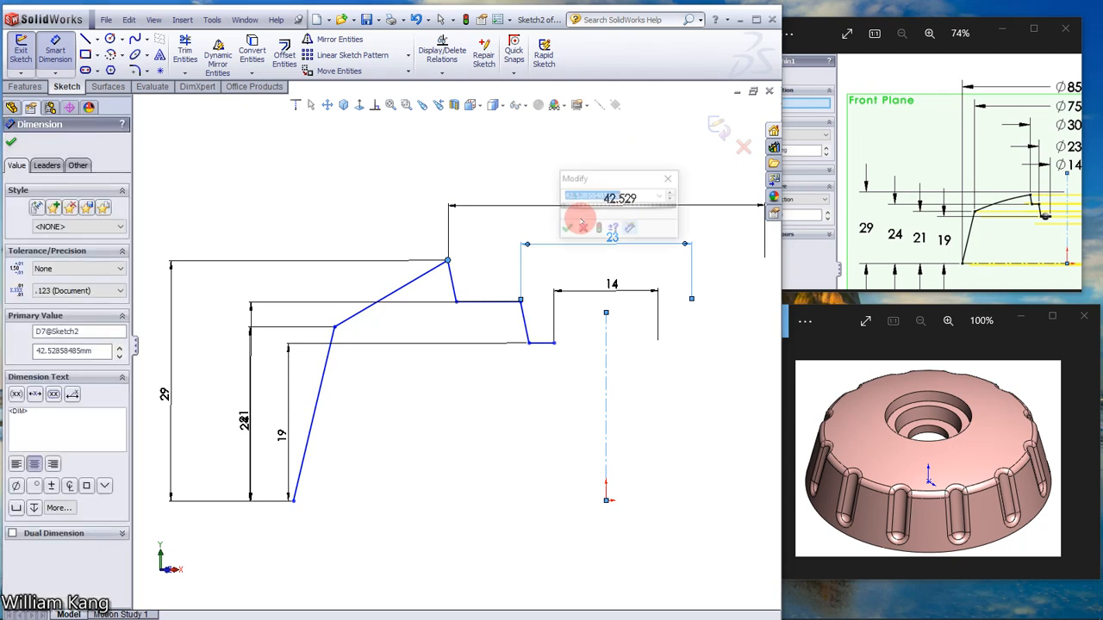
{"action": "left_click", "coordinate": [579, 223]}
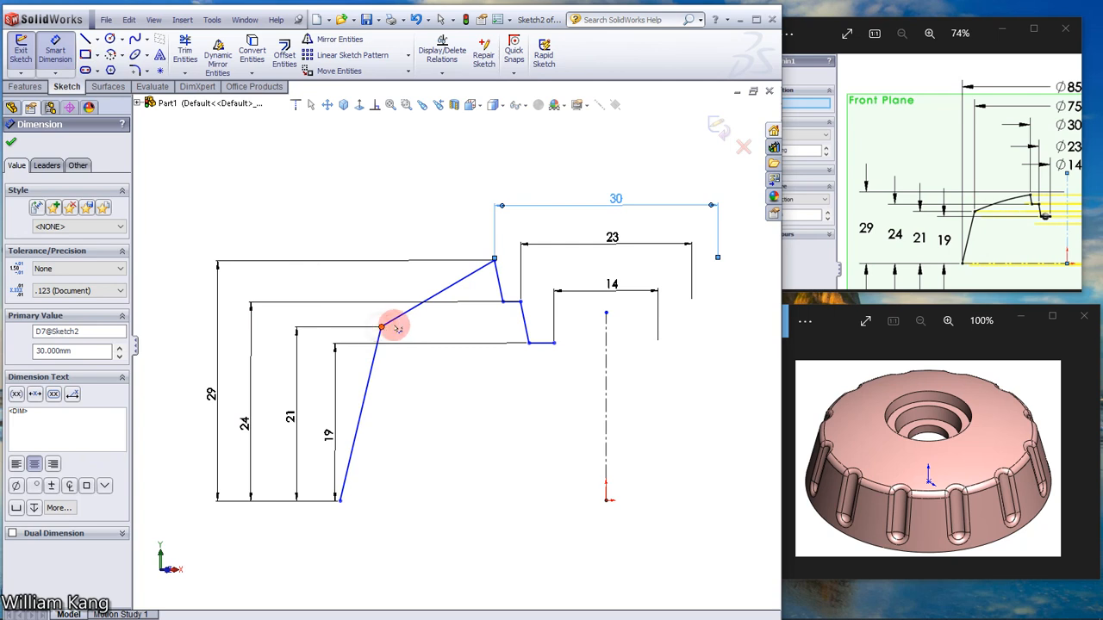
Step: Dimension the outer corners to widths of 75 and 85 mm
{"action": "left_click", "coordinate": [606, 343]}
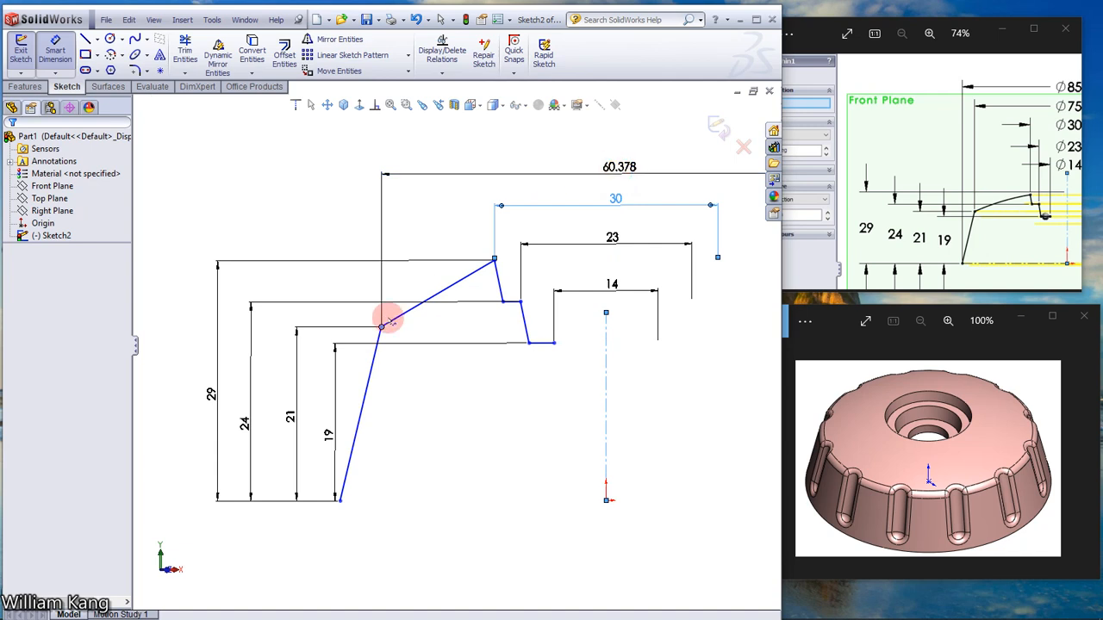
{"action": "left_click", "coordinate": [386, 319]}
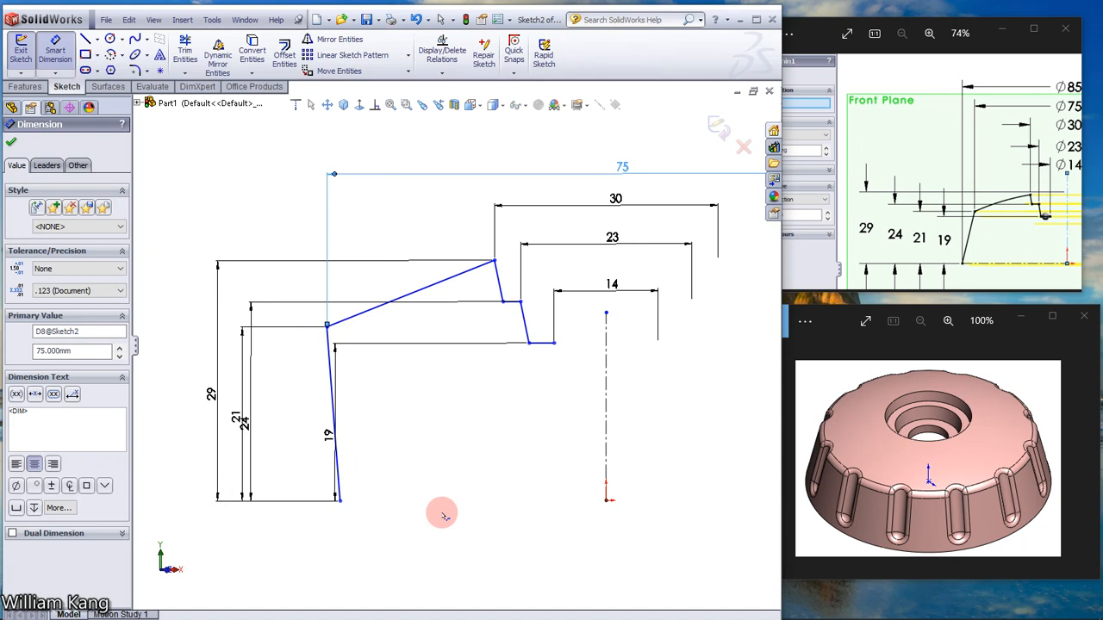
{"action": "mouse_move", "coordinate": [347, 505]}
{"action": "type", "text": "8"}
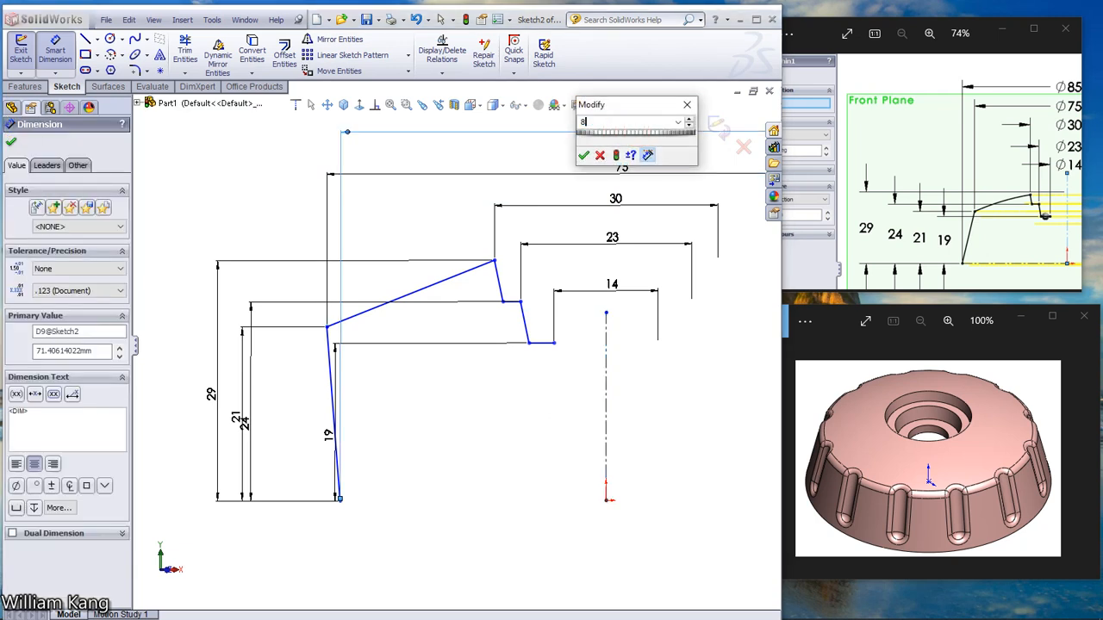
{"action": "left_click", "coordinate": [584, 155]}
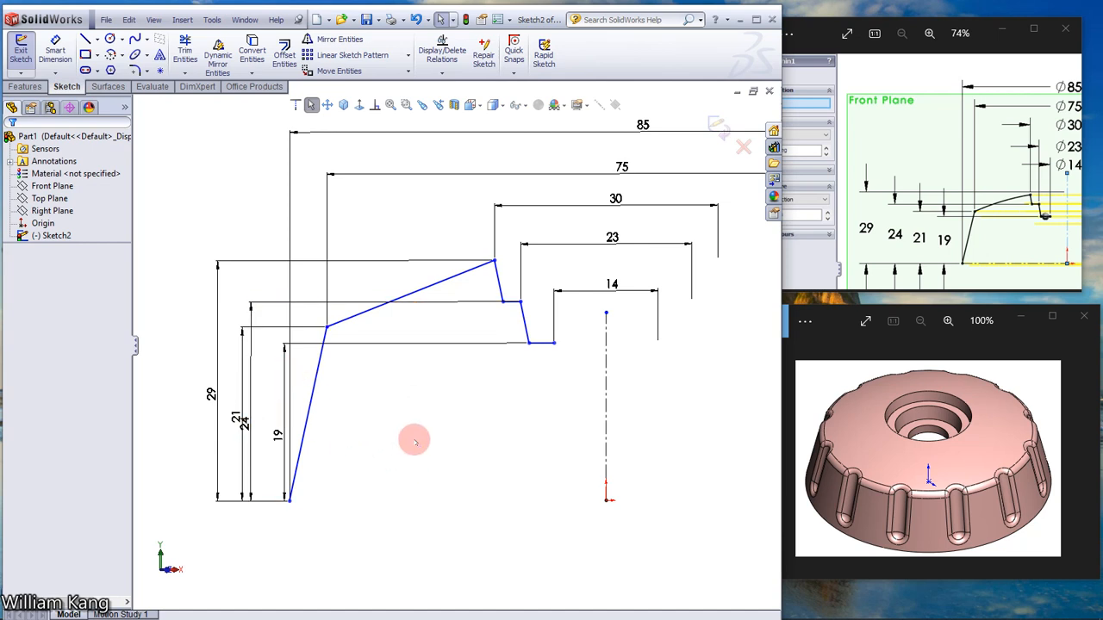
{"action": "mouse_move", "coordinate": [144, 265]}
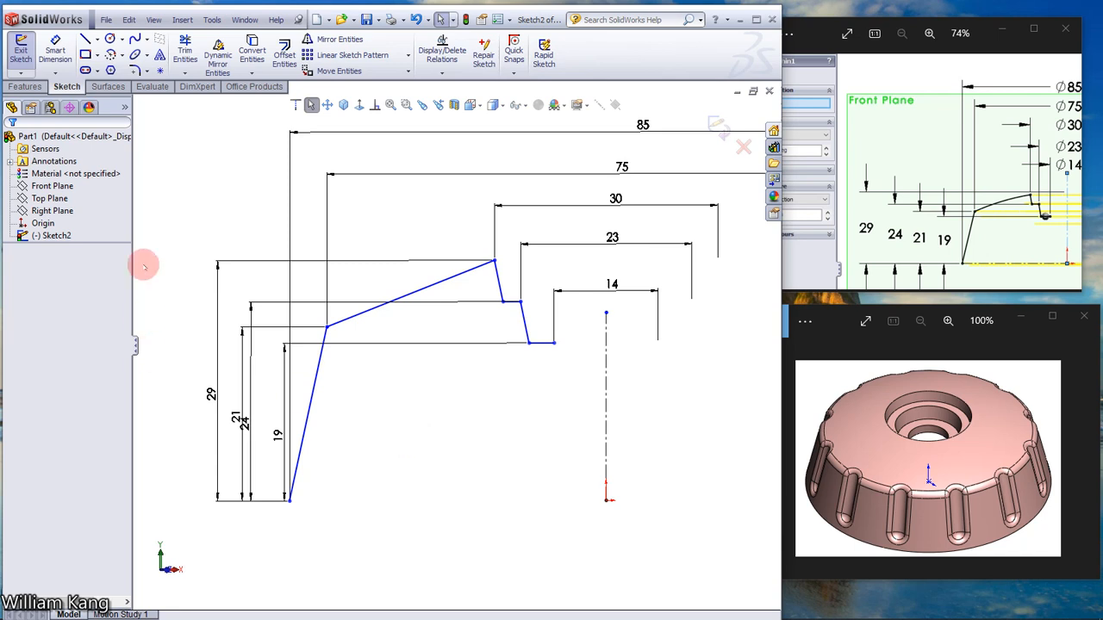
Step: Draw a horizontal construction line along the profile's base from the axis
{"action": "left_click", "coordinate": [95, 54]}
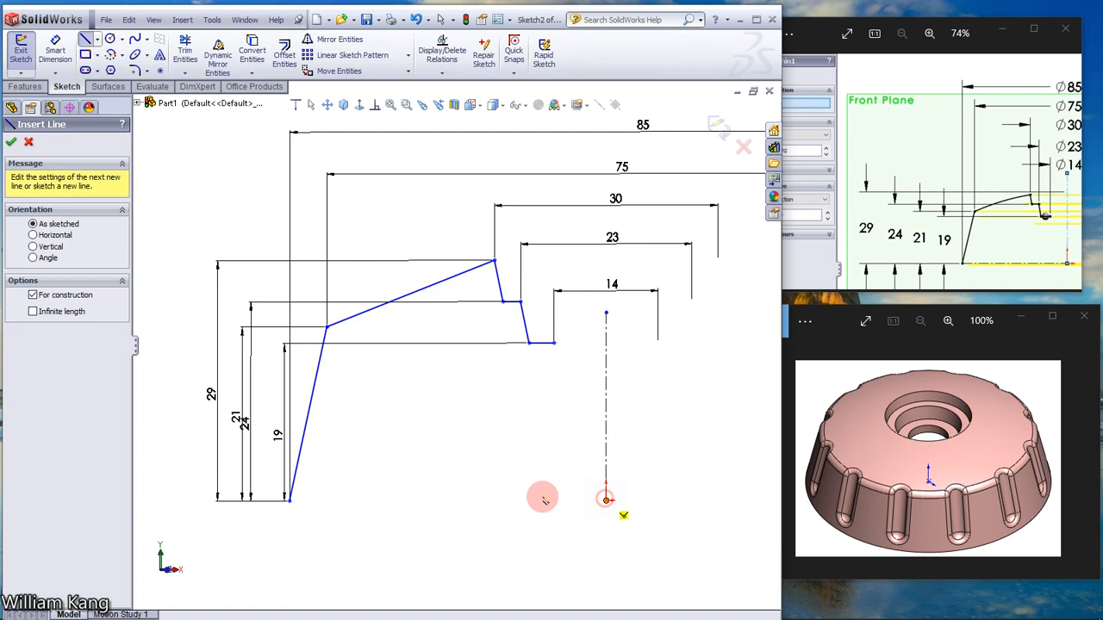
{"action": "left_click", "coordinate": [290, 500]}
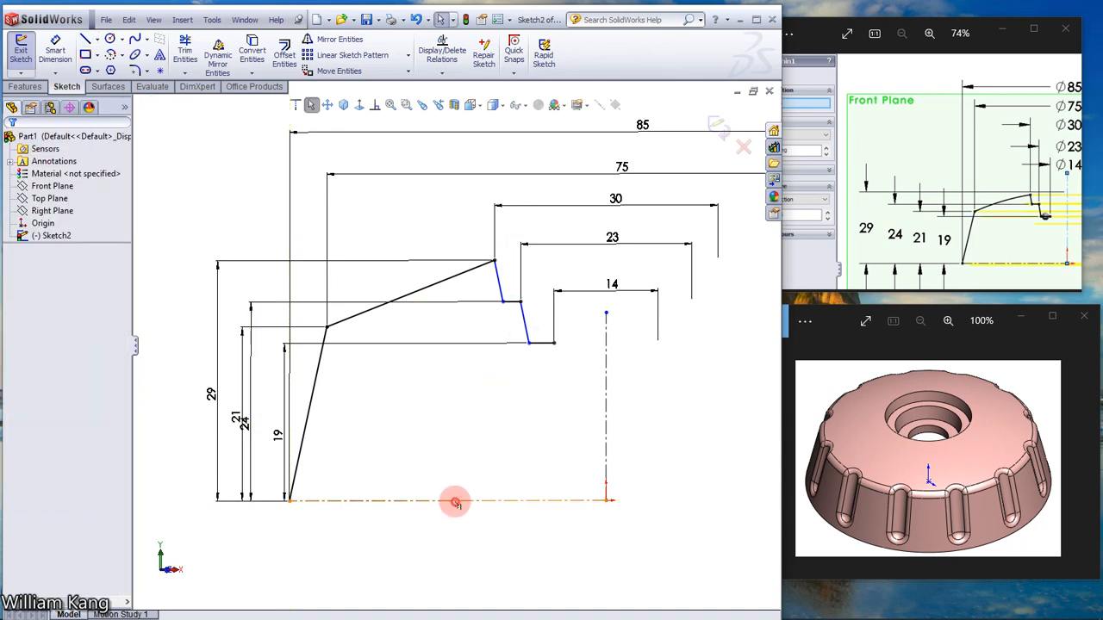
{"action": "left_click", "coordinate": [455, 502]}
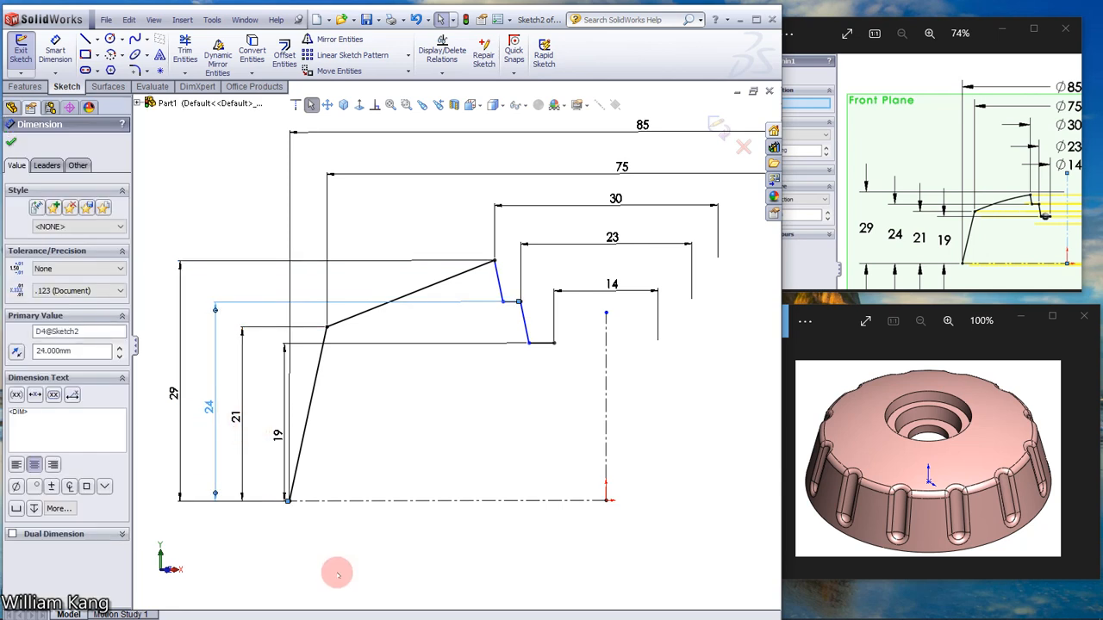
Step: Accept the 24 mm height and show the Features tools
{"action": "left_click", "coordinate": [351, 114]}
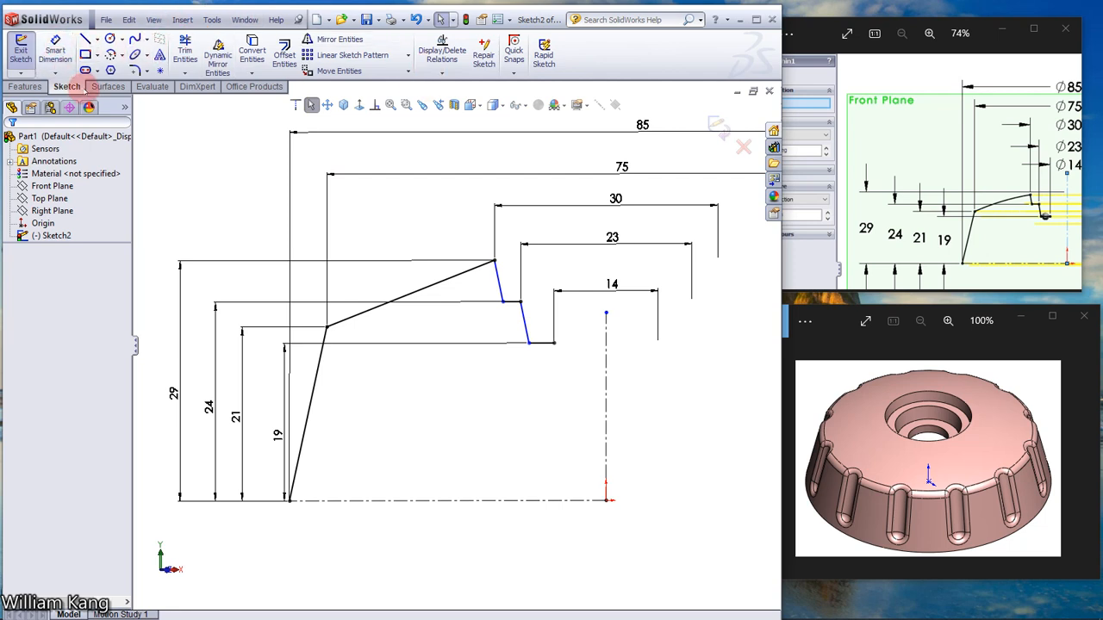
{"action": "left_click", "coordinate": [24, 86]}
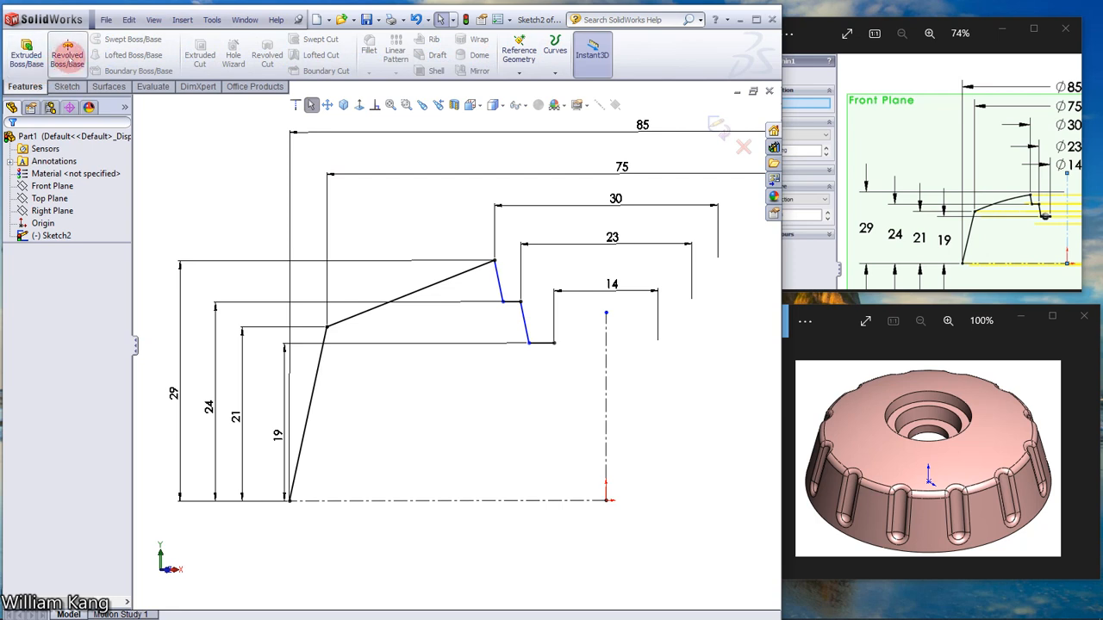
Step: Revolve the closed profile 360° about the vertical centerline into the knob body
{"action": "left_click", "coordinate": [67, 54]}
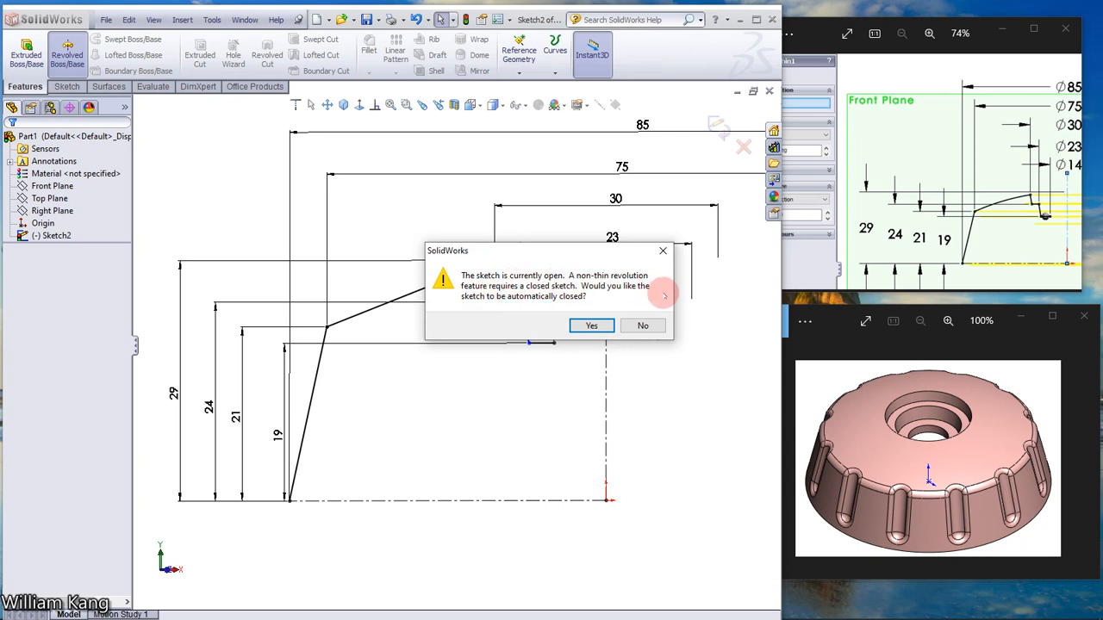
{"action": "mouse_move", "coordinate": [553, 304]}
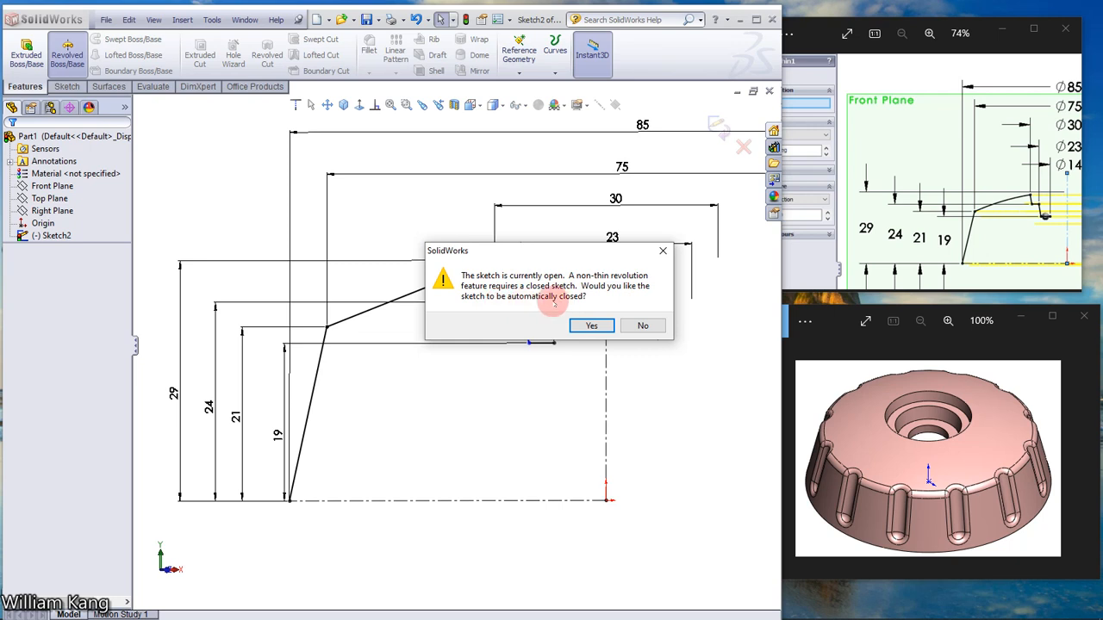
{"action": "left_click", "coordinate": [591, 324]}
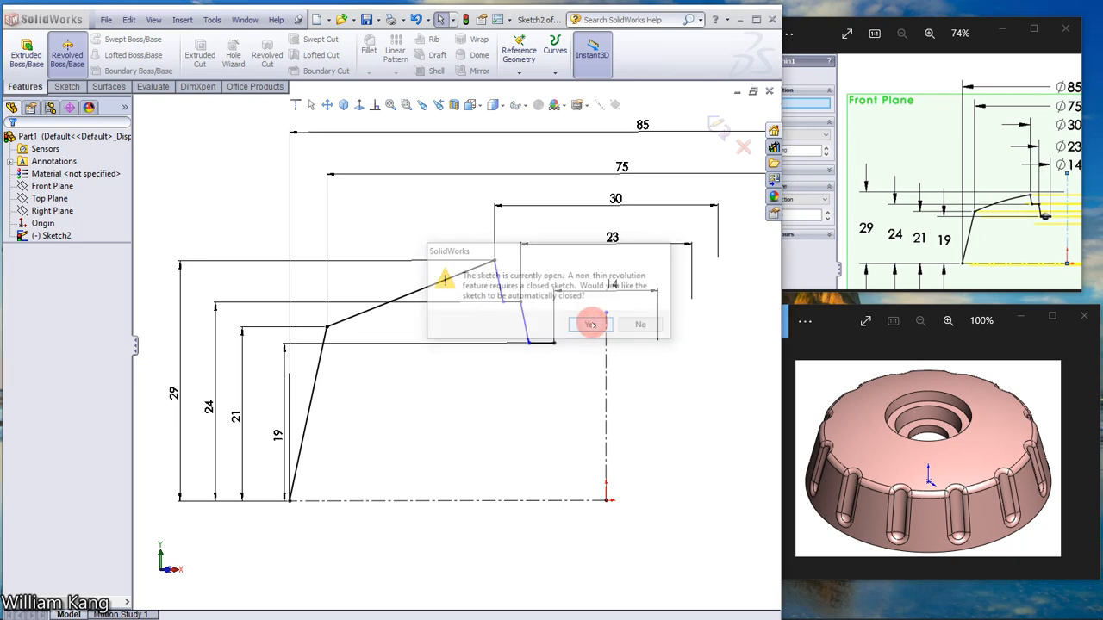
{"action": "left_click", "coordinate": [590, 324]}
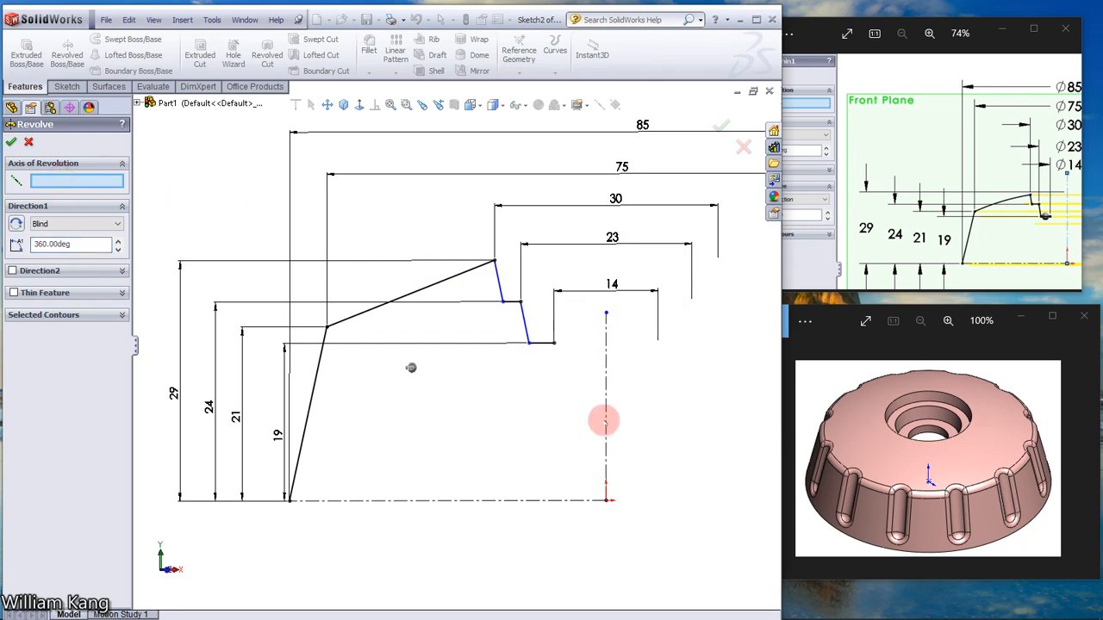
{"action": "left_click", "coordinate": [605, 418]}
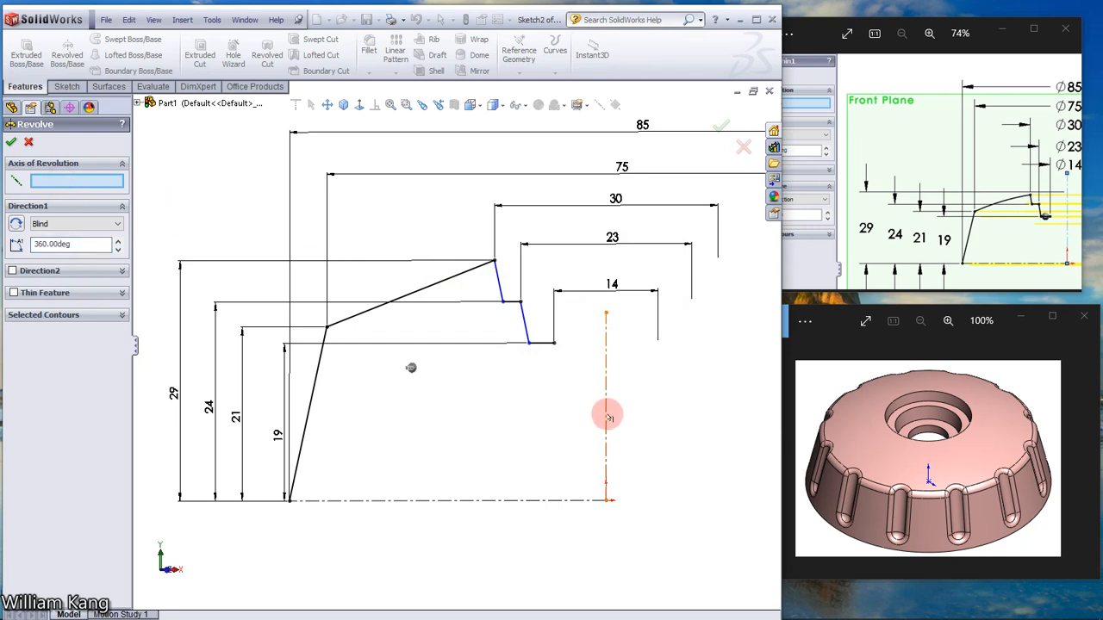
{"action": "left_click", "coordinate": [606, 388]}
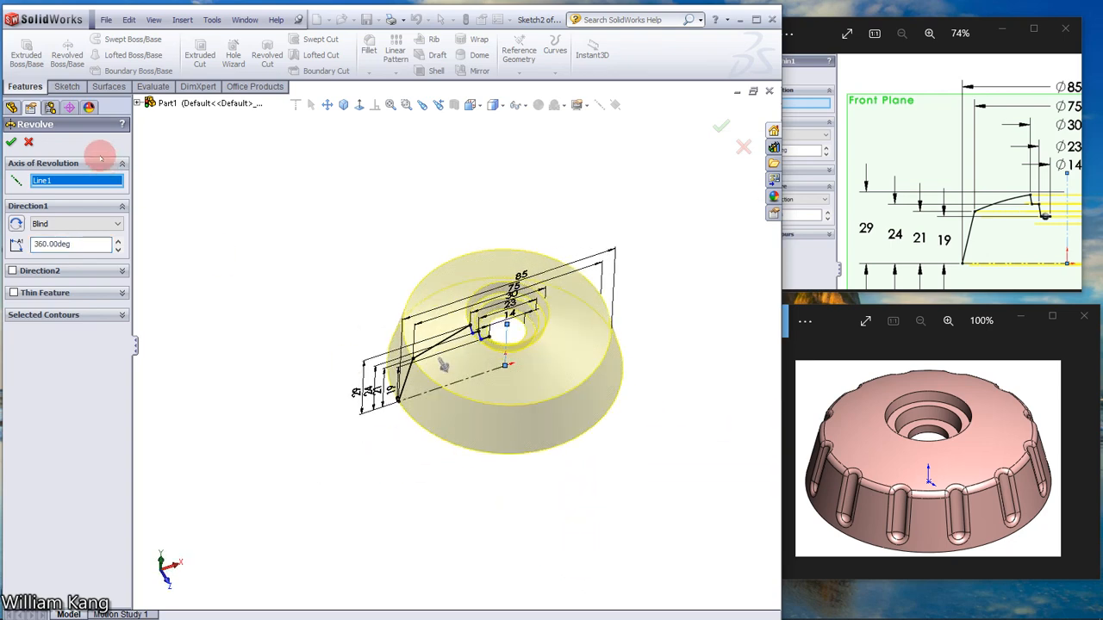
{"action": "left_click", "coordinate": [11, 141]}
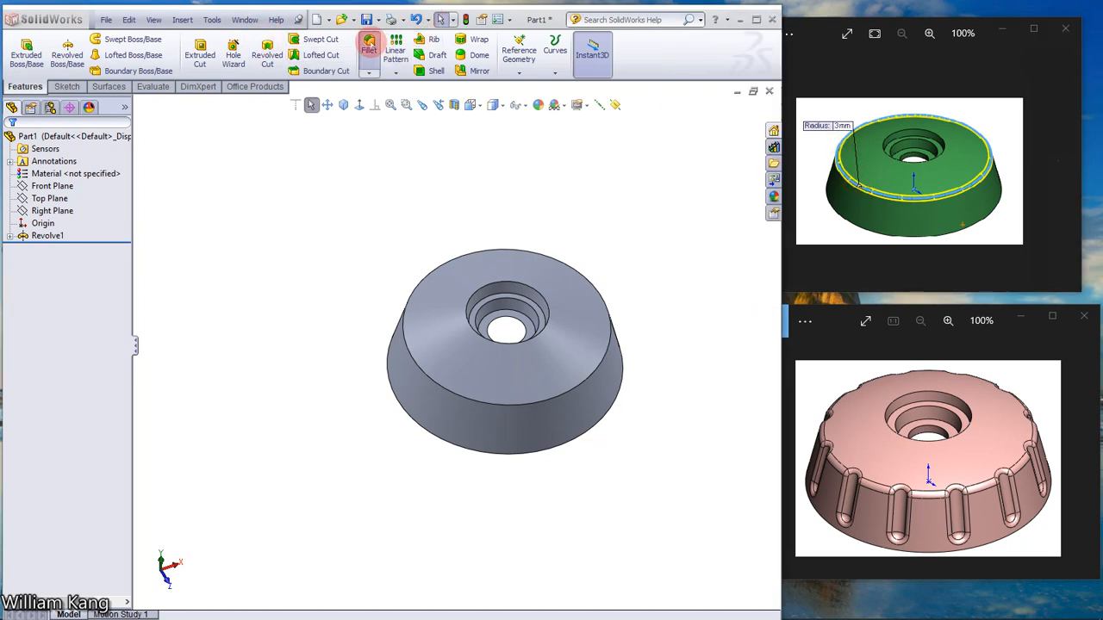
Step: Fillet the knob's outer top edge, then select the Front Plane
{"action": "left_click", "coordinate": [369, 45]}
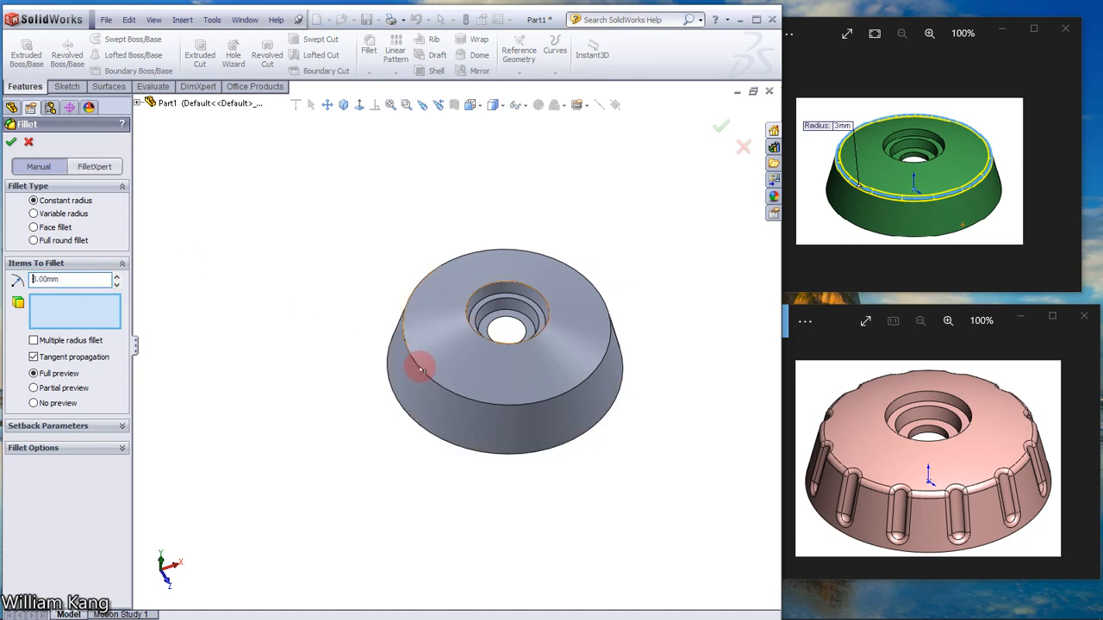
{"action": "left_click", "coordinate": [420, 369]}
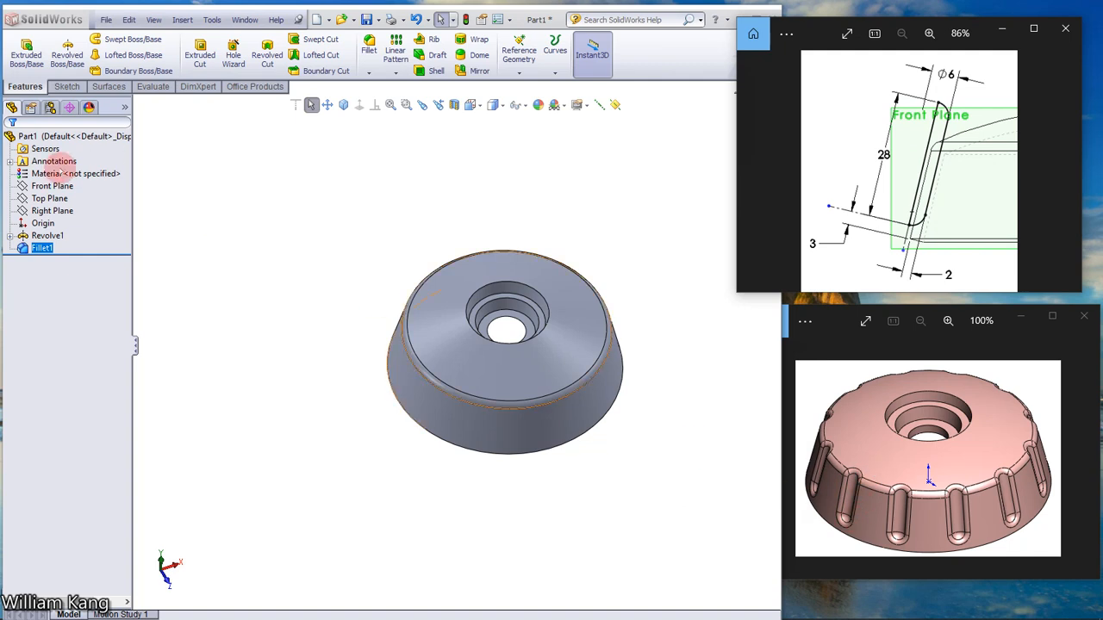
{"action": "left_click", "coordinate": [51, 185]}
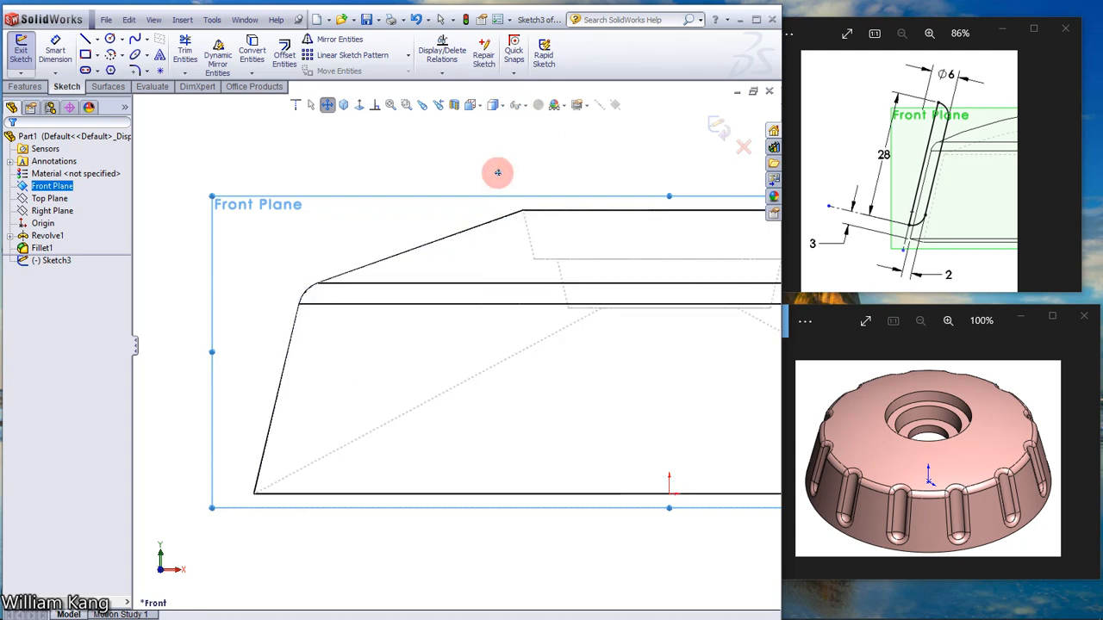
{"action": "mouse_move", "coordinate": [367, 142]}
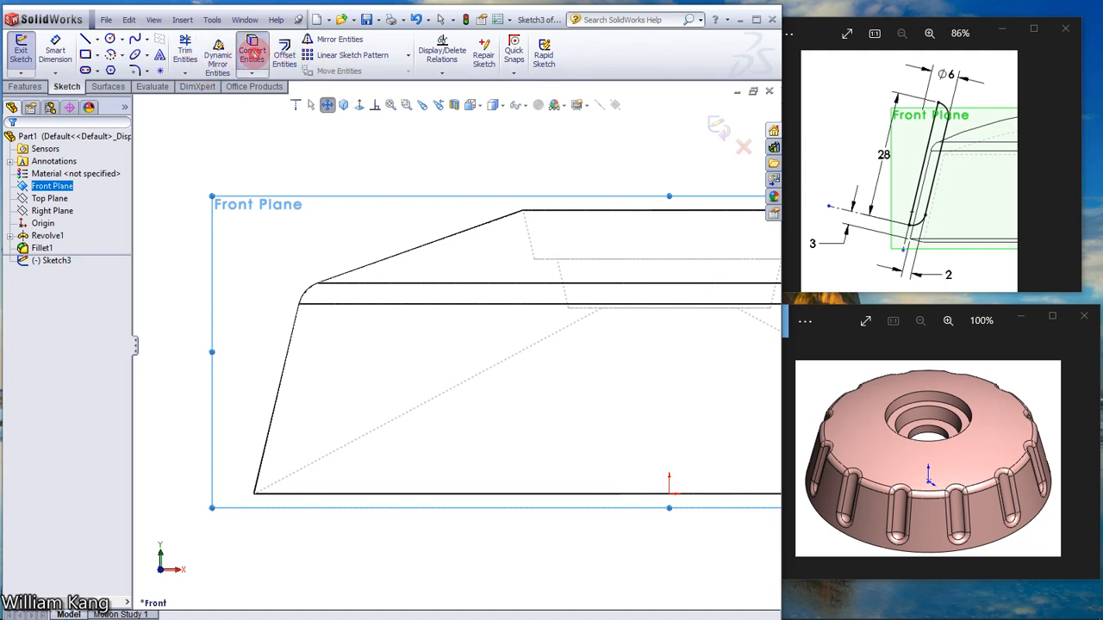
Step: Begin converting the knob's slanted outer edge into sketch lines
{"action": "left_click", "coordinate": [251, 49]}
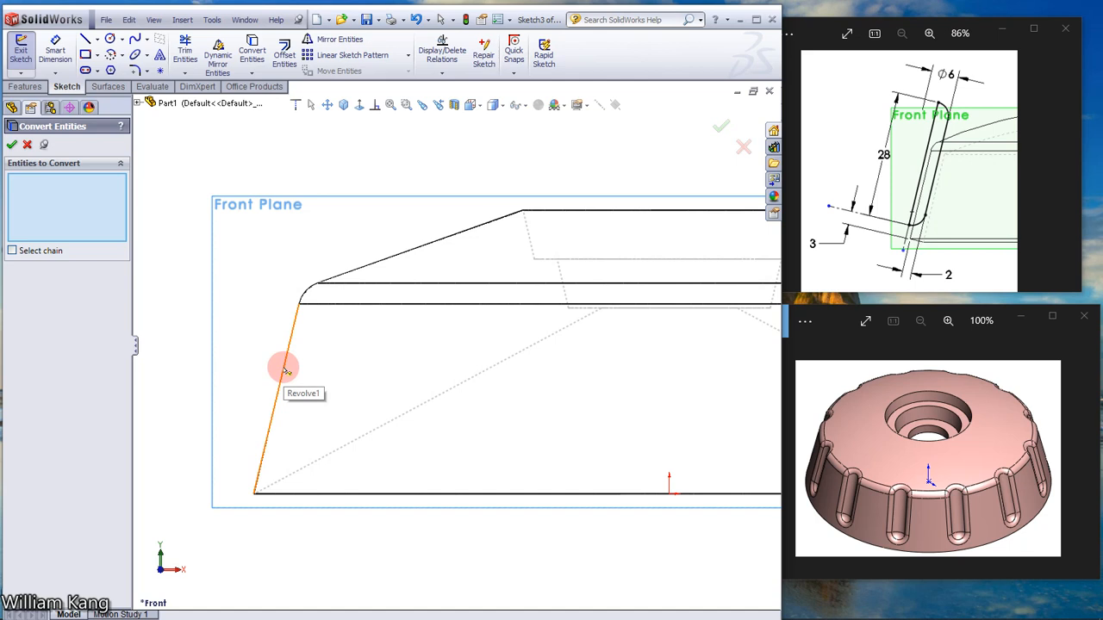
Step: Convert Revolve1's slanted outer silhouette edge into a sketch line
{"action": "left_click", "coordinate": [285, 368]}
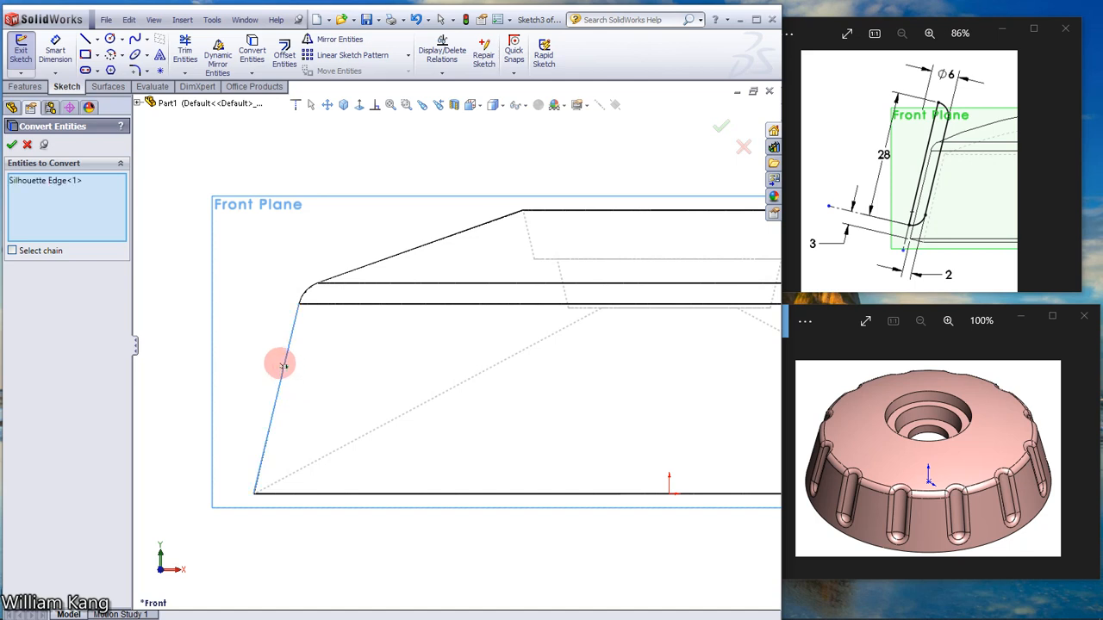
{"action": "left_click", "coordinate": [281, 363]}
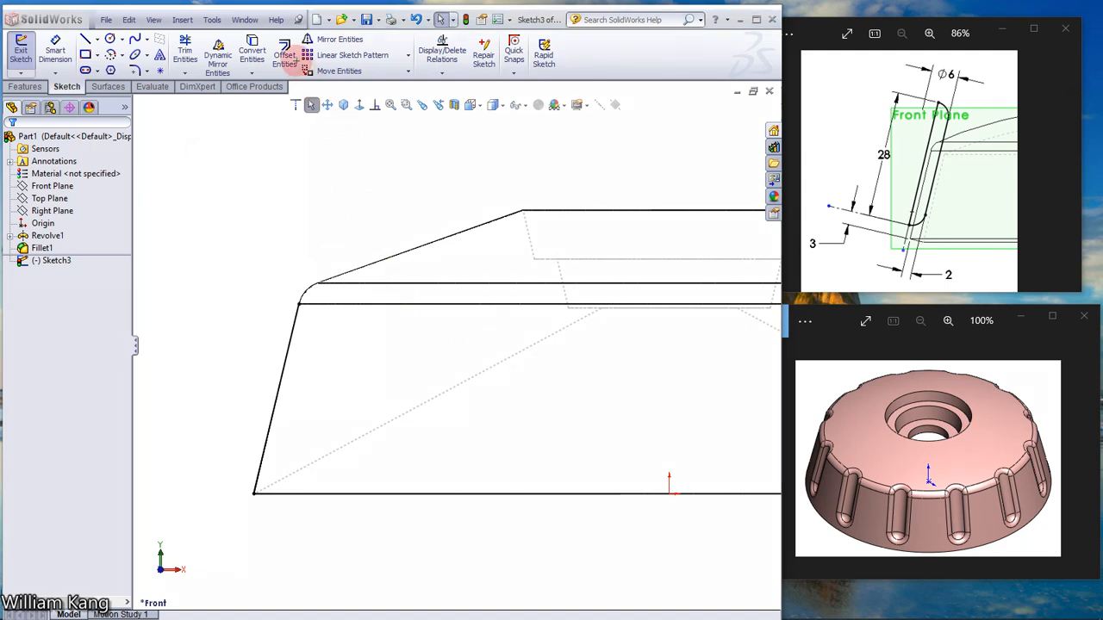
Step: Offset the converted slanted line by 1.00 mm and make the original line construction geometry
{"action": "left_click", "coordinate": [285, 53]}
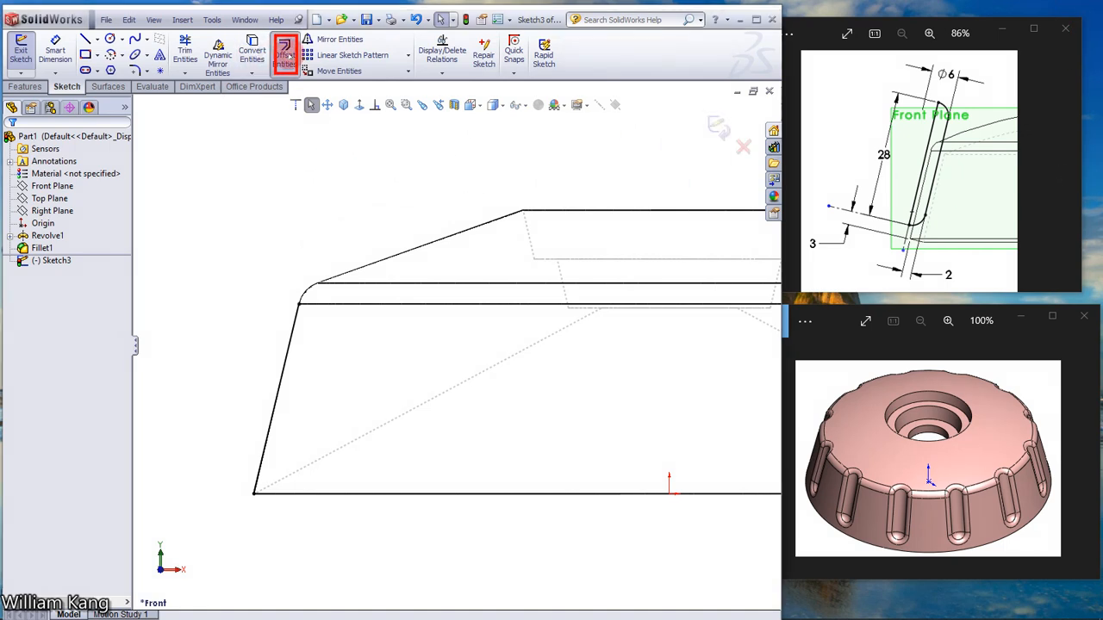
{"action": "left_click", "coordinate": [284, 53]}
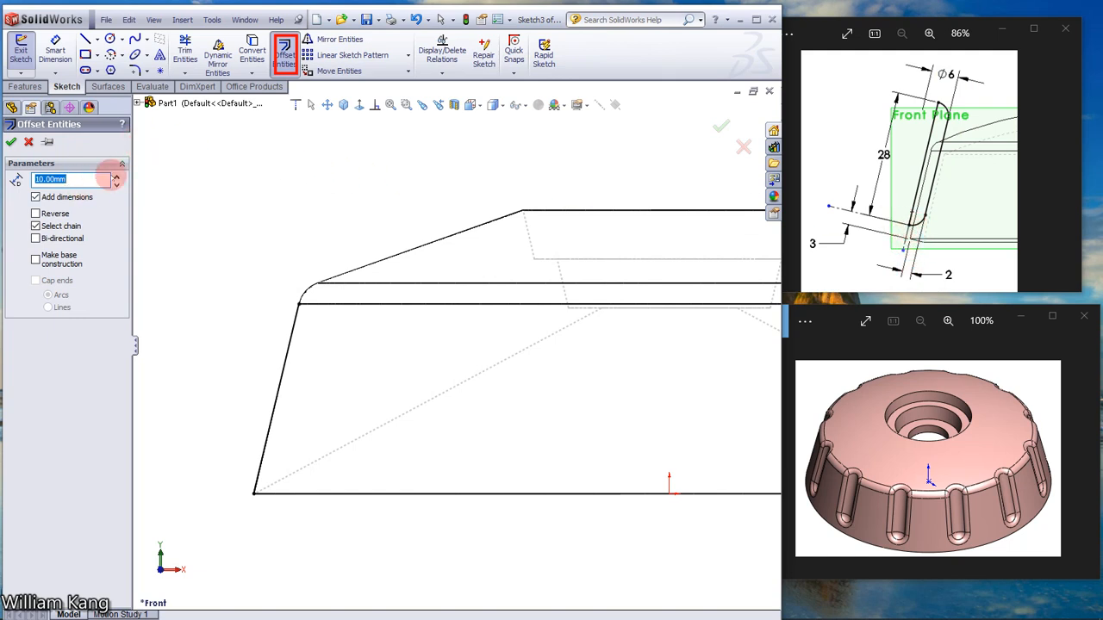
{"action": "type", "text": "1.00mm"}
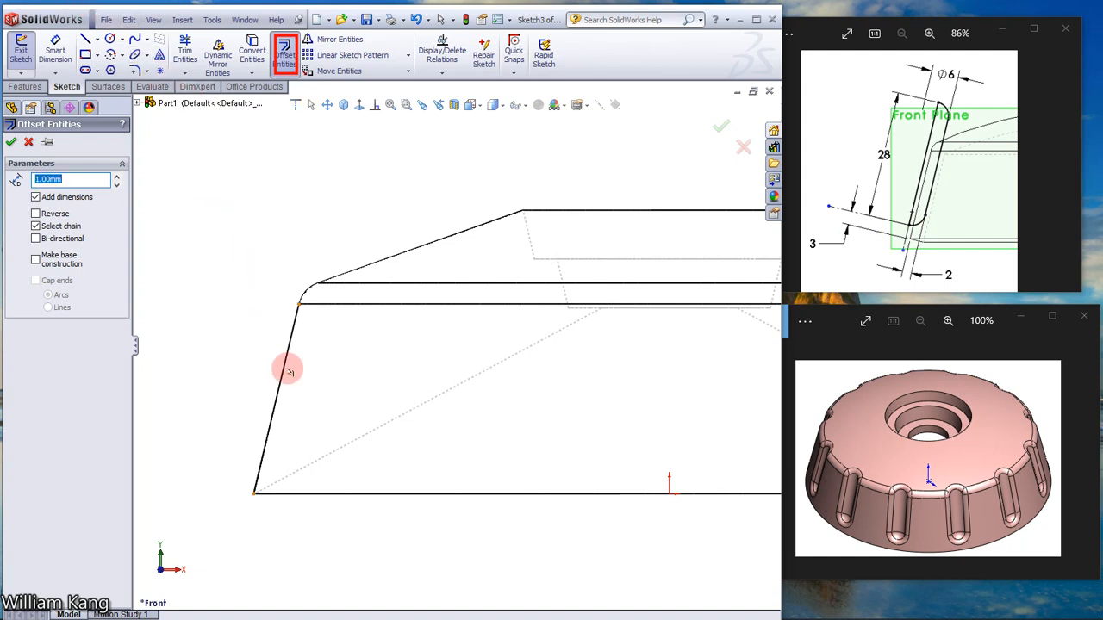
{"action": "left_click", "coordinate": [289, 369]}
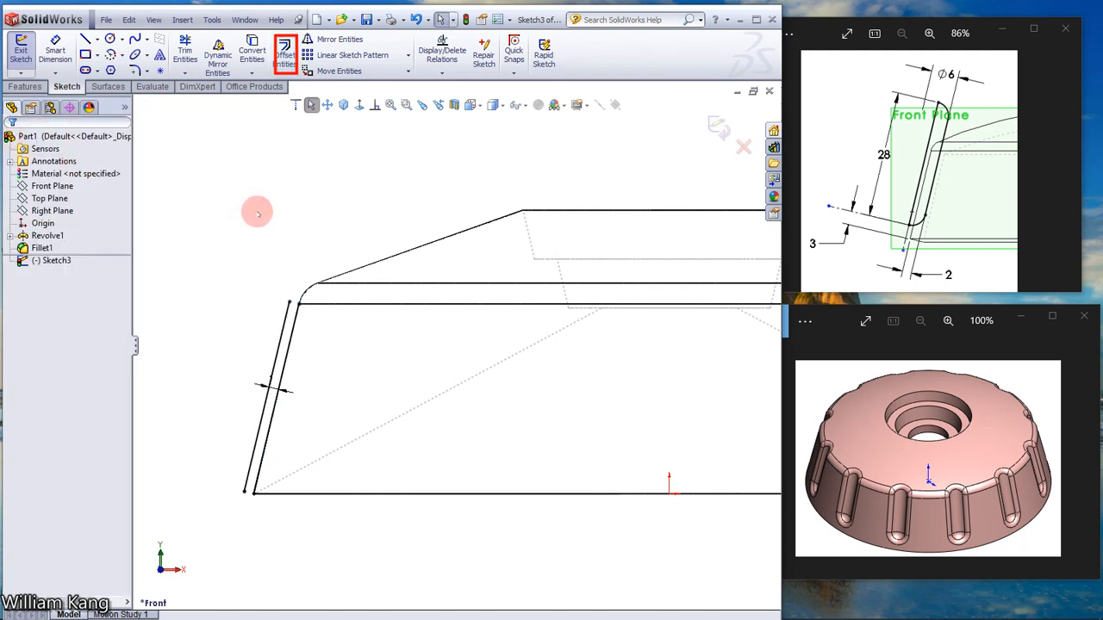
{"action": "left_click", "coordinate": [289, 362]}
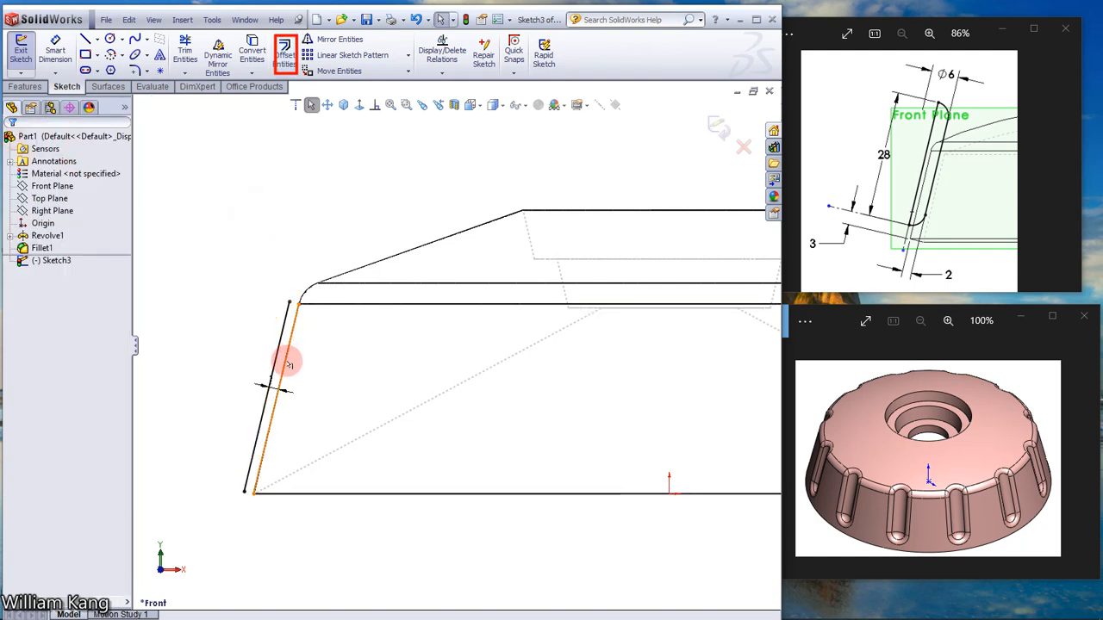
{"action": "left_click", "coordinate": [289, 362]}
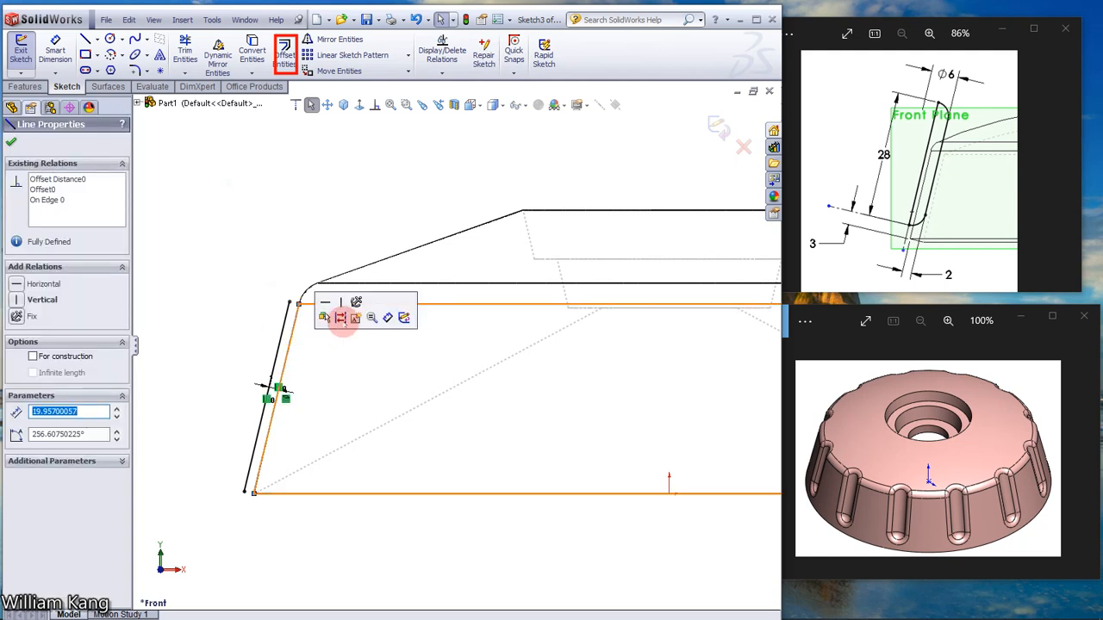
{"action": "mouse_move", "coordinate": [340, 317]}
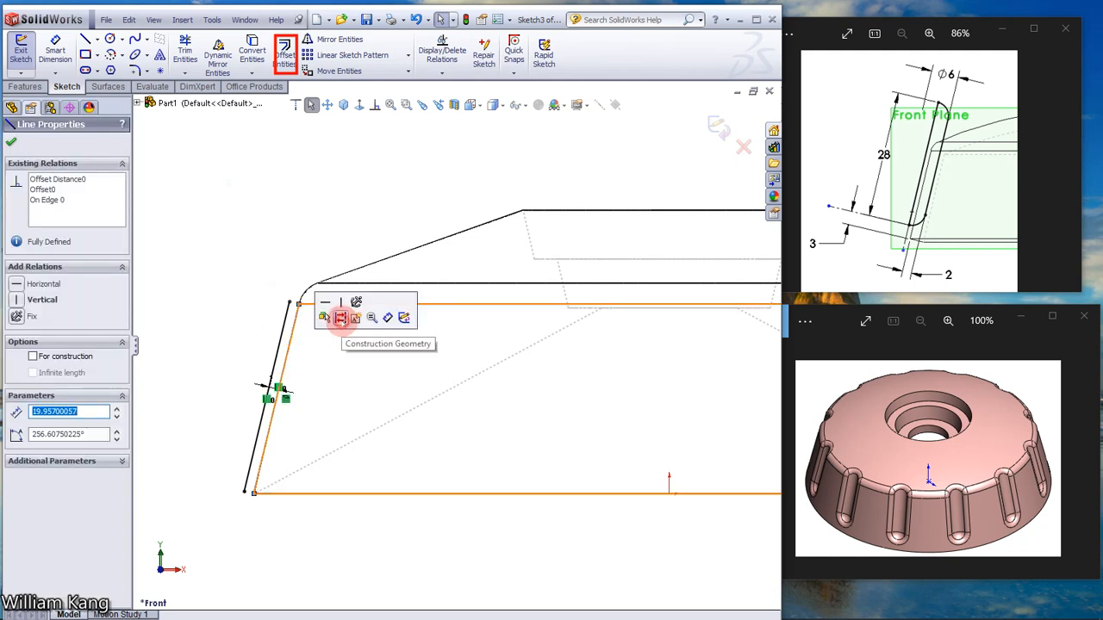
{"action": "left_click", "coordinate": [172, 187]}
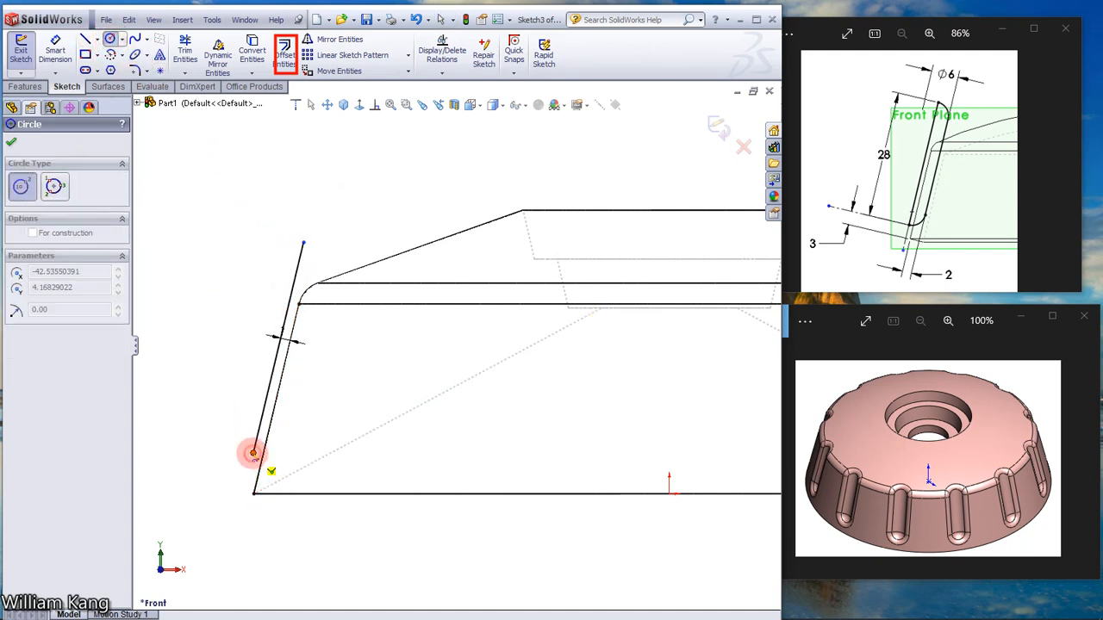
Step: Draw circles on both ends of the offset line, each dimensioned to 6 mm diameter
{"action": "left_click", "coordinate": [253, 454]}
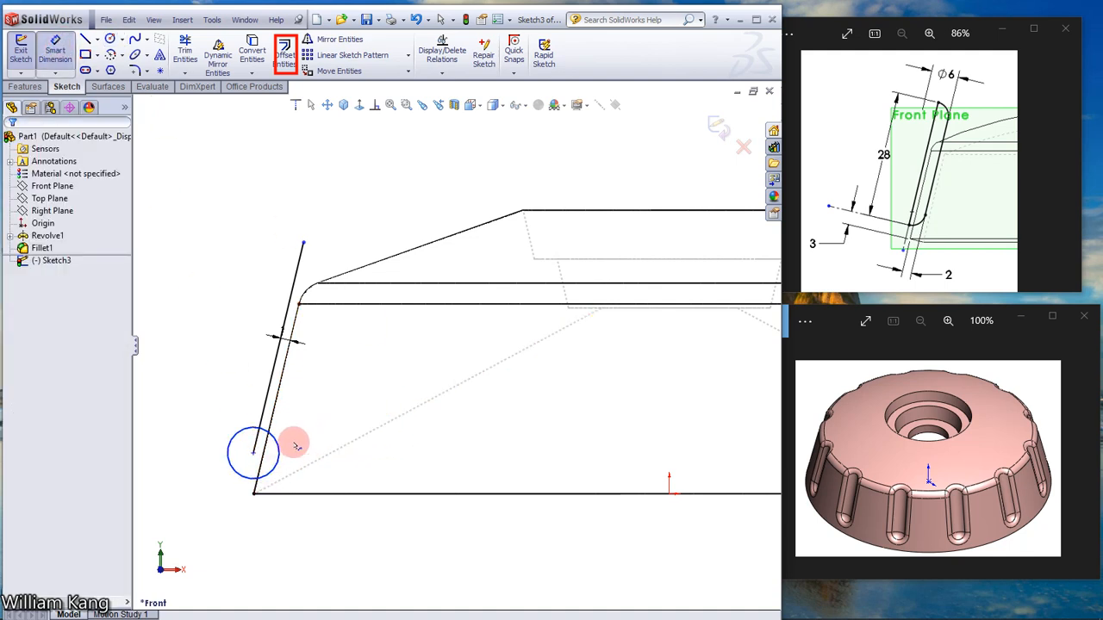
{"action": "left_click", "coordinate": [254, 452]}
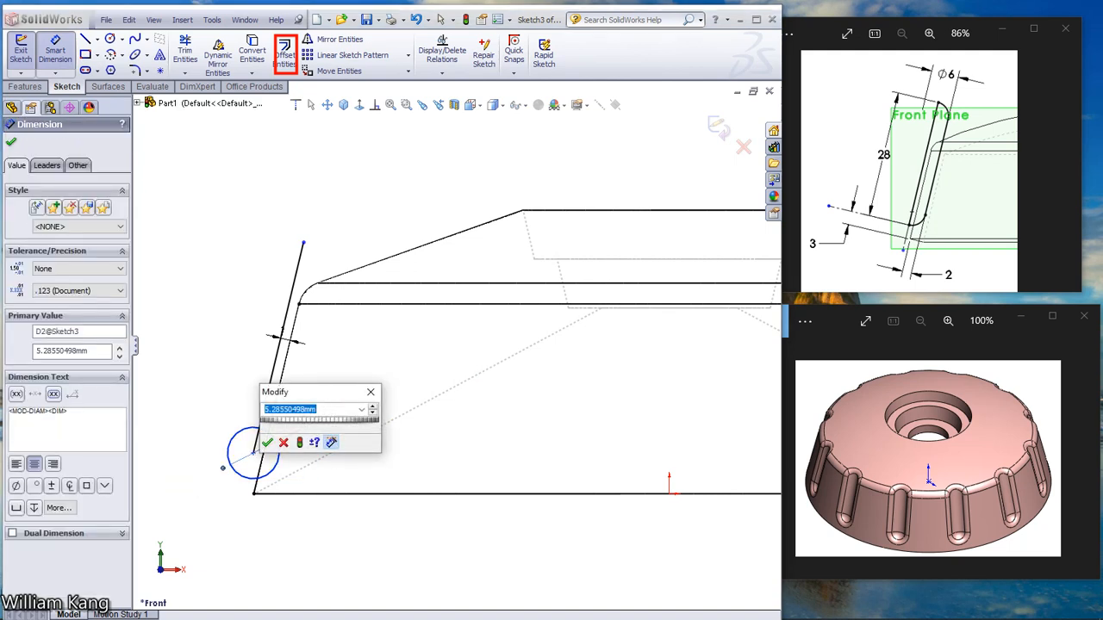
{"action": "left_click", "coordinate": [267, 442]}
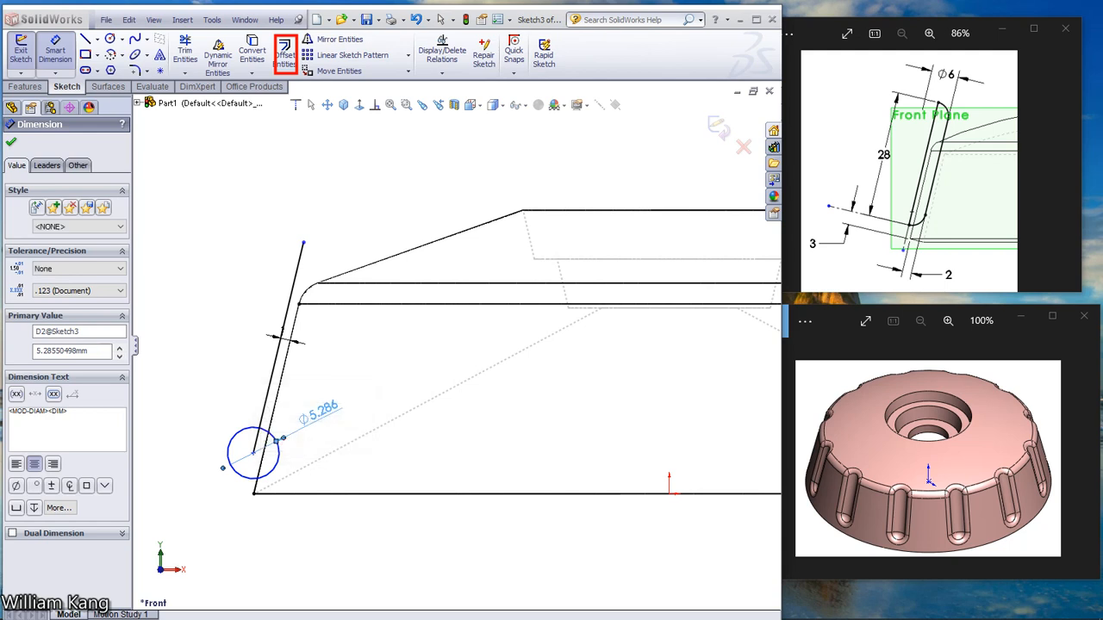
{"action": "type", "text": "6.000mm"}
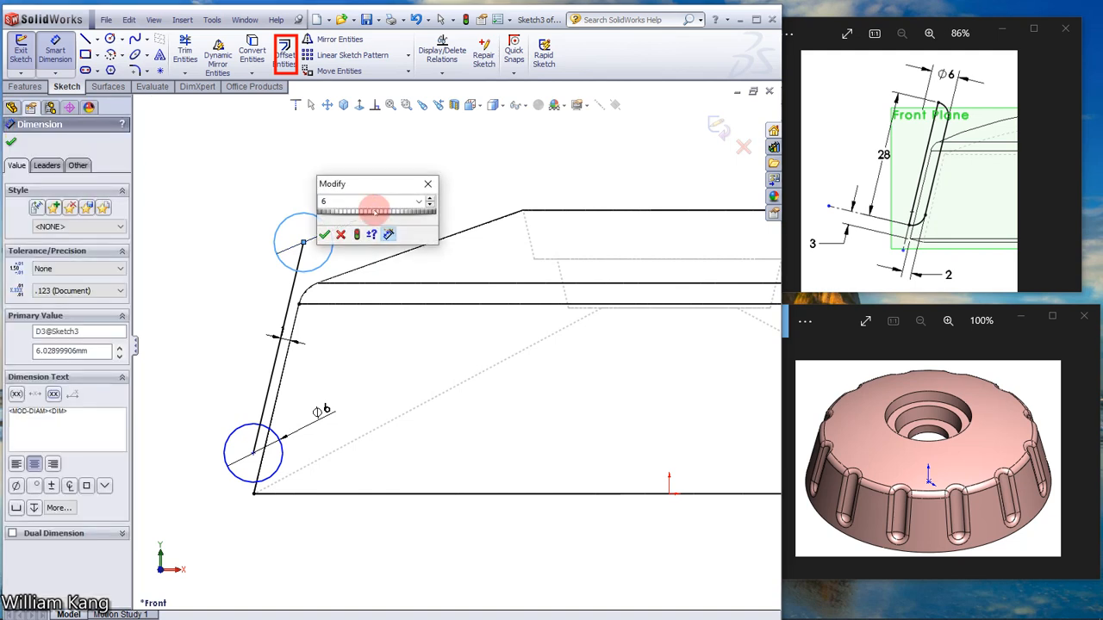
{"action": "left_click", "coordinate": [324, 234]}
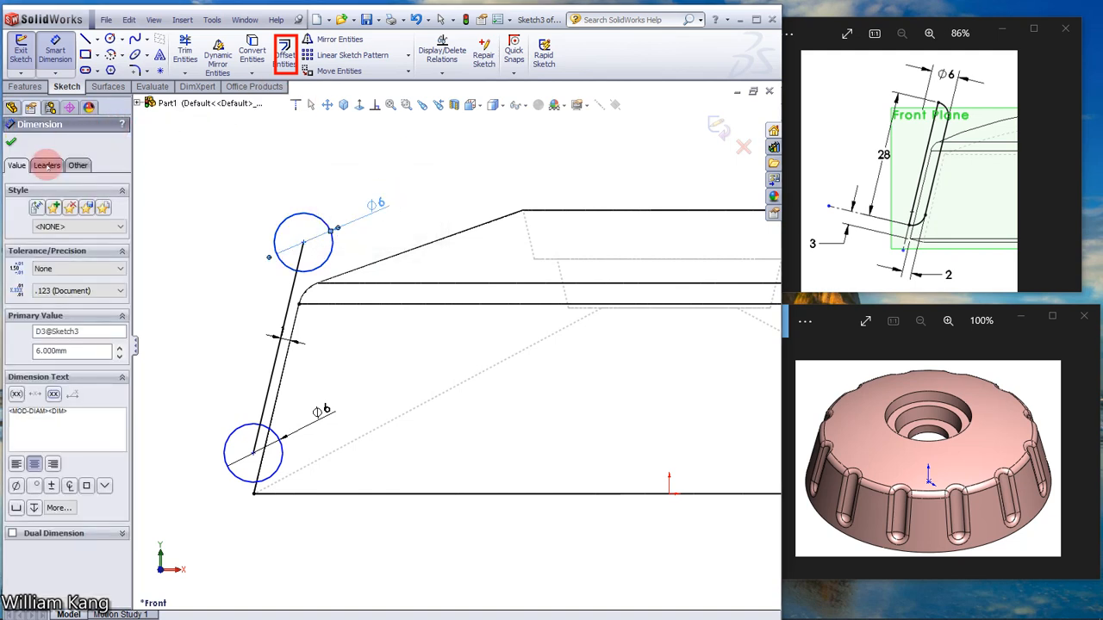
{"action": "left_click", "coordinate": [319, 104]}
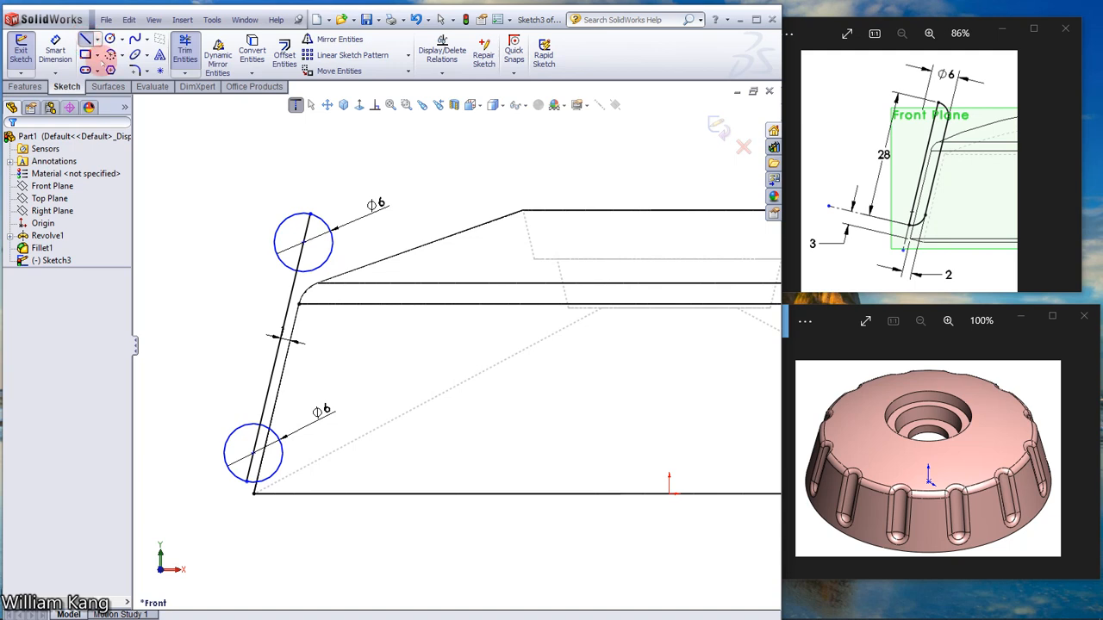
Step: Draw a line tangent to both 6 mm circles along their right side
{"action": "left_click", "coordinate": [94, 54]}
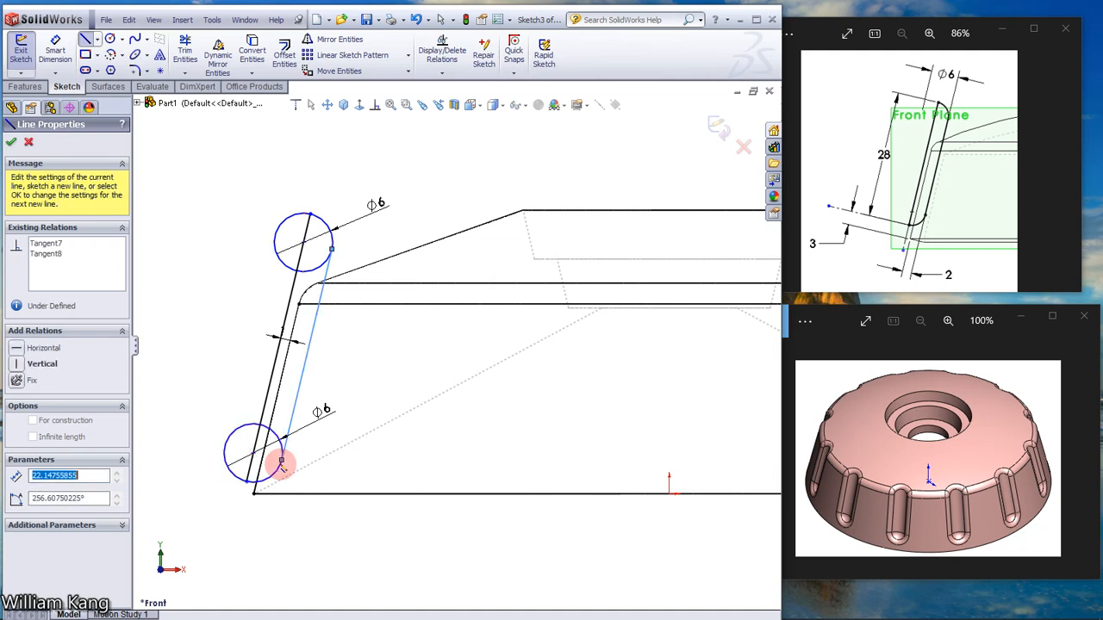
{"action": "left_click_drag", "start_coordinate": [280, 464], "coordinate": [185, 159]}
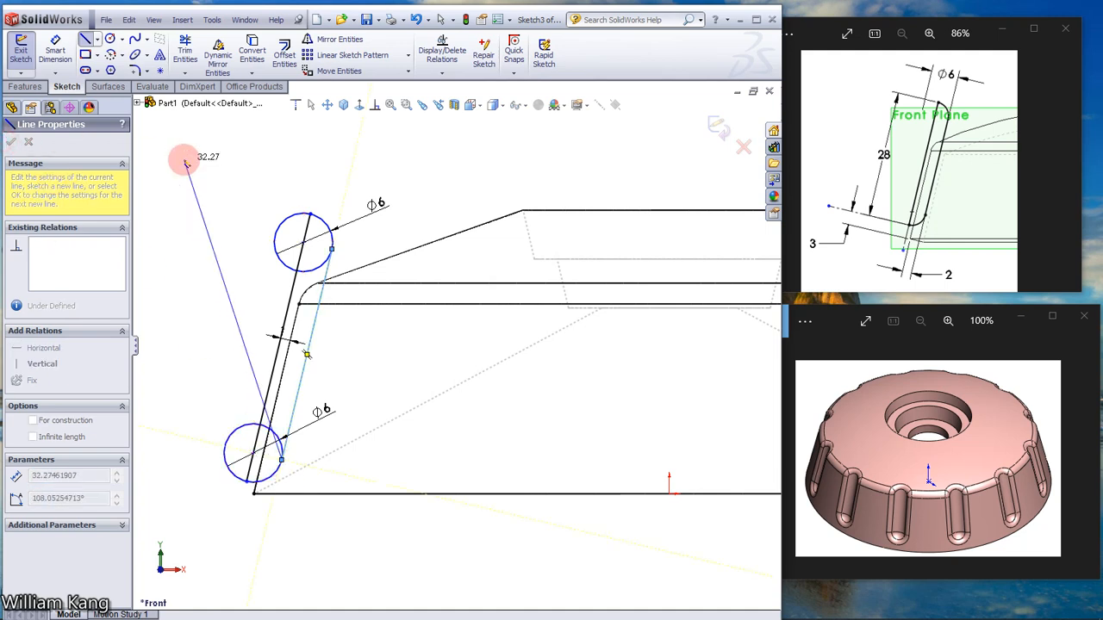
{"action": "left_click", "coordinate": [184, 162]}
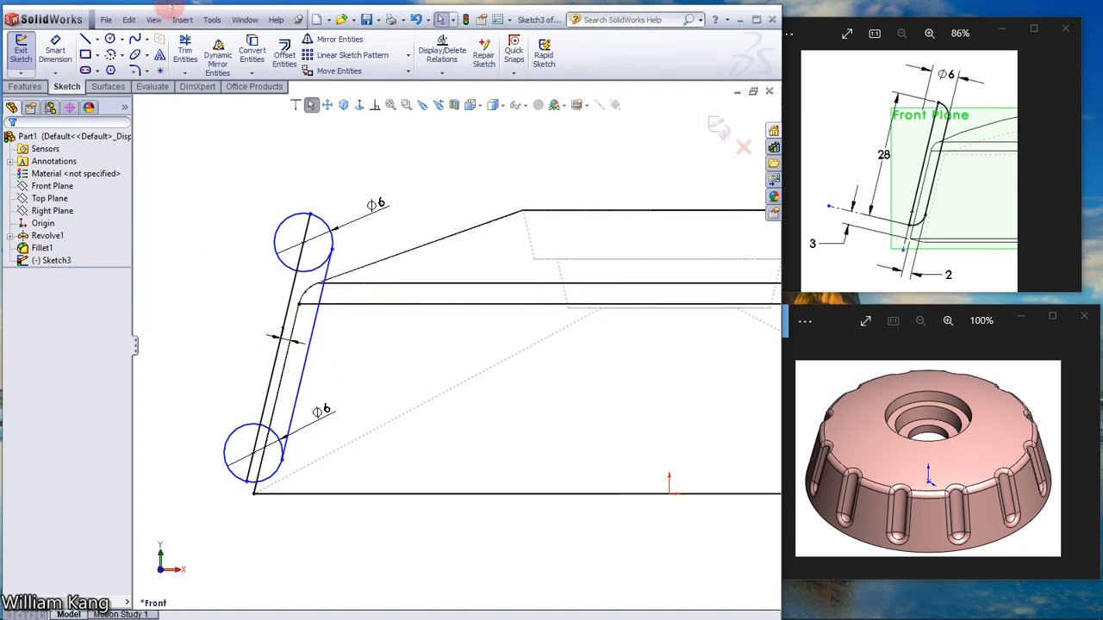
Step: Power-trim the circles down to rounded slot-end arcs
{"action": "left_click", "coordinate": [185, 52]}
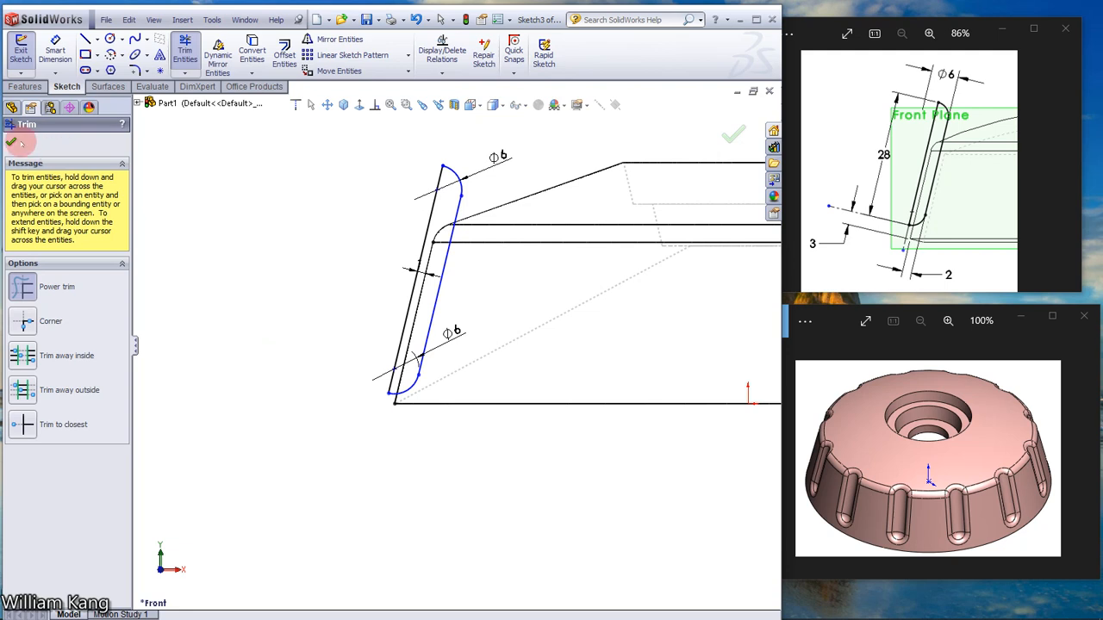
{"action": "left_click", "coordinate": [733, 134]}
{"action": "type", "text": "28"}
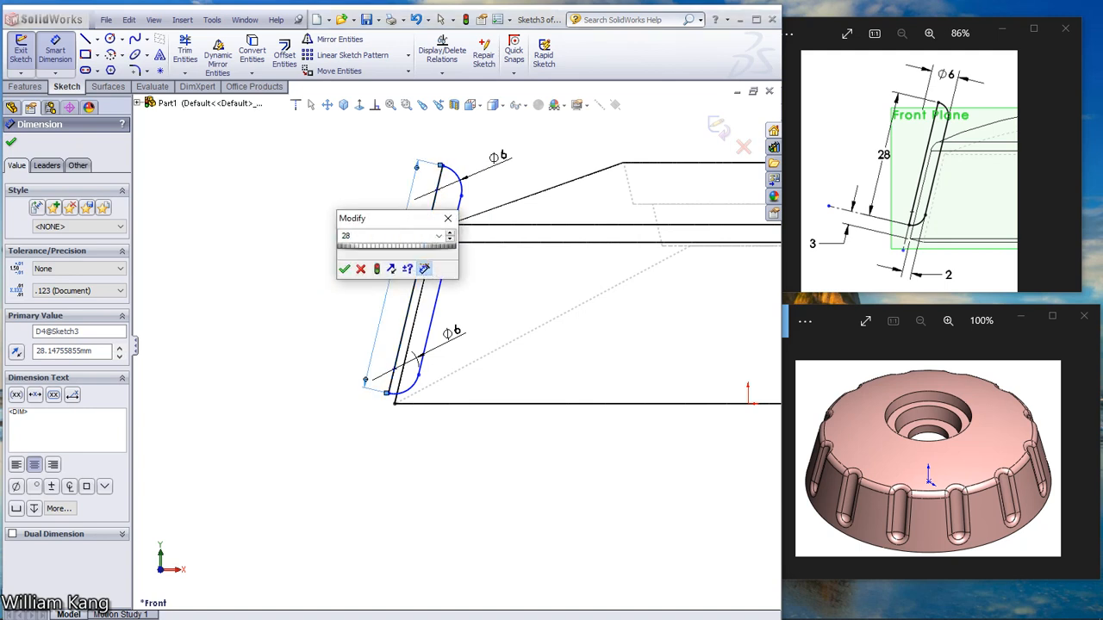
Step: Confirm the 28 mm slot length and add a 3 mm end offset and 2 mm edge spacing
{"action": "left_click", "coordinate": [344, 268]}
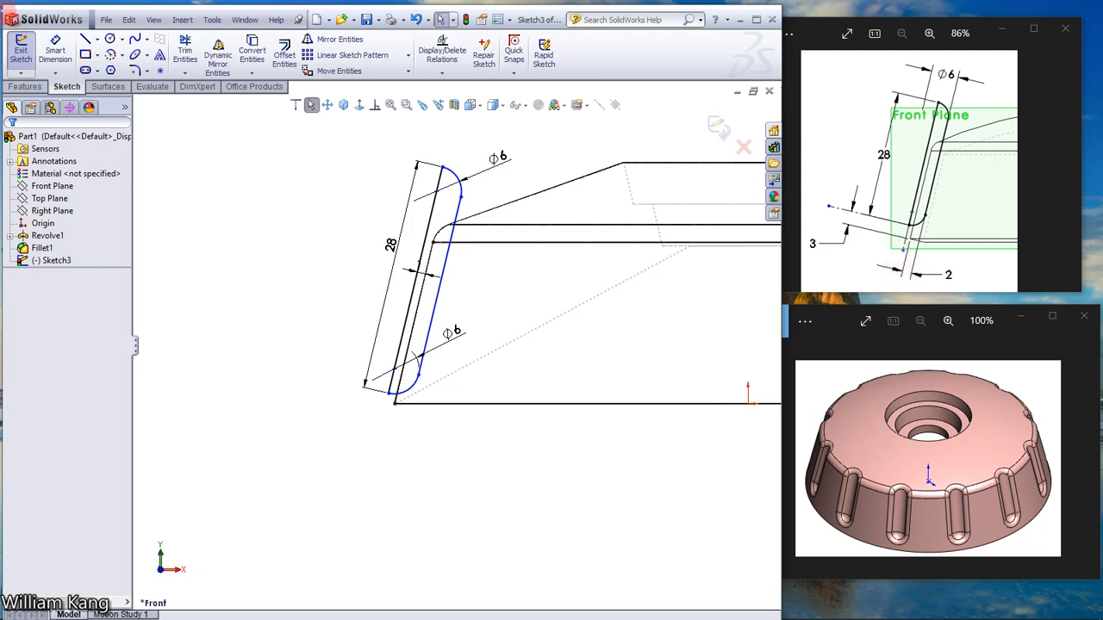
{"action": "left_click", "coordinate": [431, 380]}
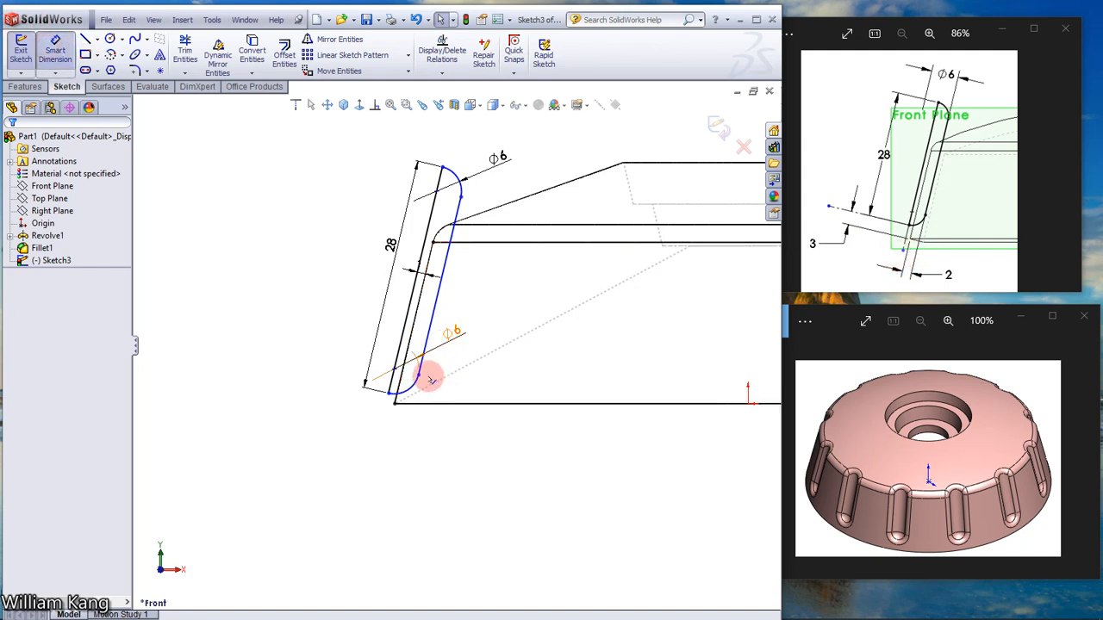
{"action": "left_click_drag", "start_coordinate": [431, 379], "coordinate": [392, 396]}
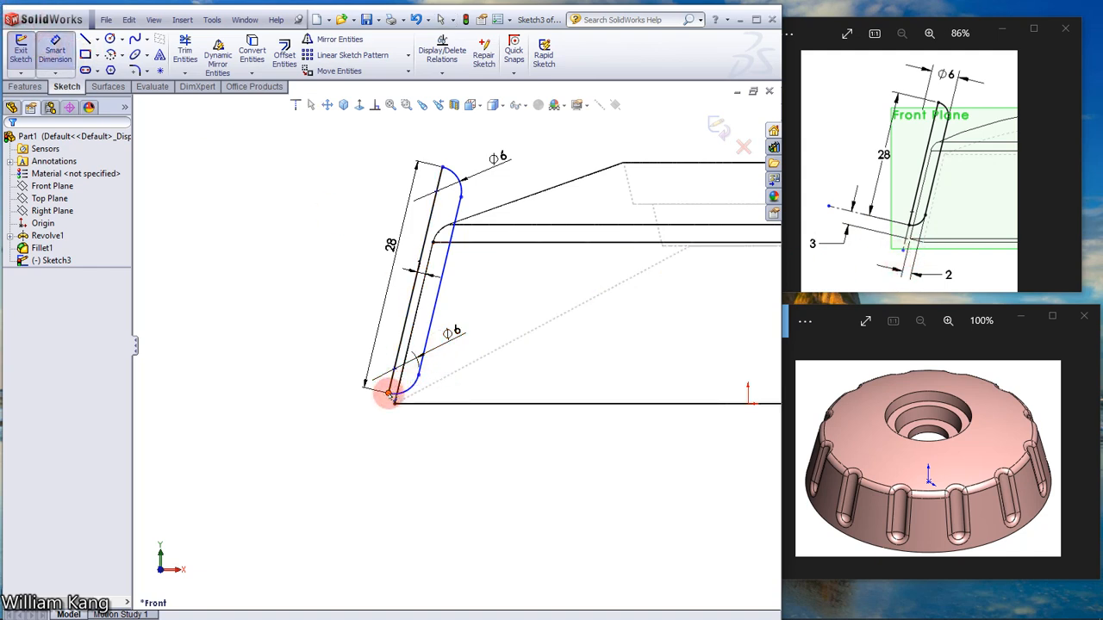
{"action": "left_click", "coordinate": [392, 396]}
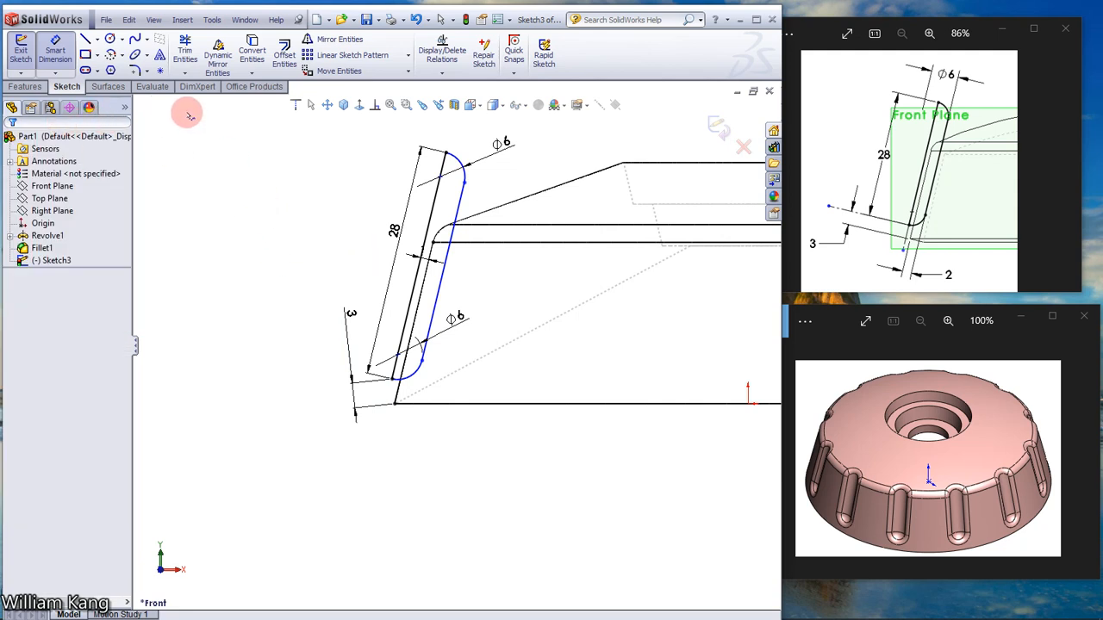
{"action": "left_click", "coordinate": [442, 282]}
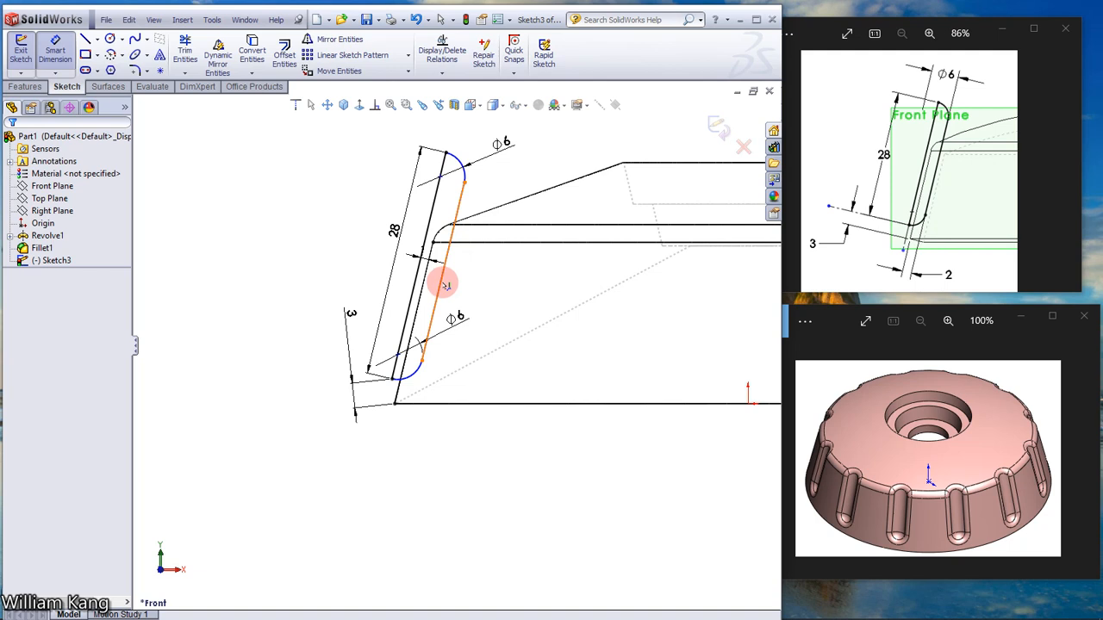
{"action": "left_click", "coordinate": [440, 285]}
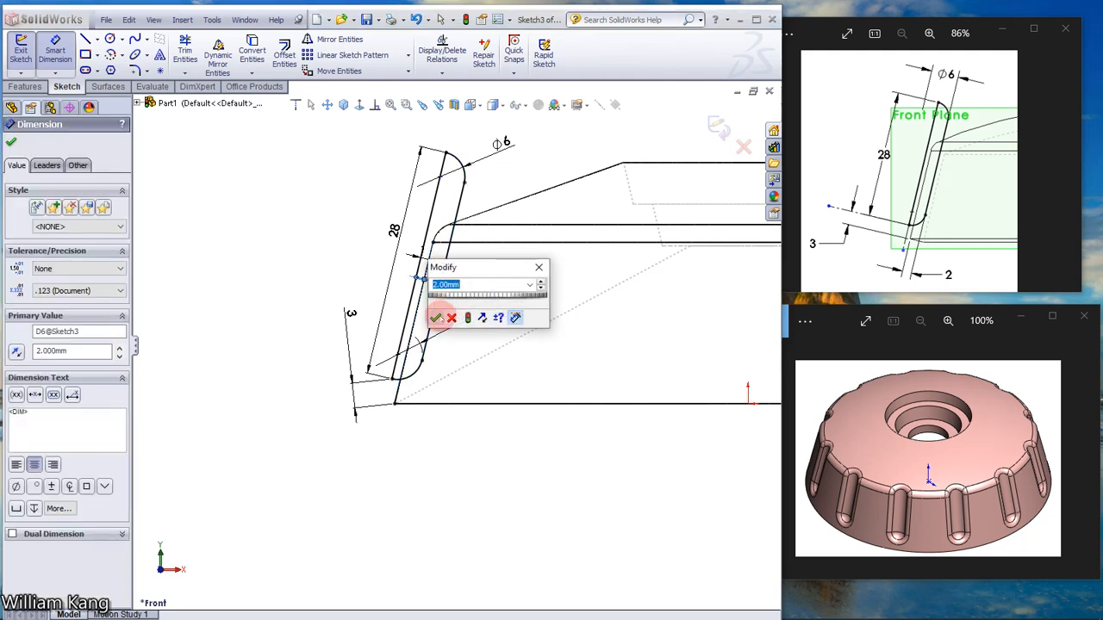
{"action": "left_click", "coordinate": [436, 318]}
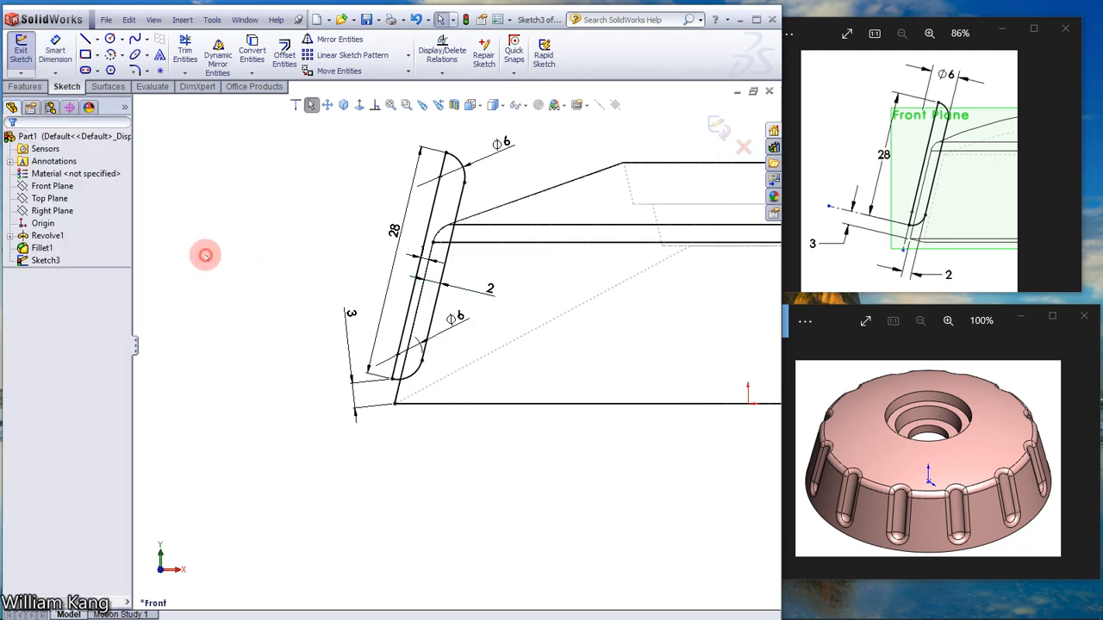
{"action": "mouse_move", "coordinate": [205, 255]}
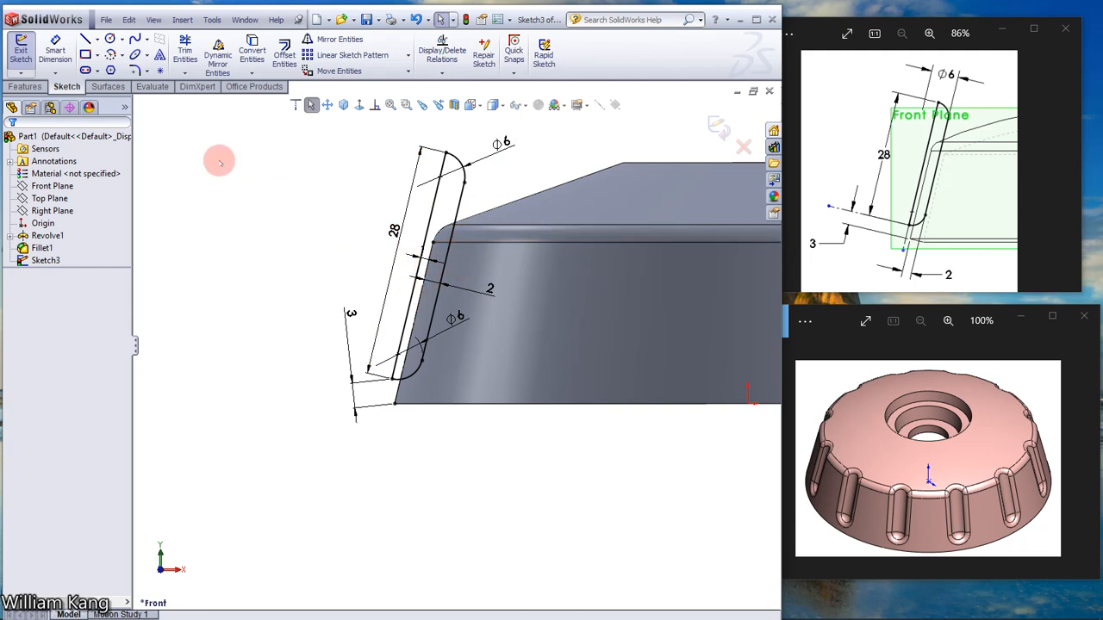
Step: Revolve-cut the slot sketch about its centreline Line3, Blind 360°
{"action": "left_click", "coordinate": [24, 86]}
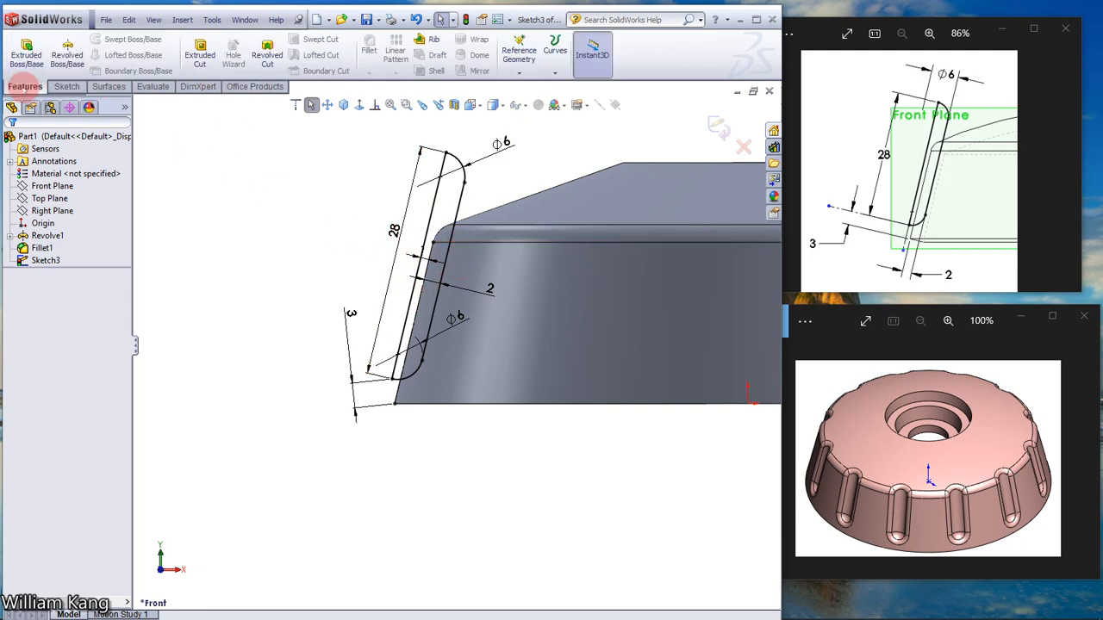
{"action": "left_click", "coordinate": [267, 52]}
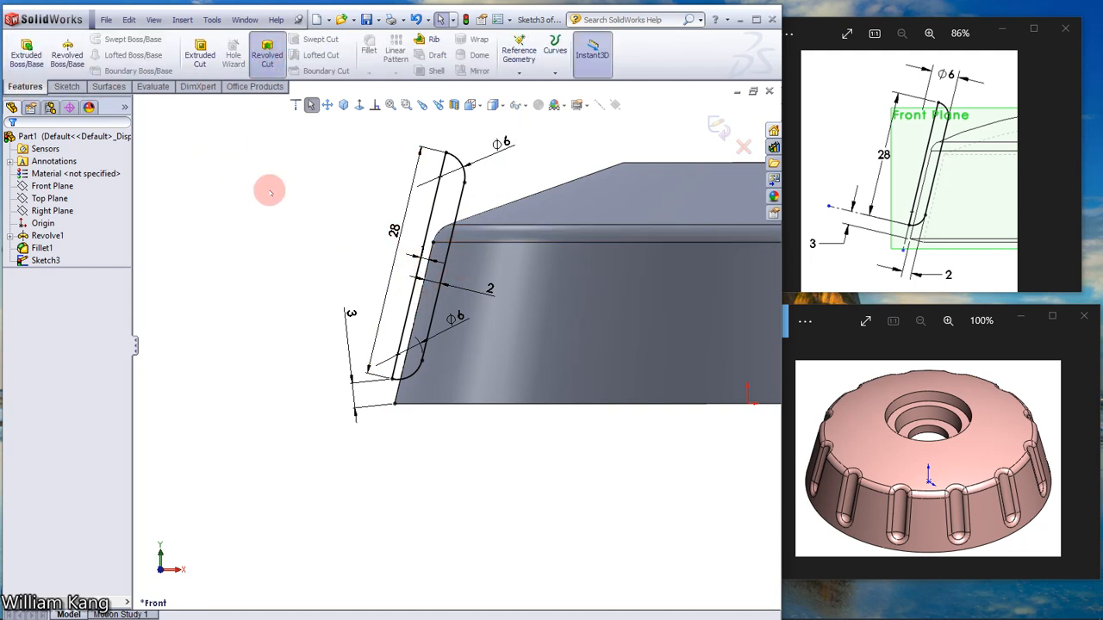
{"action": "left_click", "coordinate": [267, 53]}
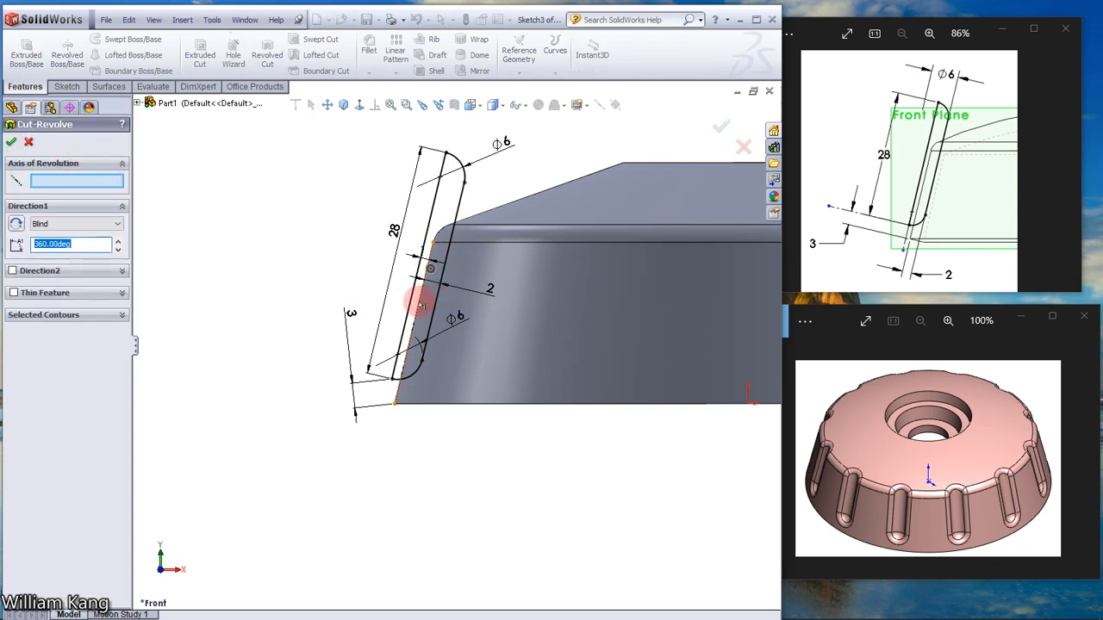
{"action": "left_click", "coordinate": [422, 302]}
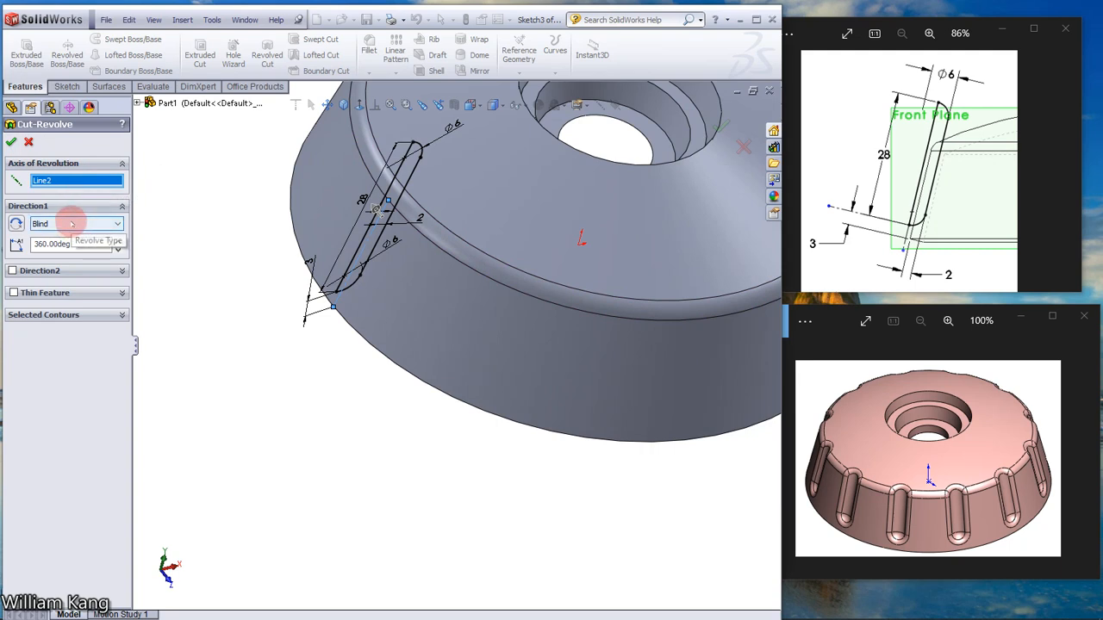
{"action": "mouse_move", "coordinate": [101, 244]}
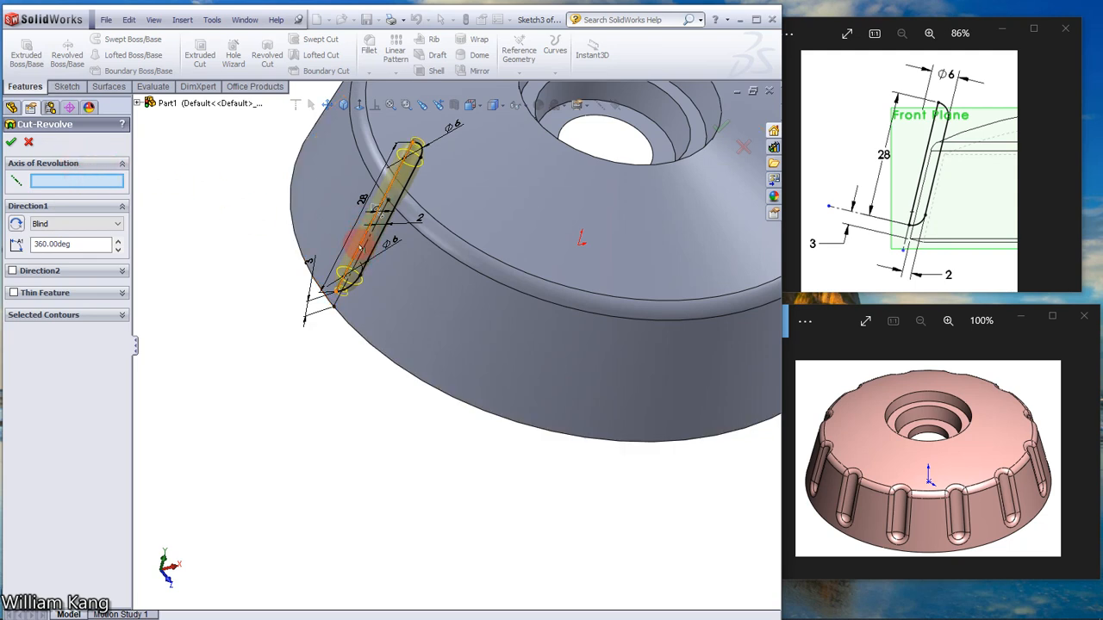
{"action": "left_click", "coordinate": [370, 198]}
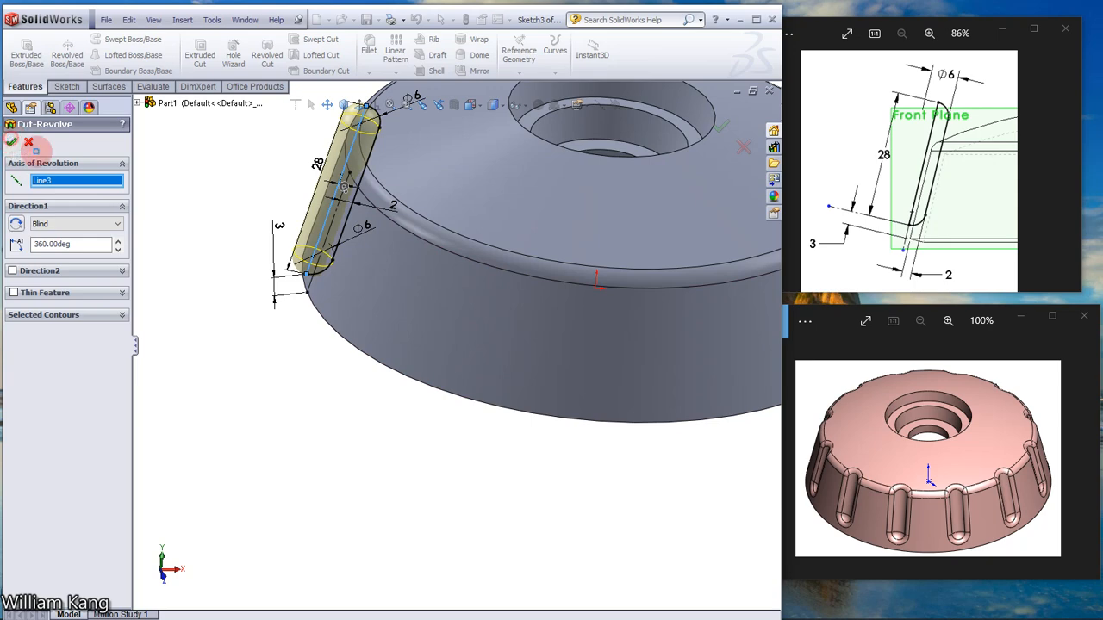
{"action": "left_click", "coordinate": [12, 142]}
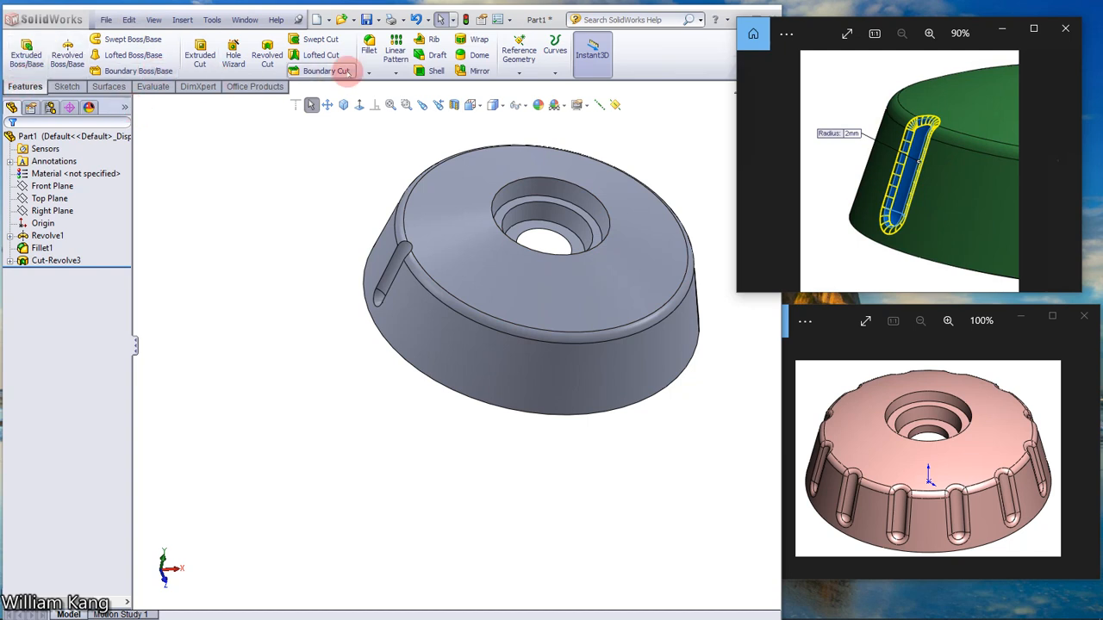
Step: Fillet the slot's rim edges with a 2.00 mm radius
{"action": "left_click", "coordinate": [369, 48]}
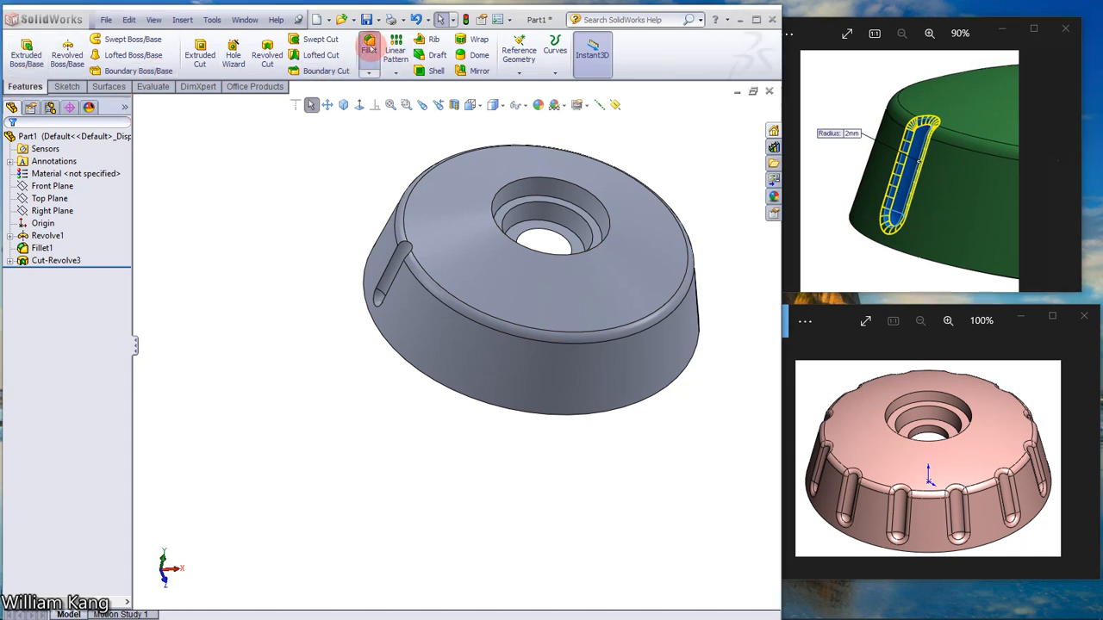
{"action": "left_click", "coordinate": [368, 48]}
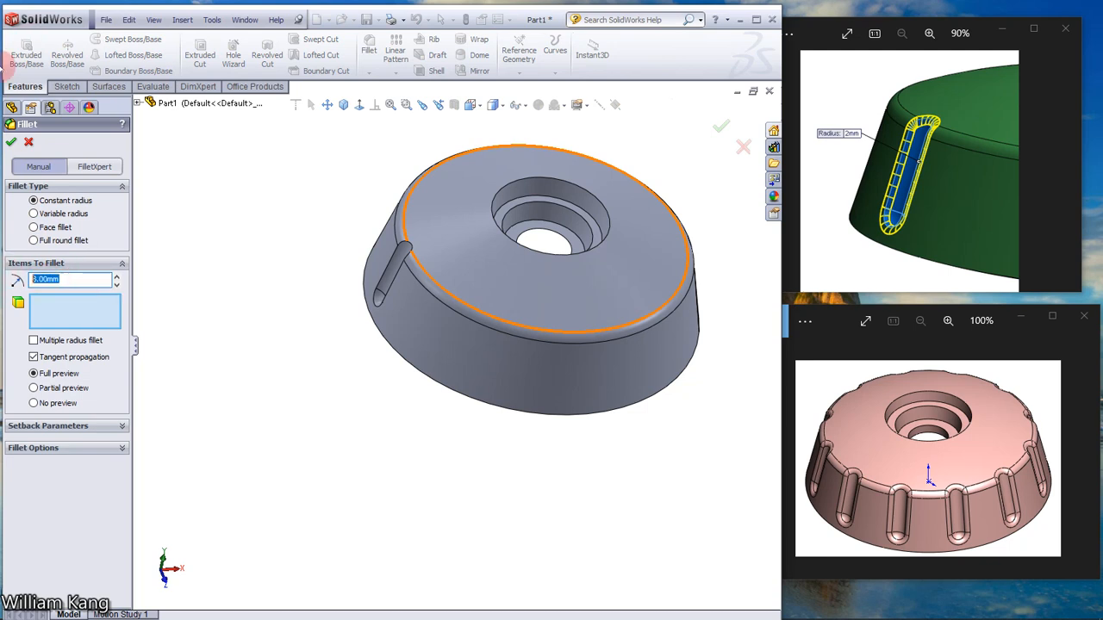
{"action": "type", "text": "2.00mm"}
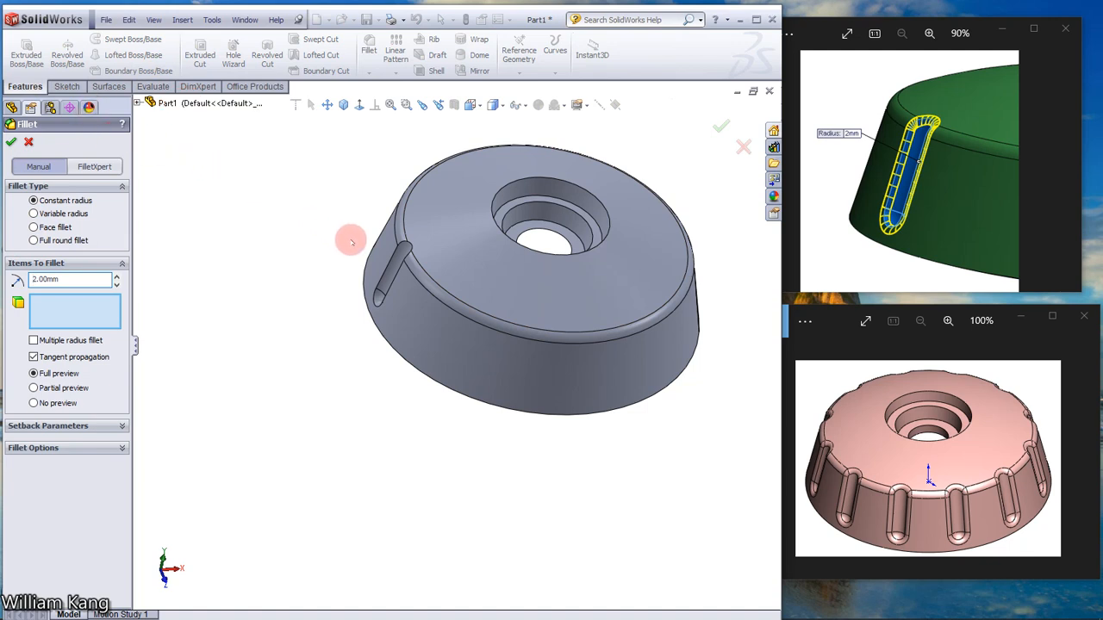
{"action": "left_click", "coordinate": [392, 276]}
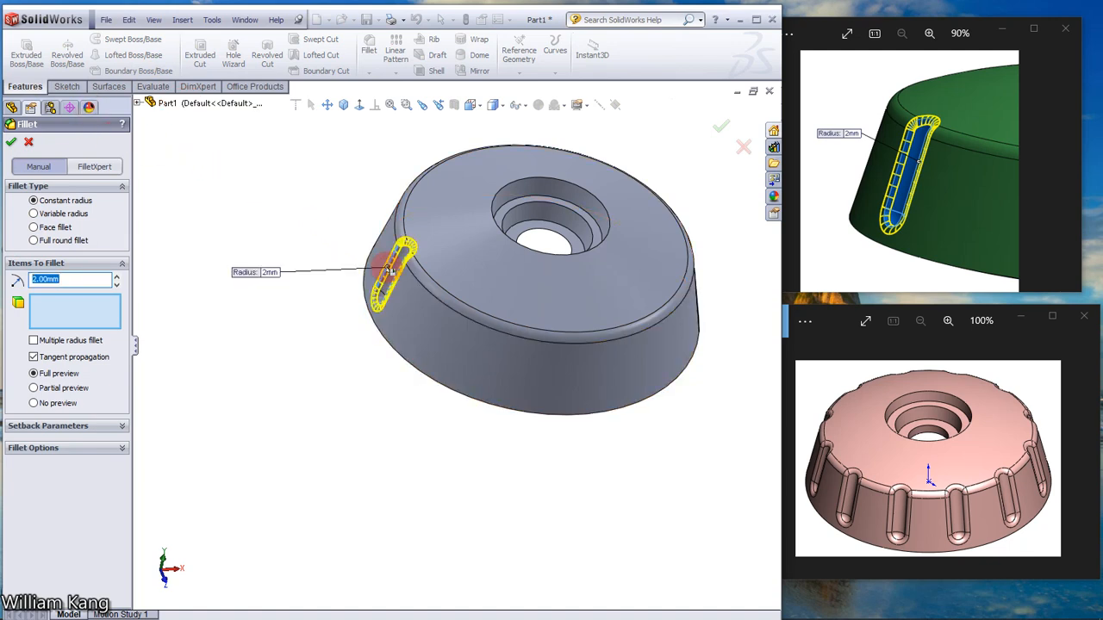
{"action": "left_click", "coordinate": [396, 267]}
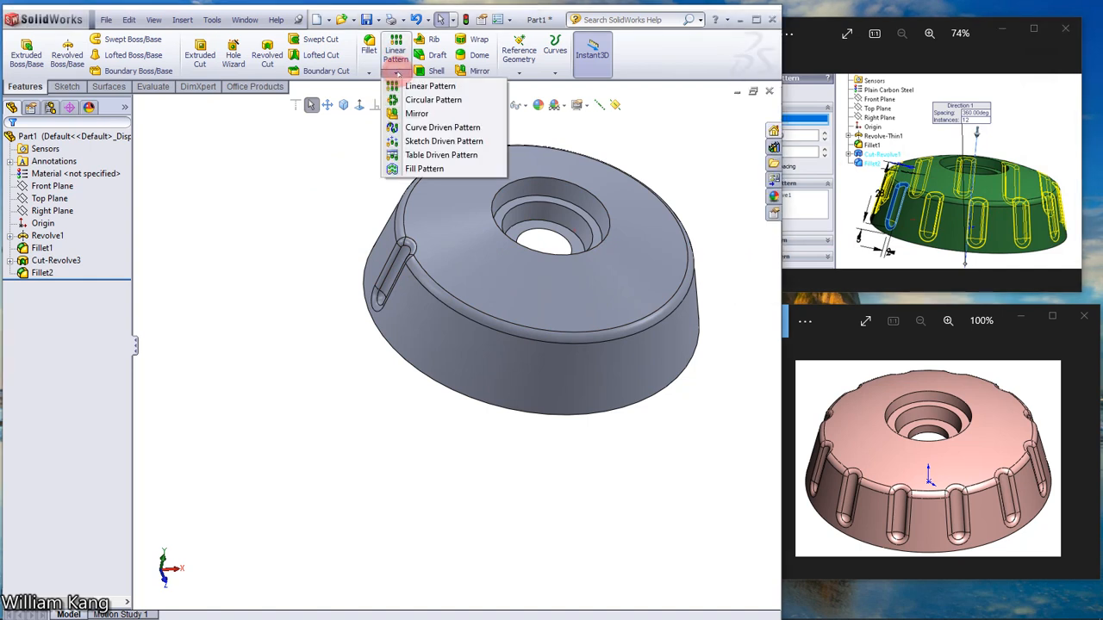
Step: Circular-pattern Cut-Revolve3 and Fillet2 about the central temporary axis, 12 instances over 360°
{"action": "left_click", "coordinate": [433, 99]}
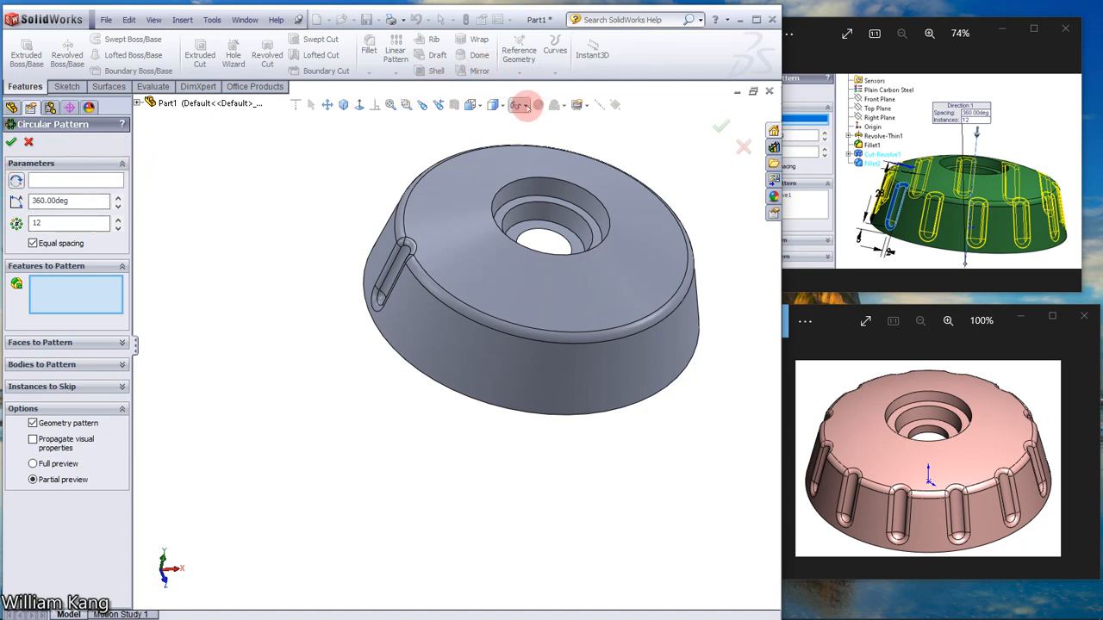
{"action": "left_click", "coordinate": [526, 104]}
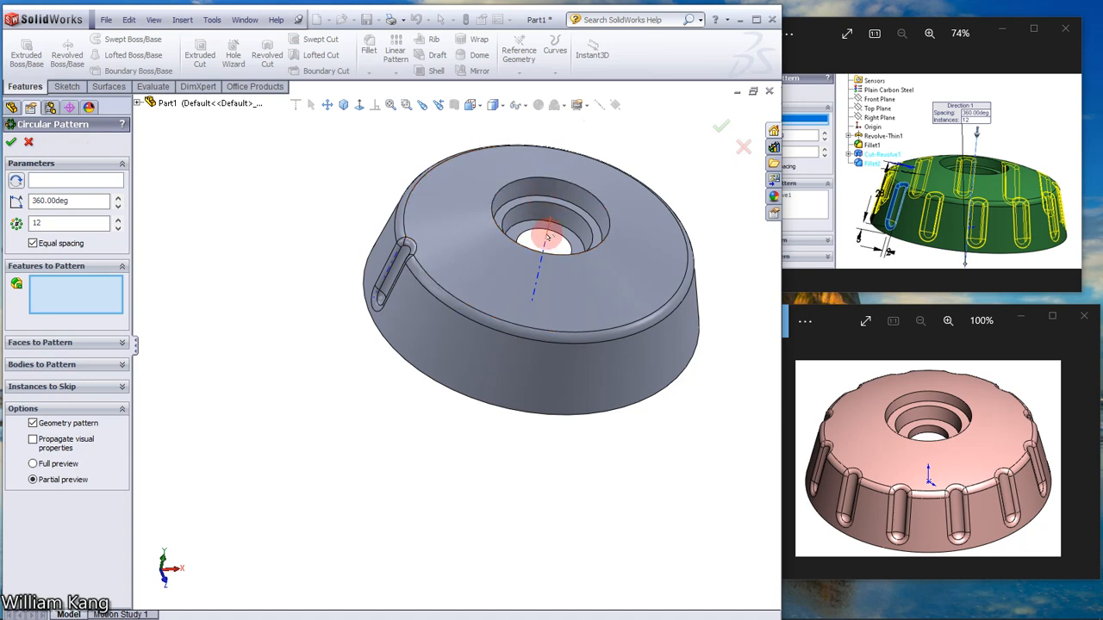
{"action": "left_click", "coordinate": [547, 215]}
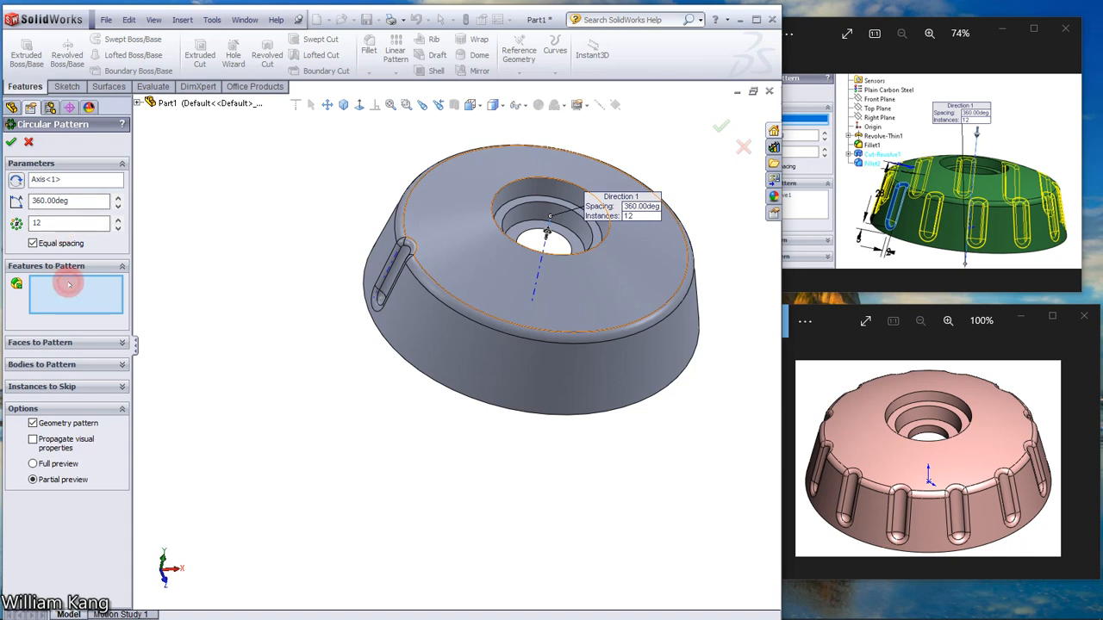
{"action": "left_click", "coordinate": [140, 104]}
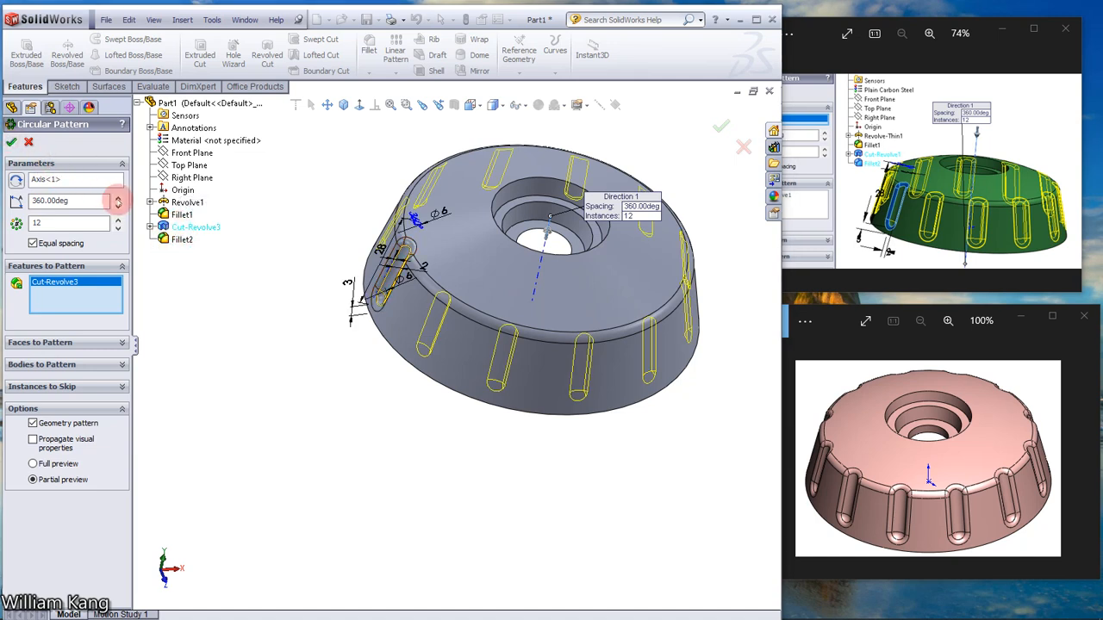
{"action": "left_click", "coordinate": [397, 275]}
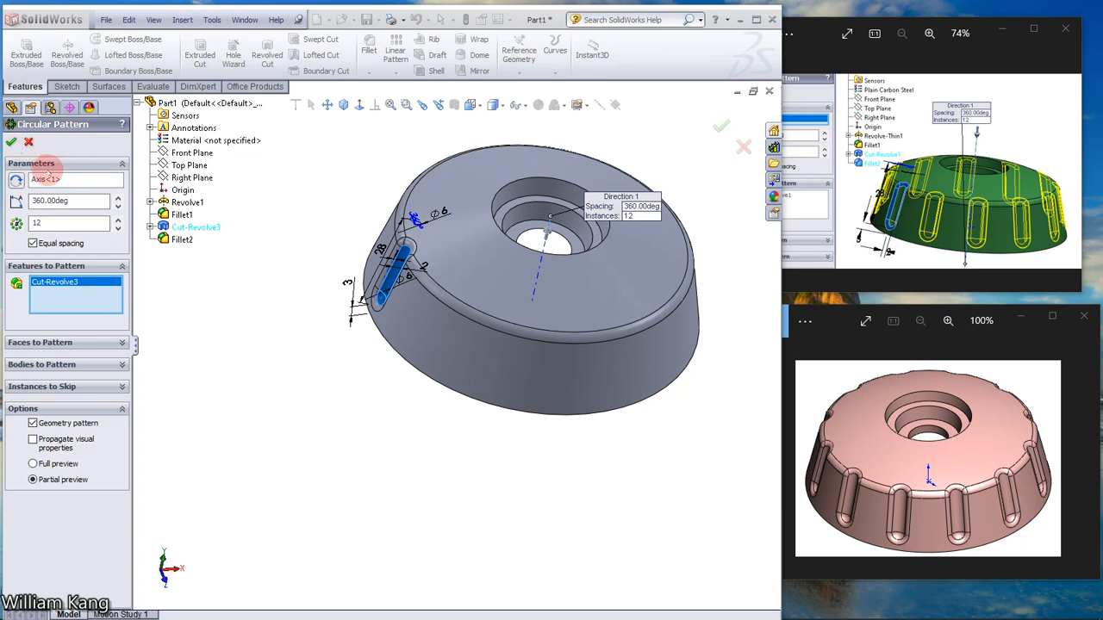
{"action": "left_click", "coordinate": [69, 179]}
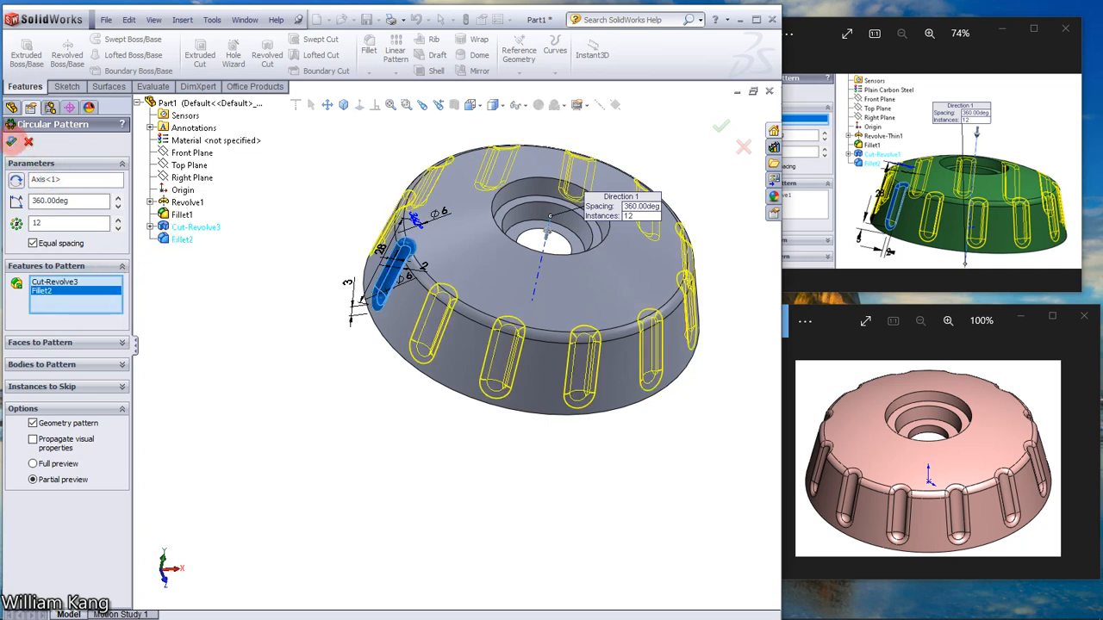
{"action": "left_click", "coordinate": [721, 127]}
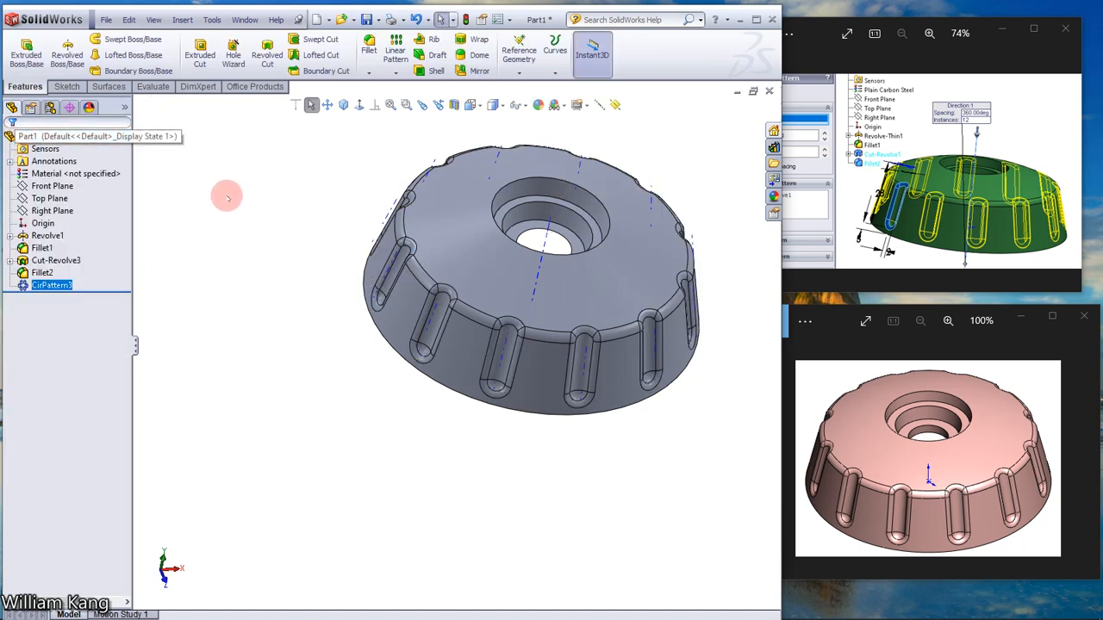